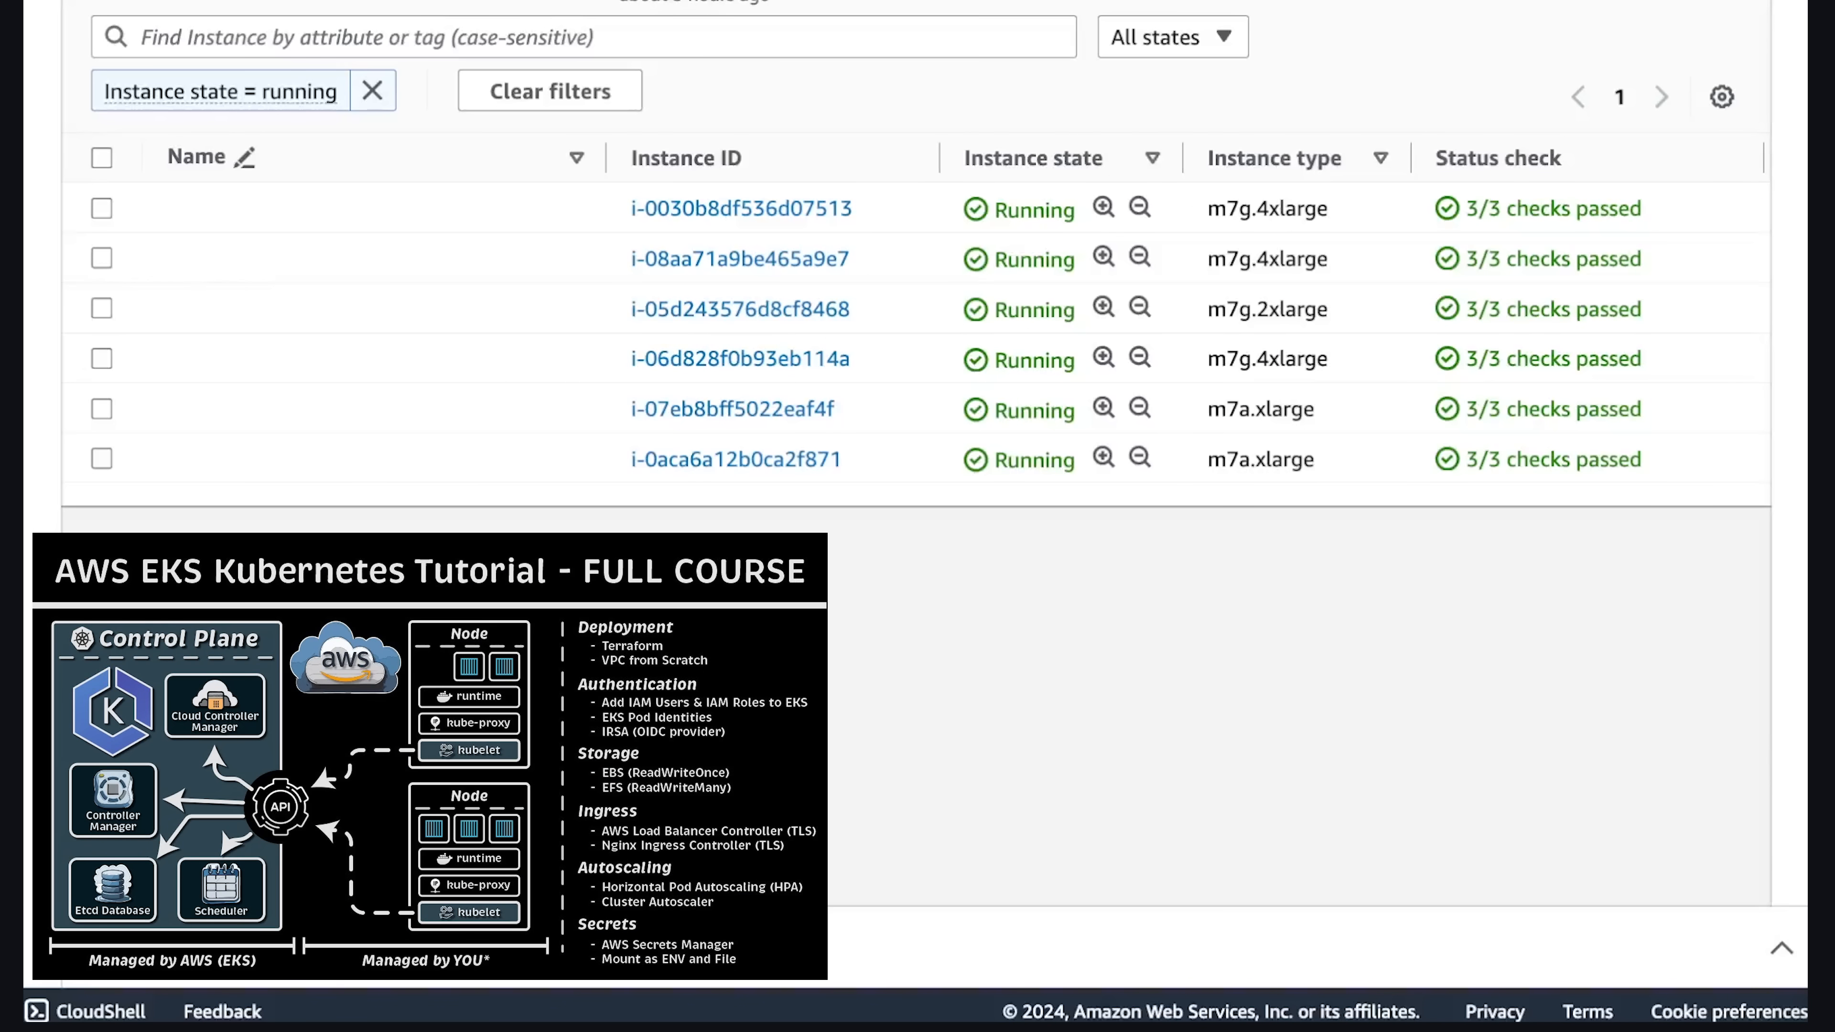
pyautogui.moveTo(1327, 493)
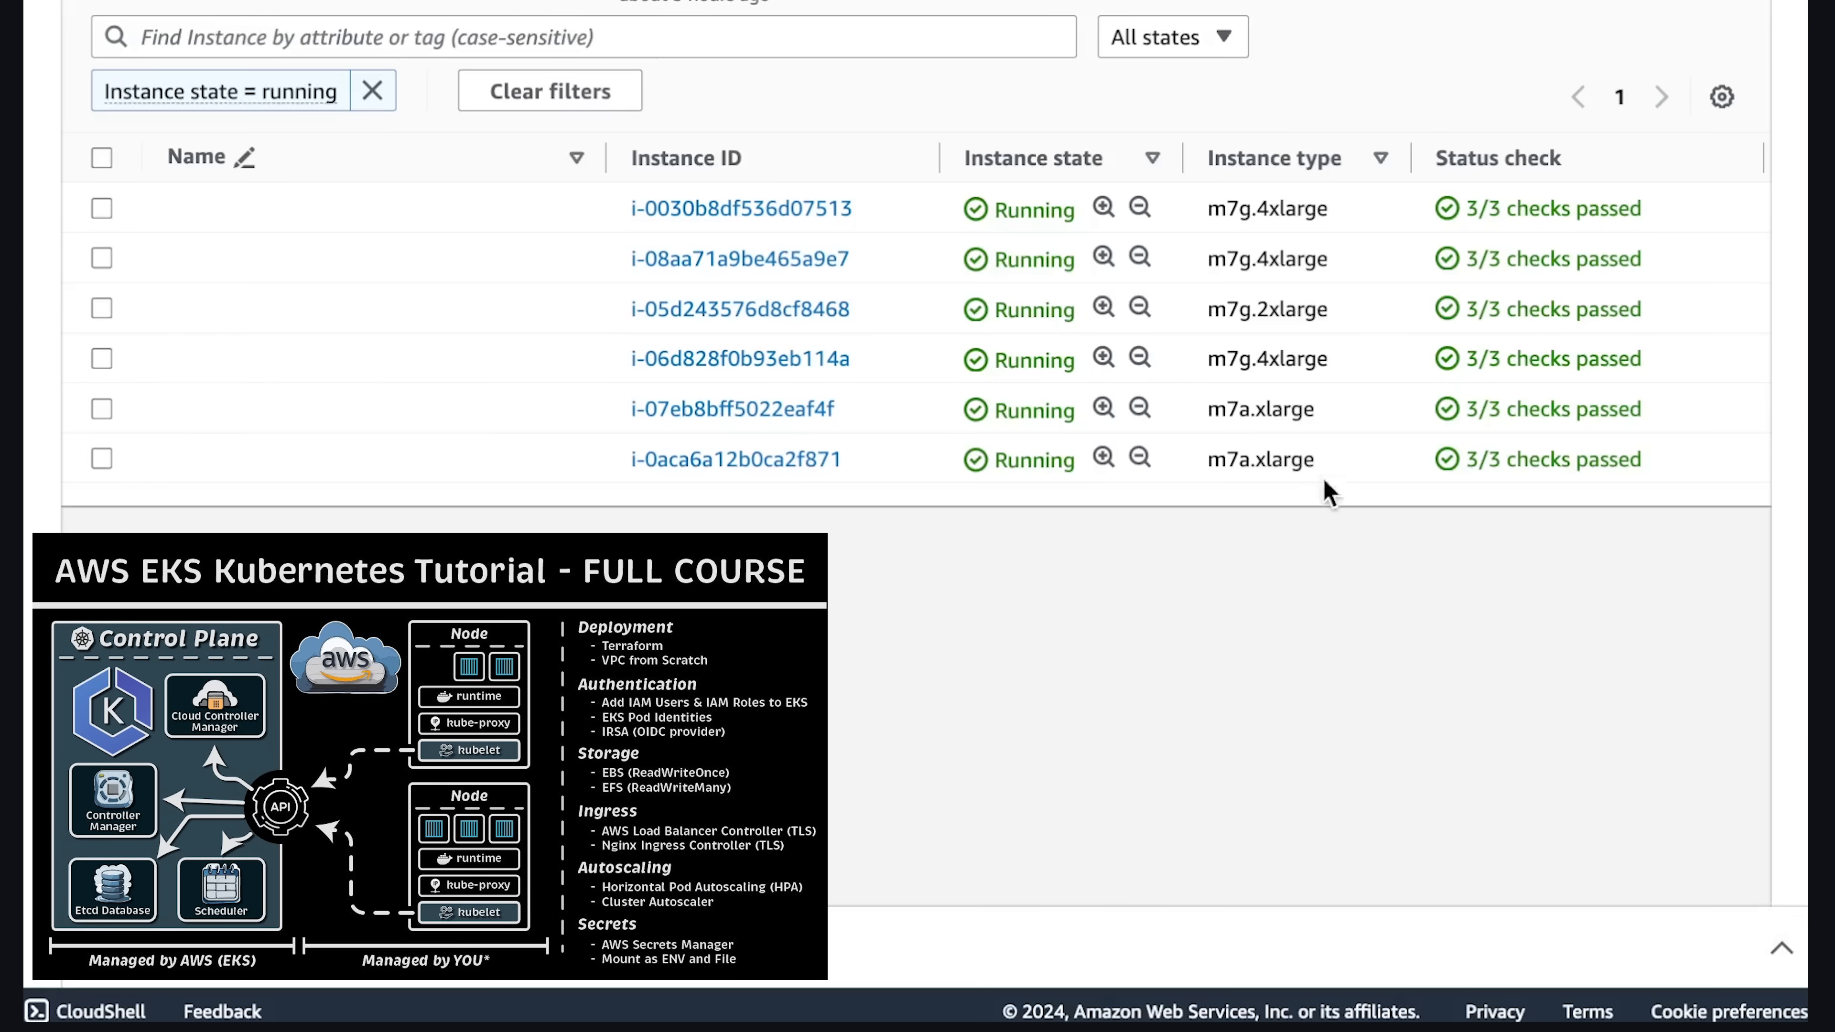
pyautogui.moveTo(1225, 696)
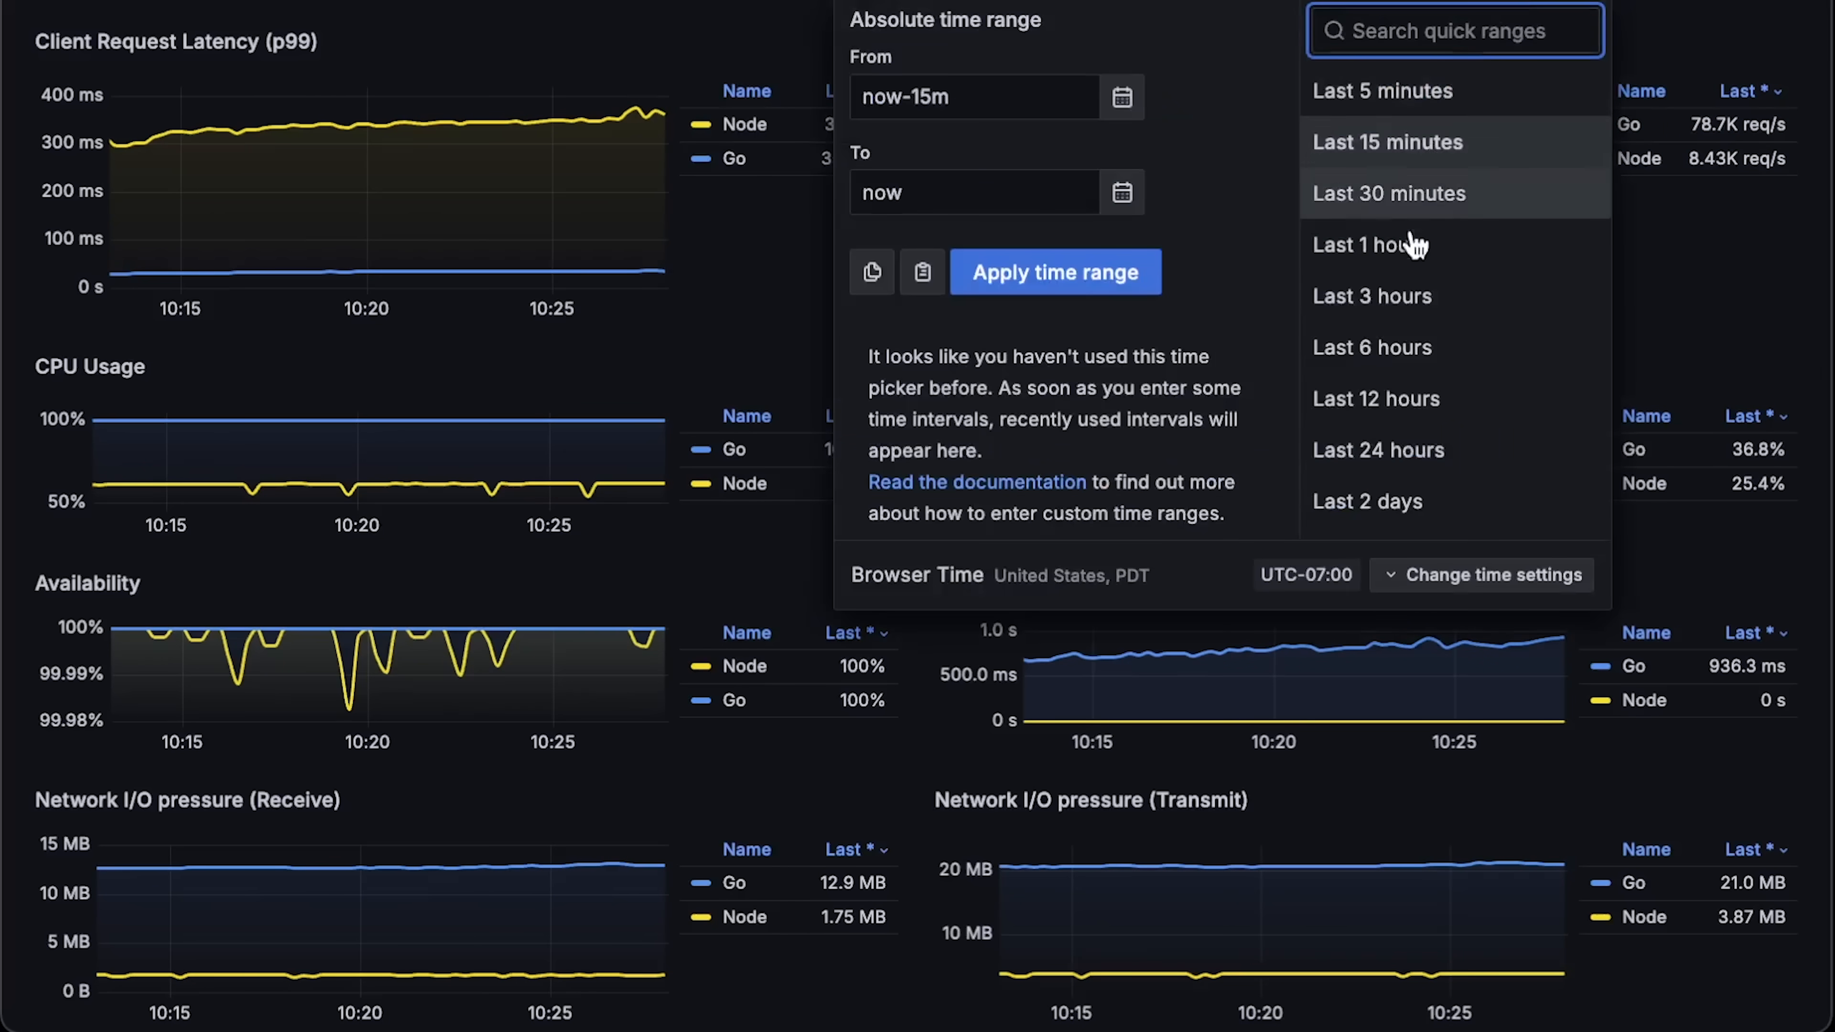
# Step: Widen the dashboard time range to cover the whole benchmark run from about 08:20
pyautogui.click(1372, 295)
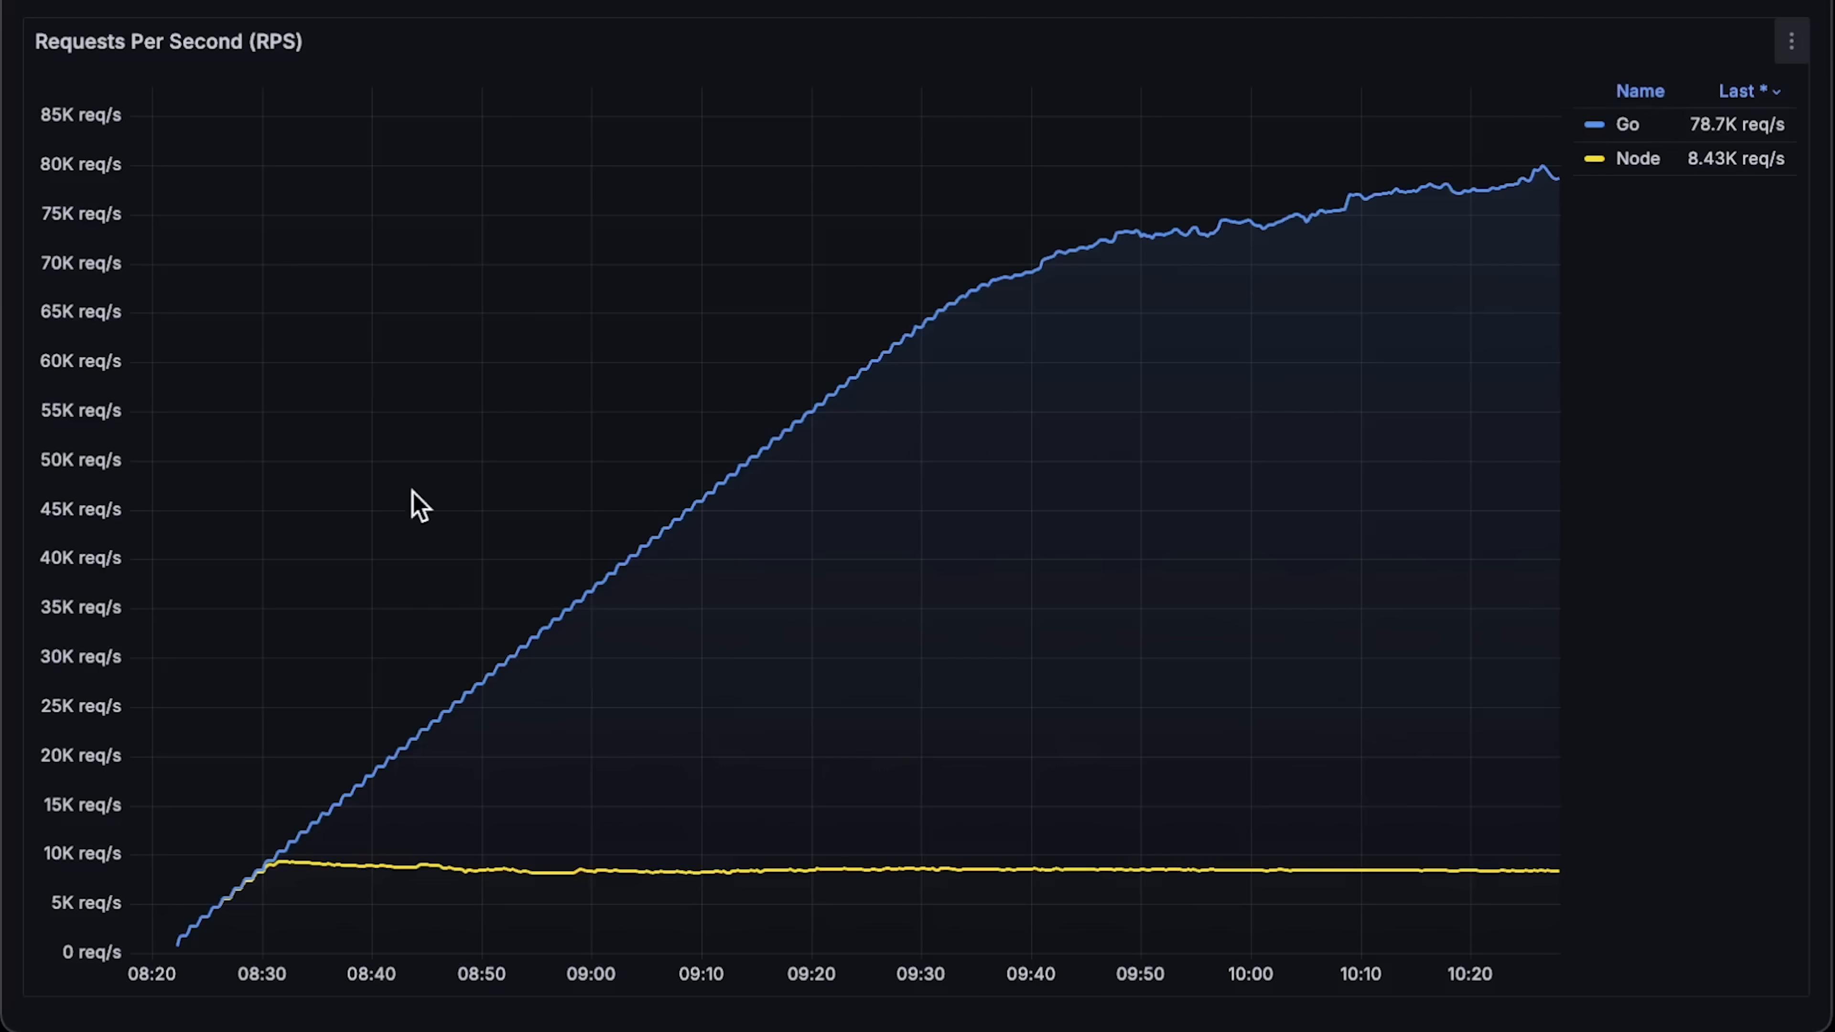
pyautogui.moveTo(255, 875)
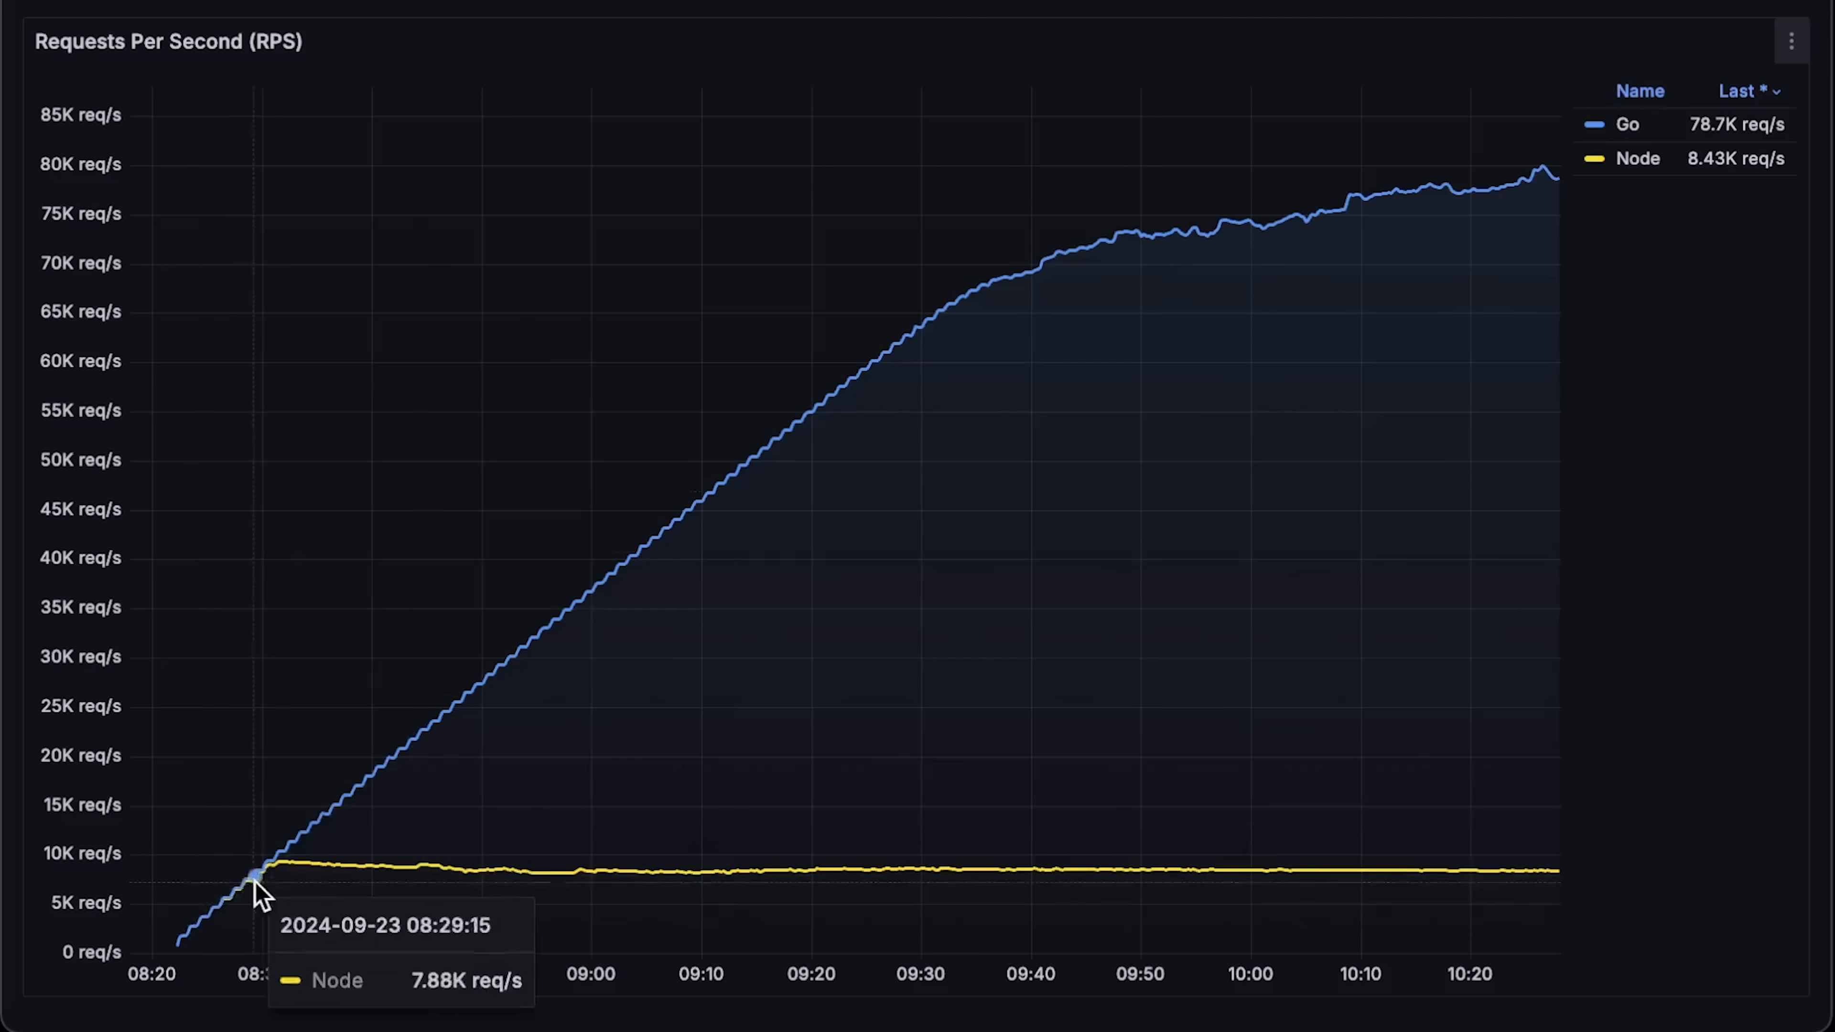
pyautogui.moveTo(302, 870)
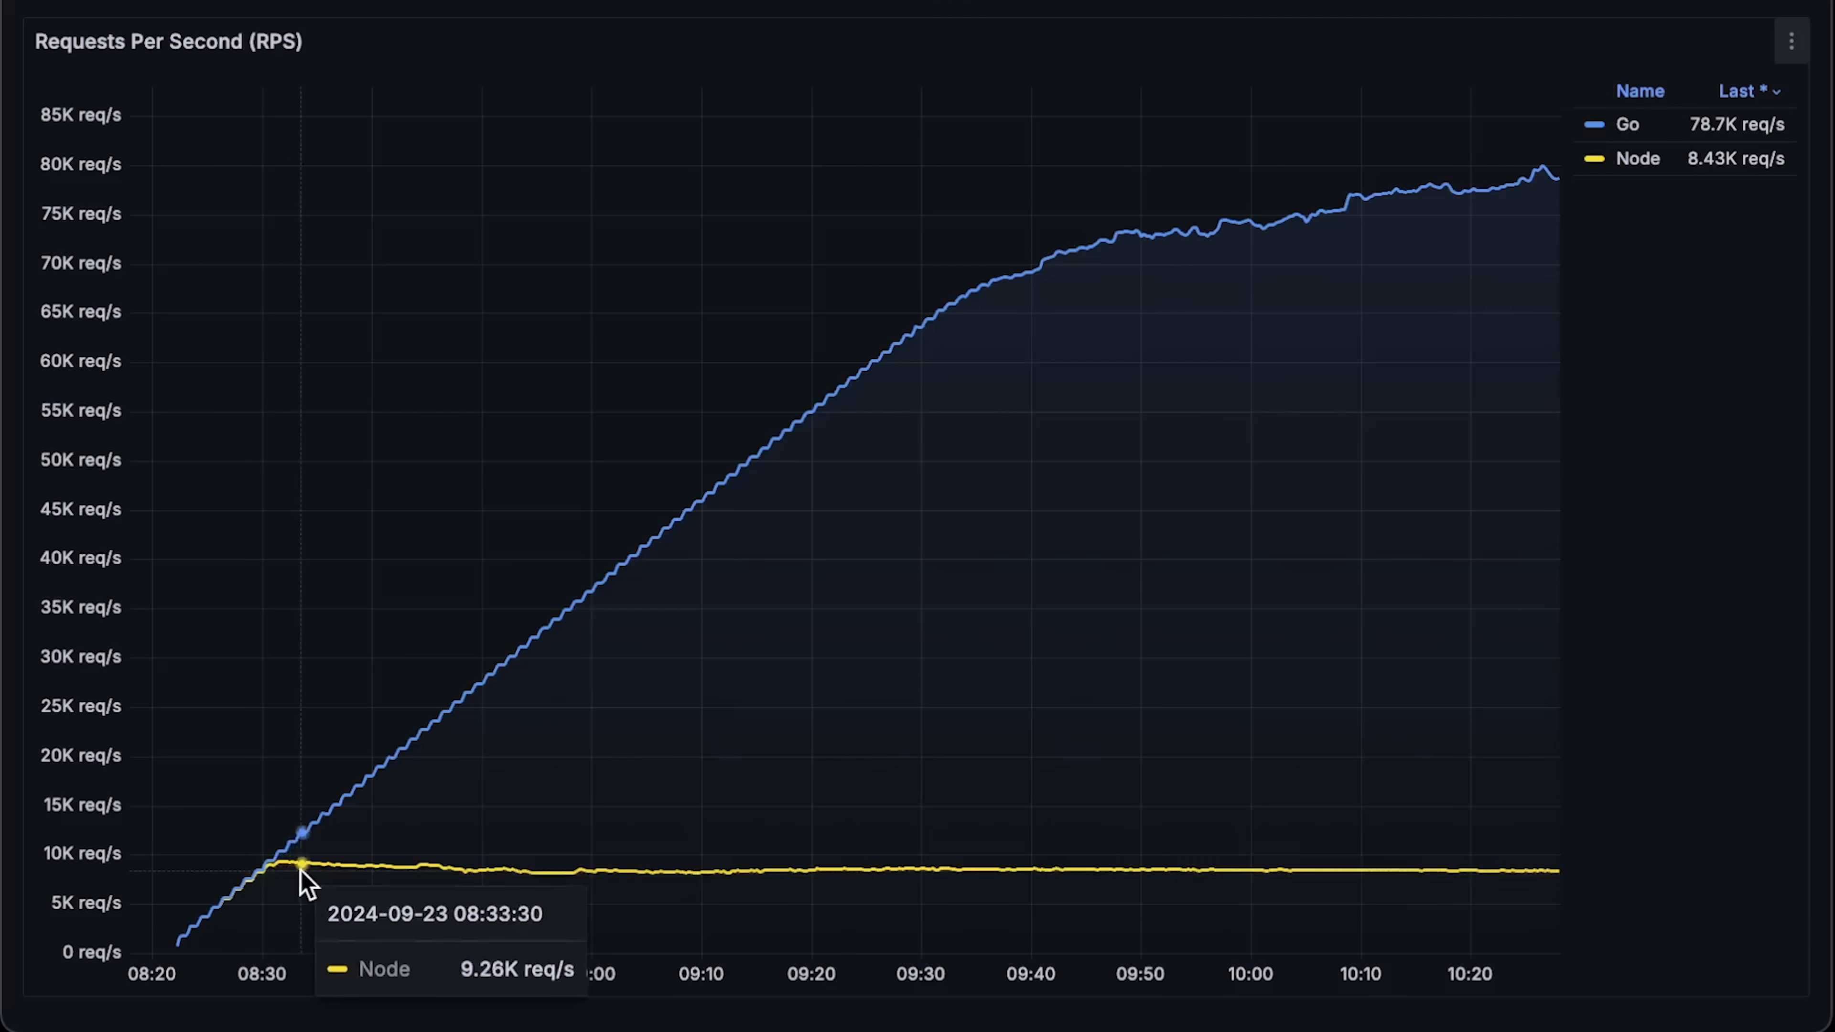
pyautogui.moveTo(454, 880)
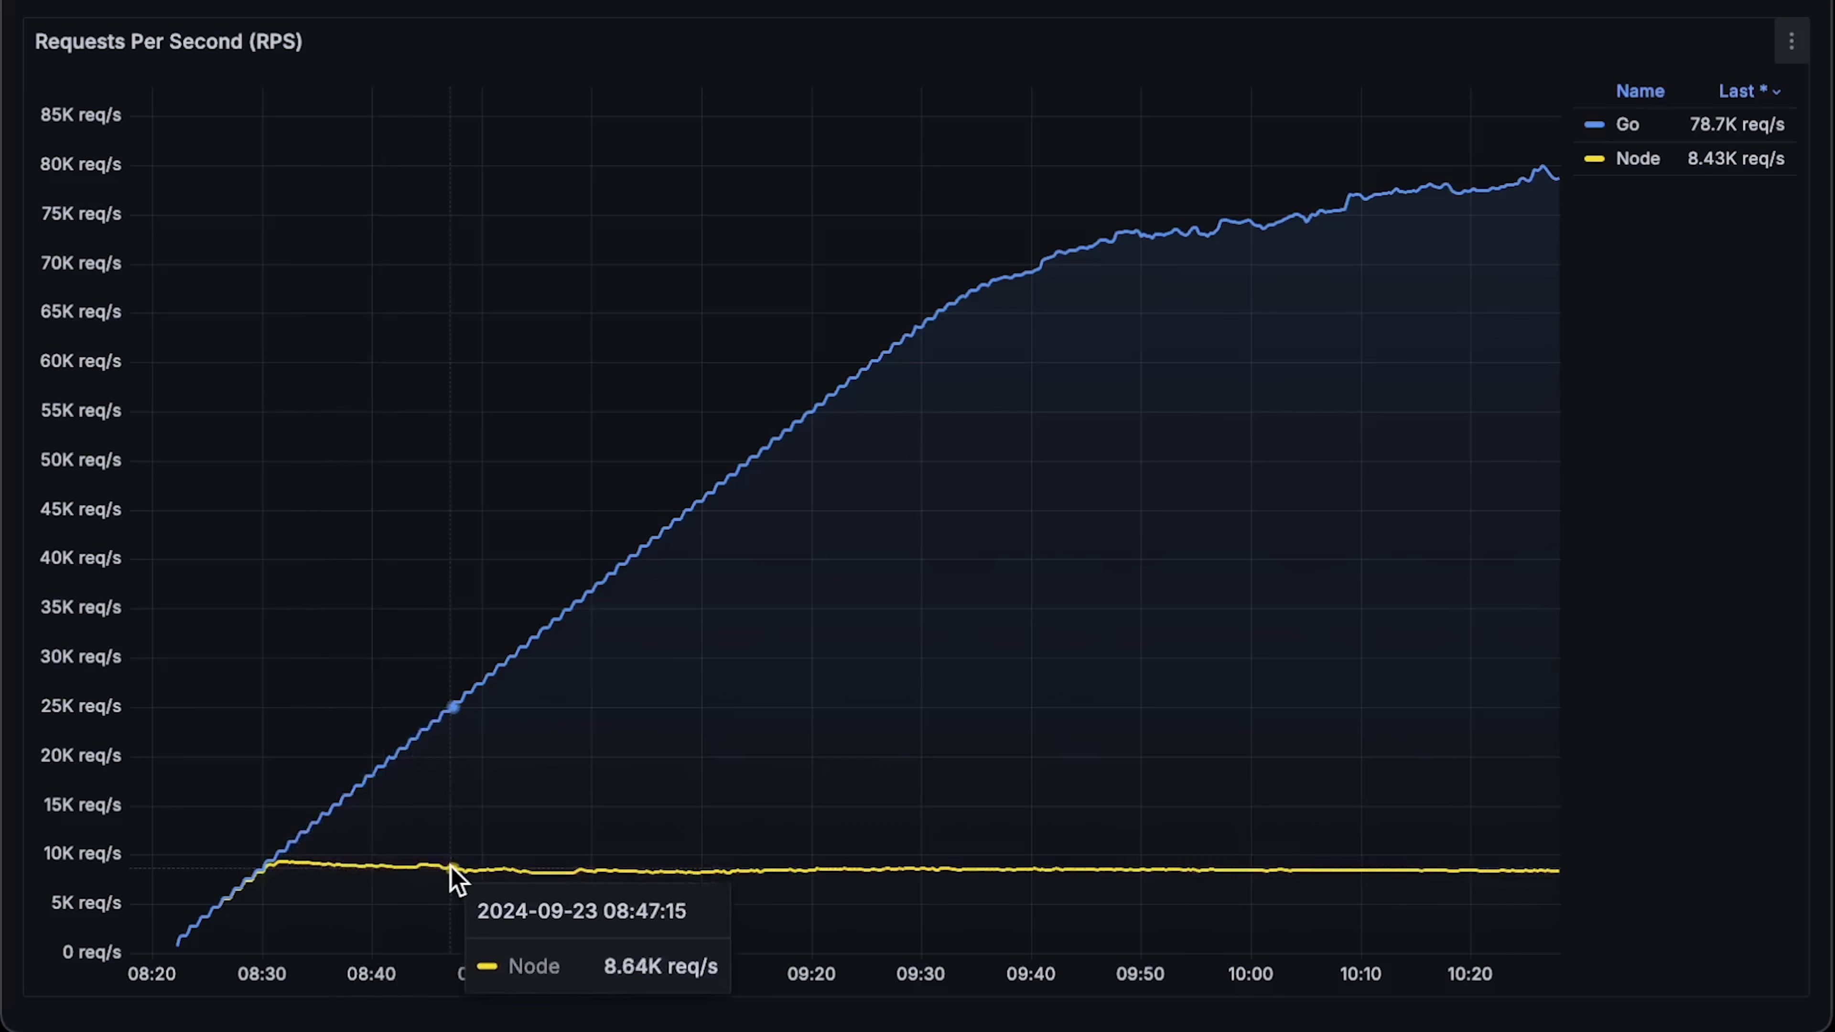
pyautogui.moveTo(922, 450)
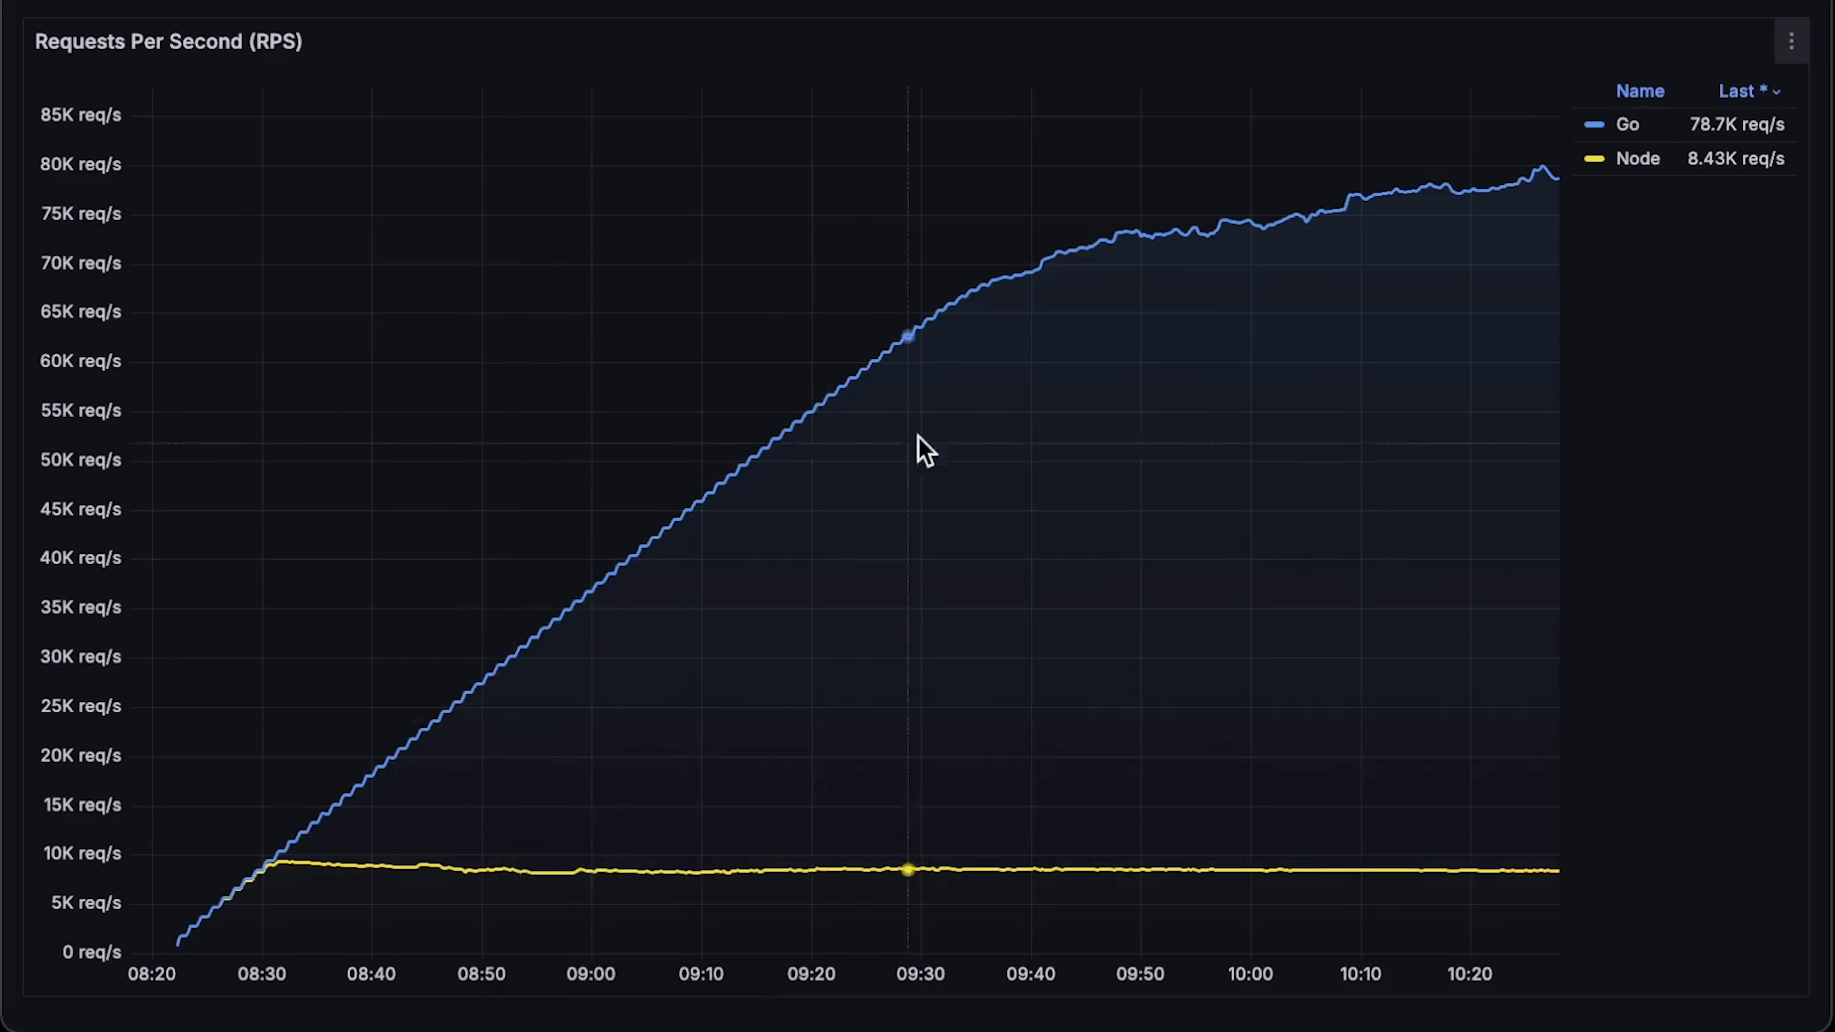
pyautogui.moveTo(981, 292)
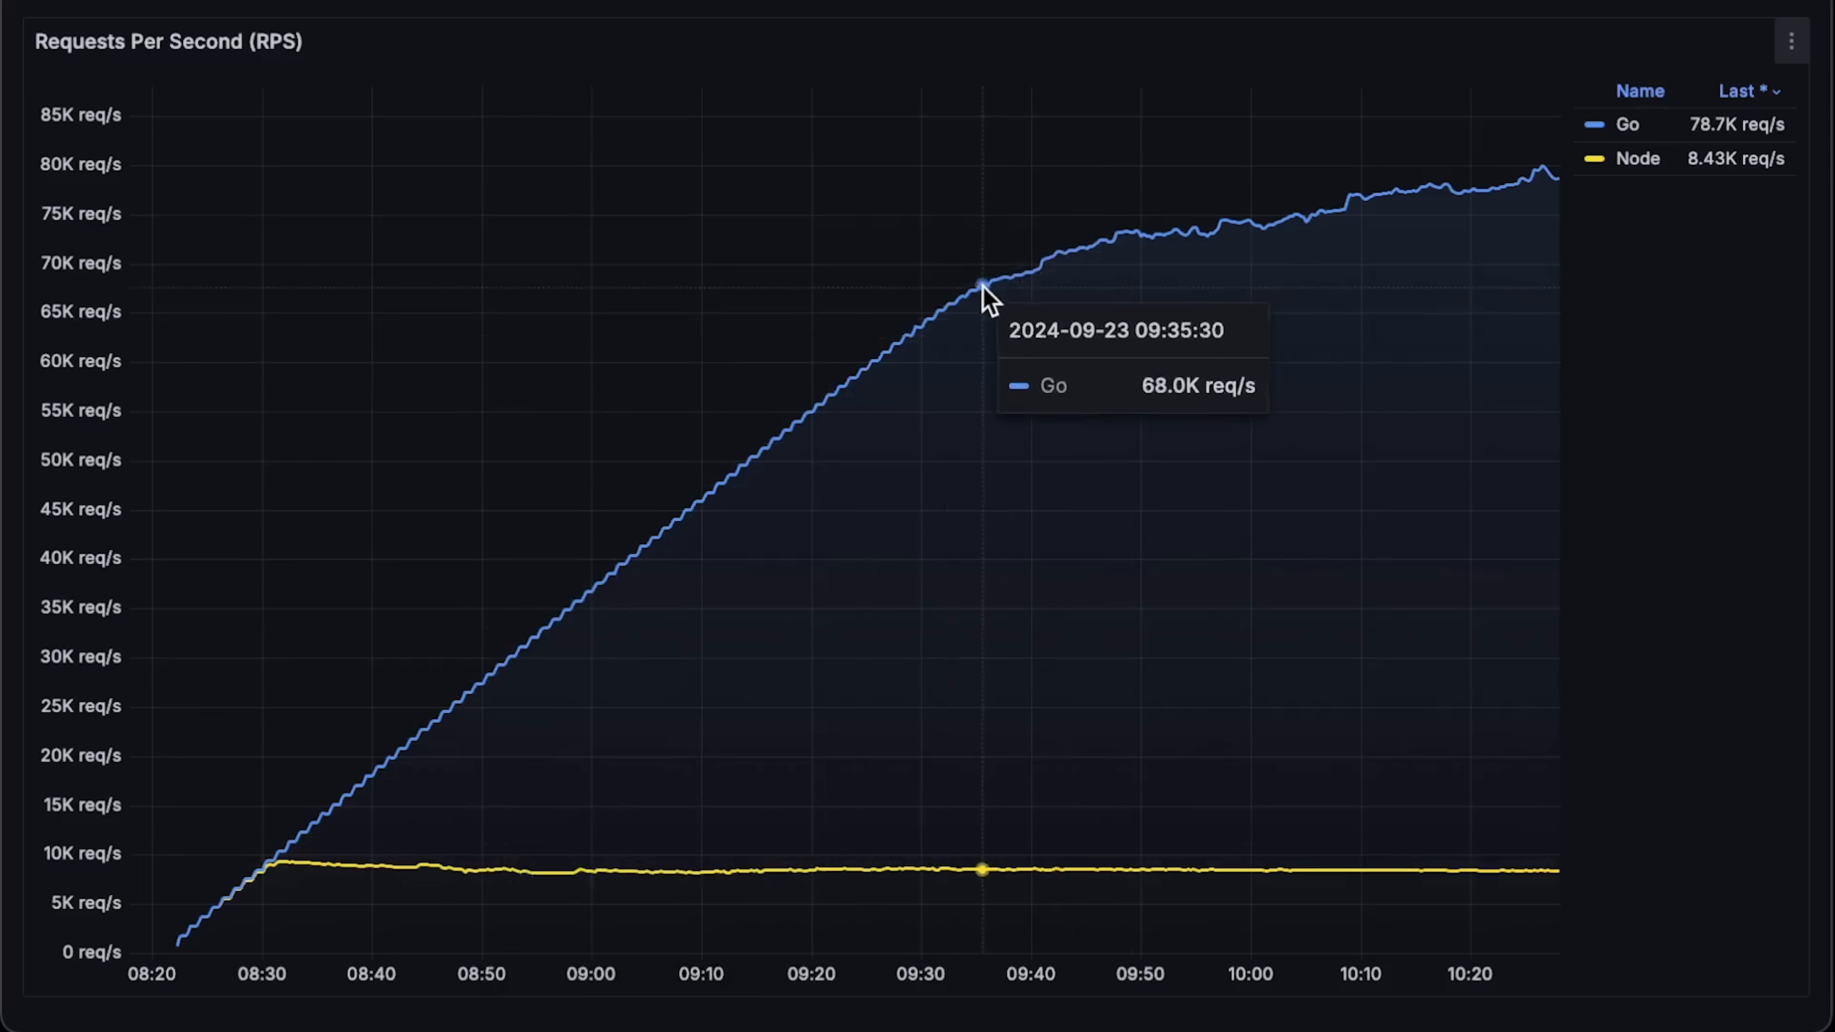
pyautogui.moveTo(1412, 230)
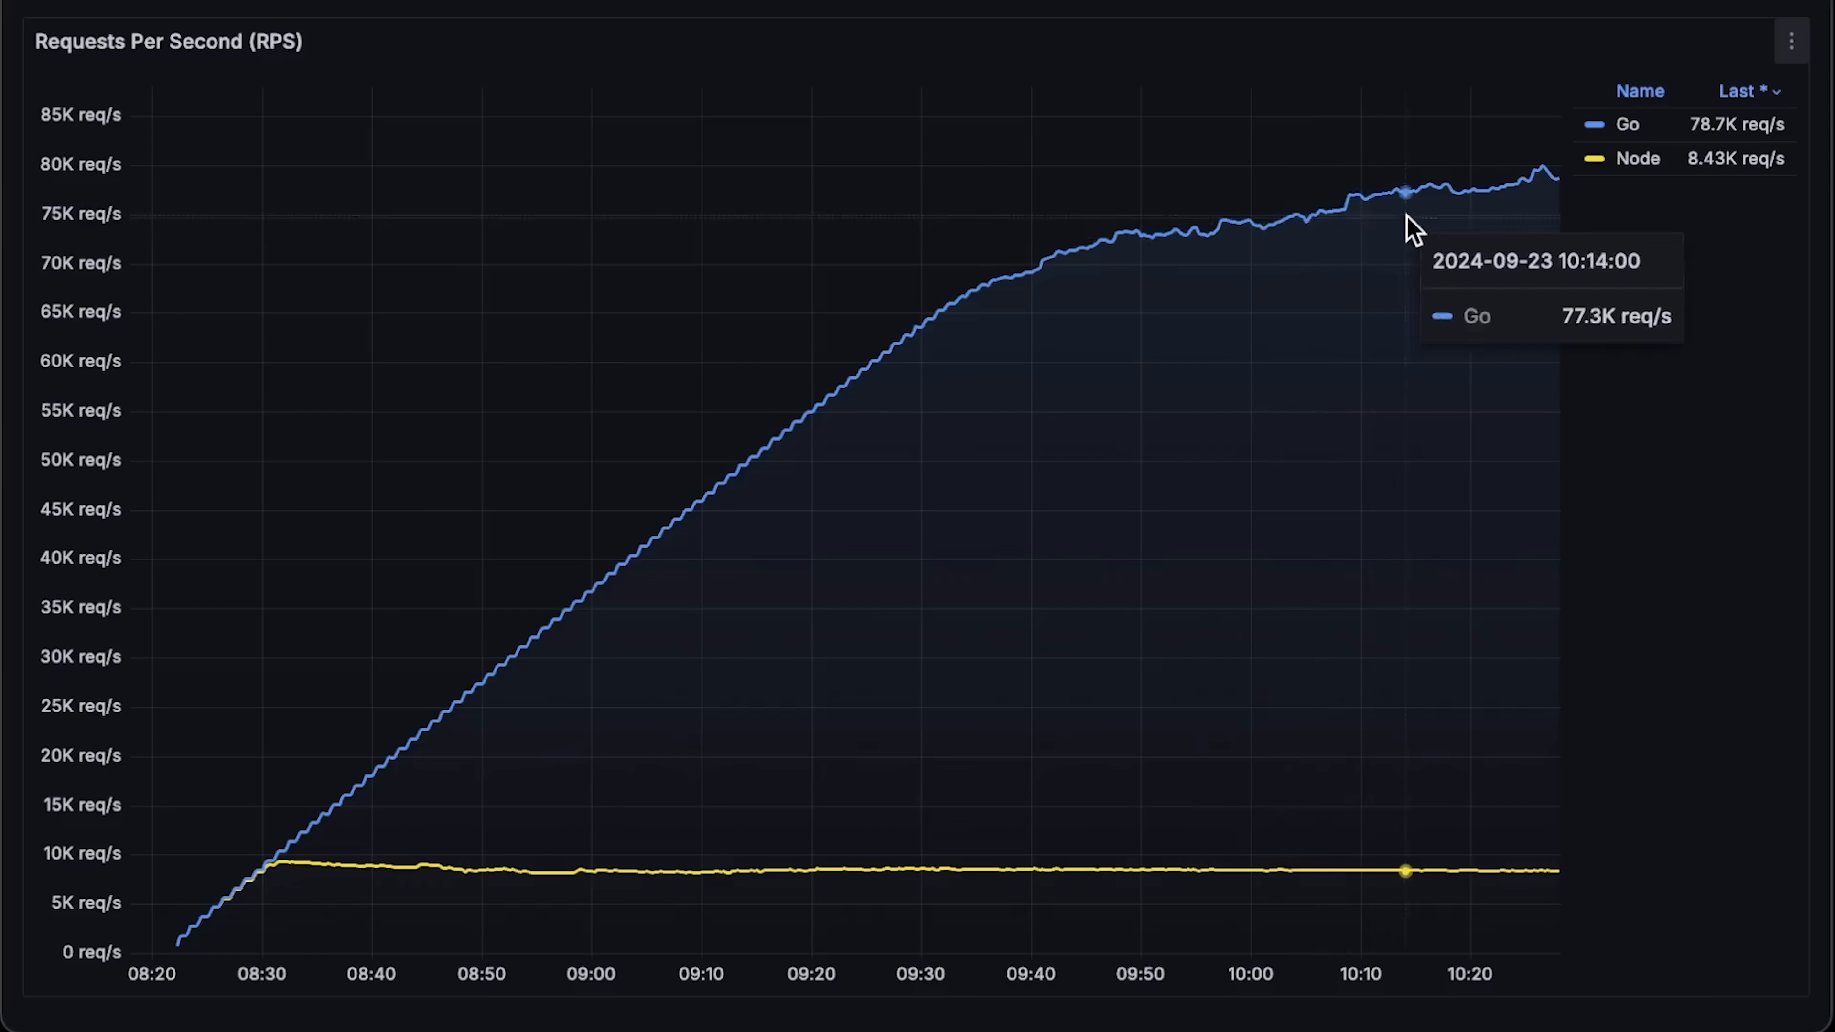
pyautogui.moveTo(1568, 205)
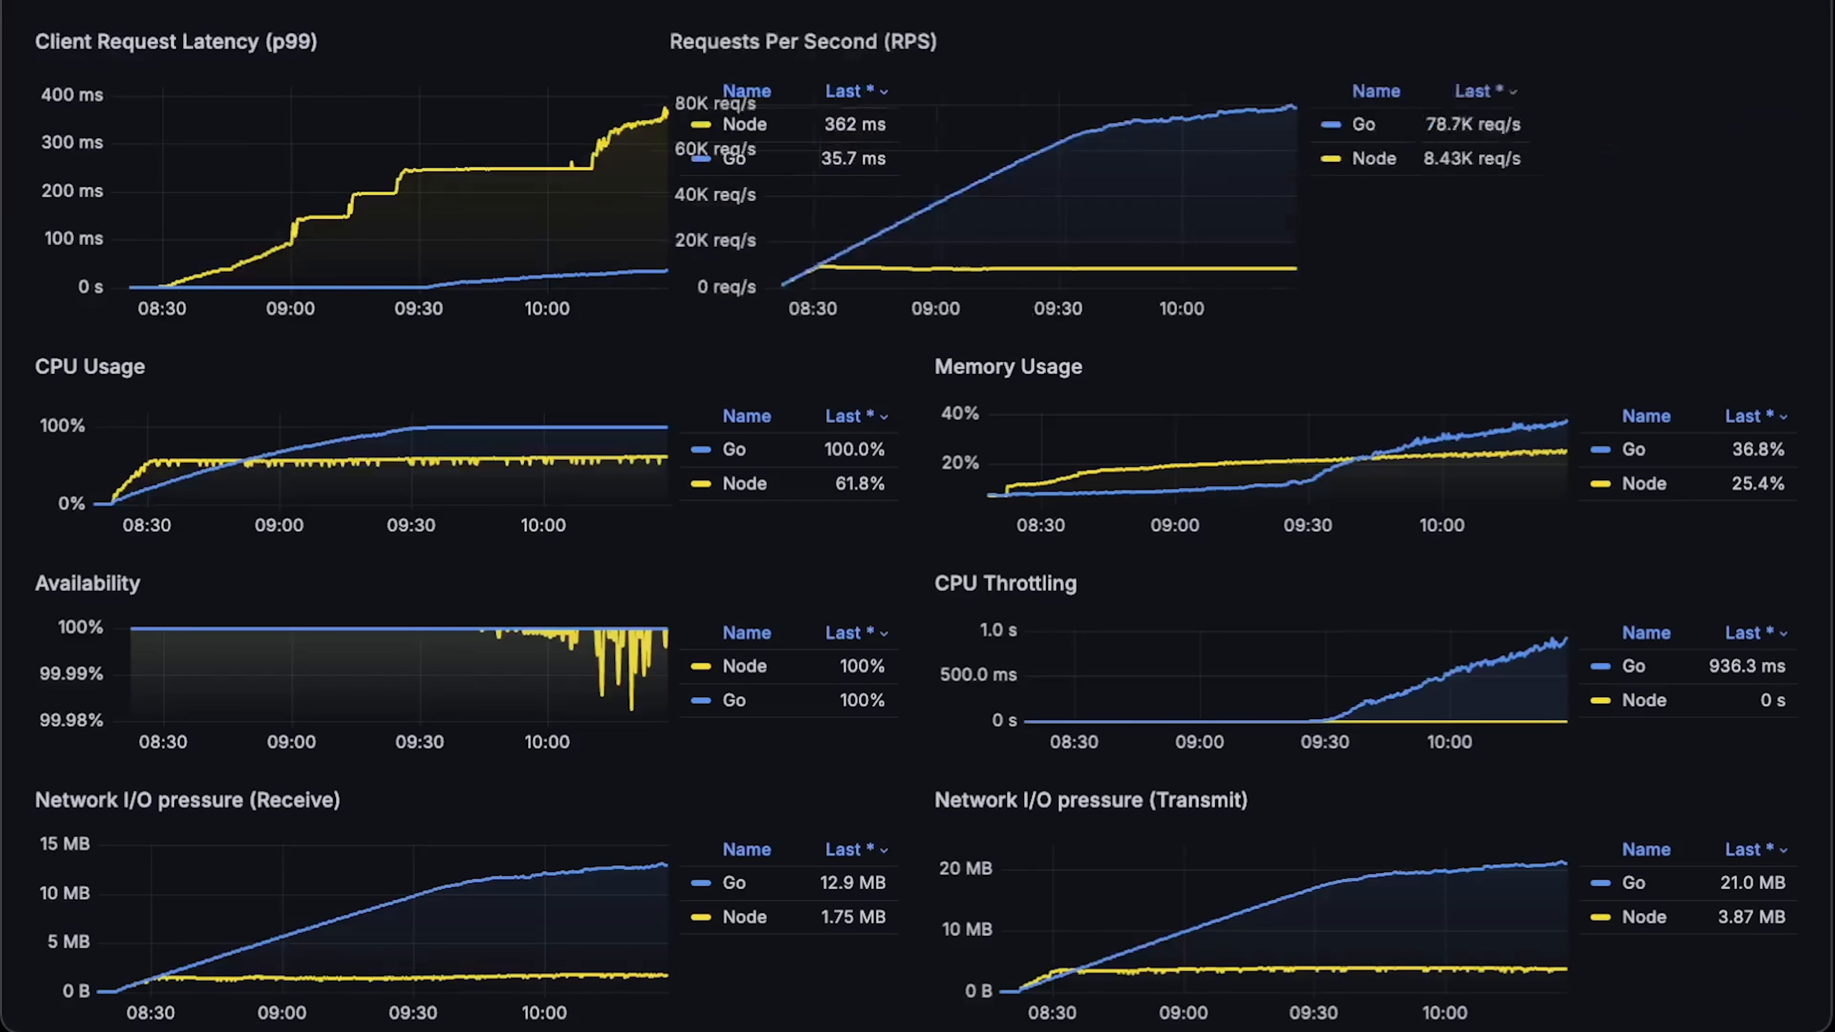
# Step: Show the Client Request Latency (p99) panel in full view via its panel menu
pyautogui.click(889, 41)
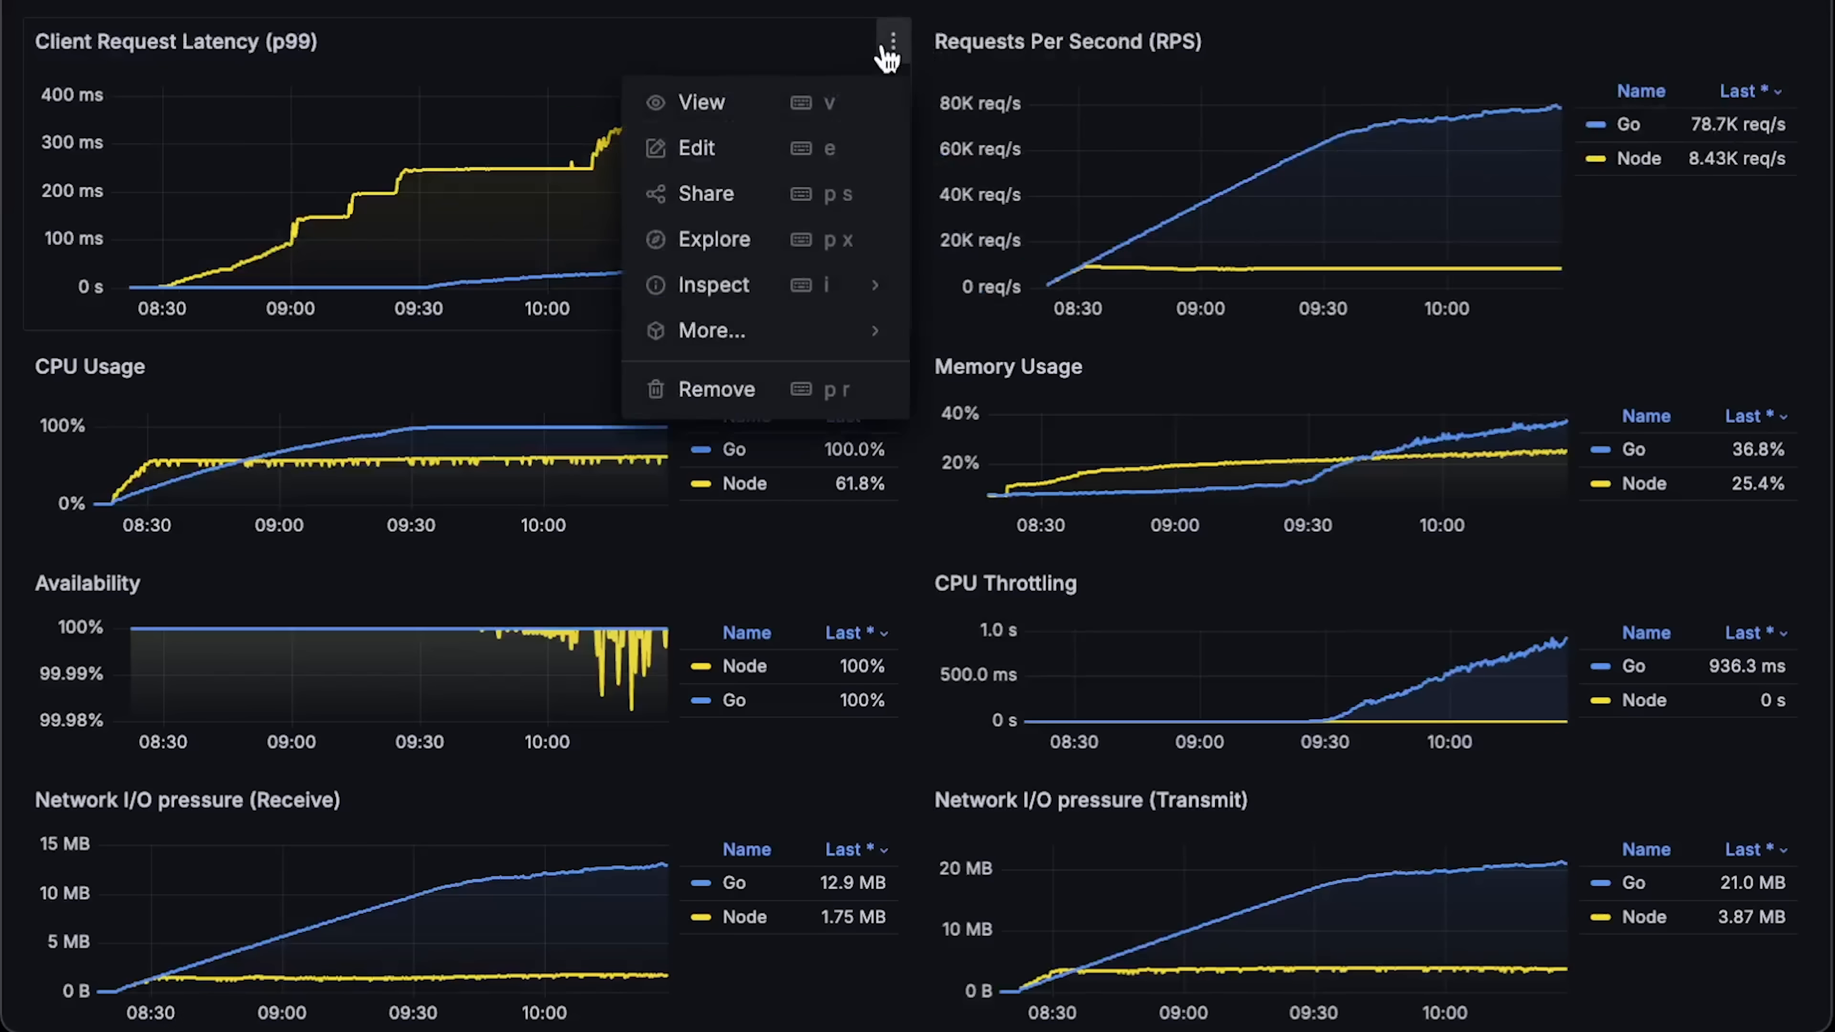
pyautogui.click(701, 102)
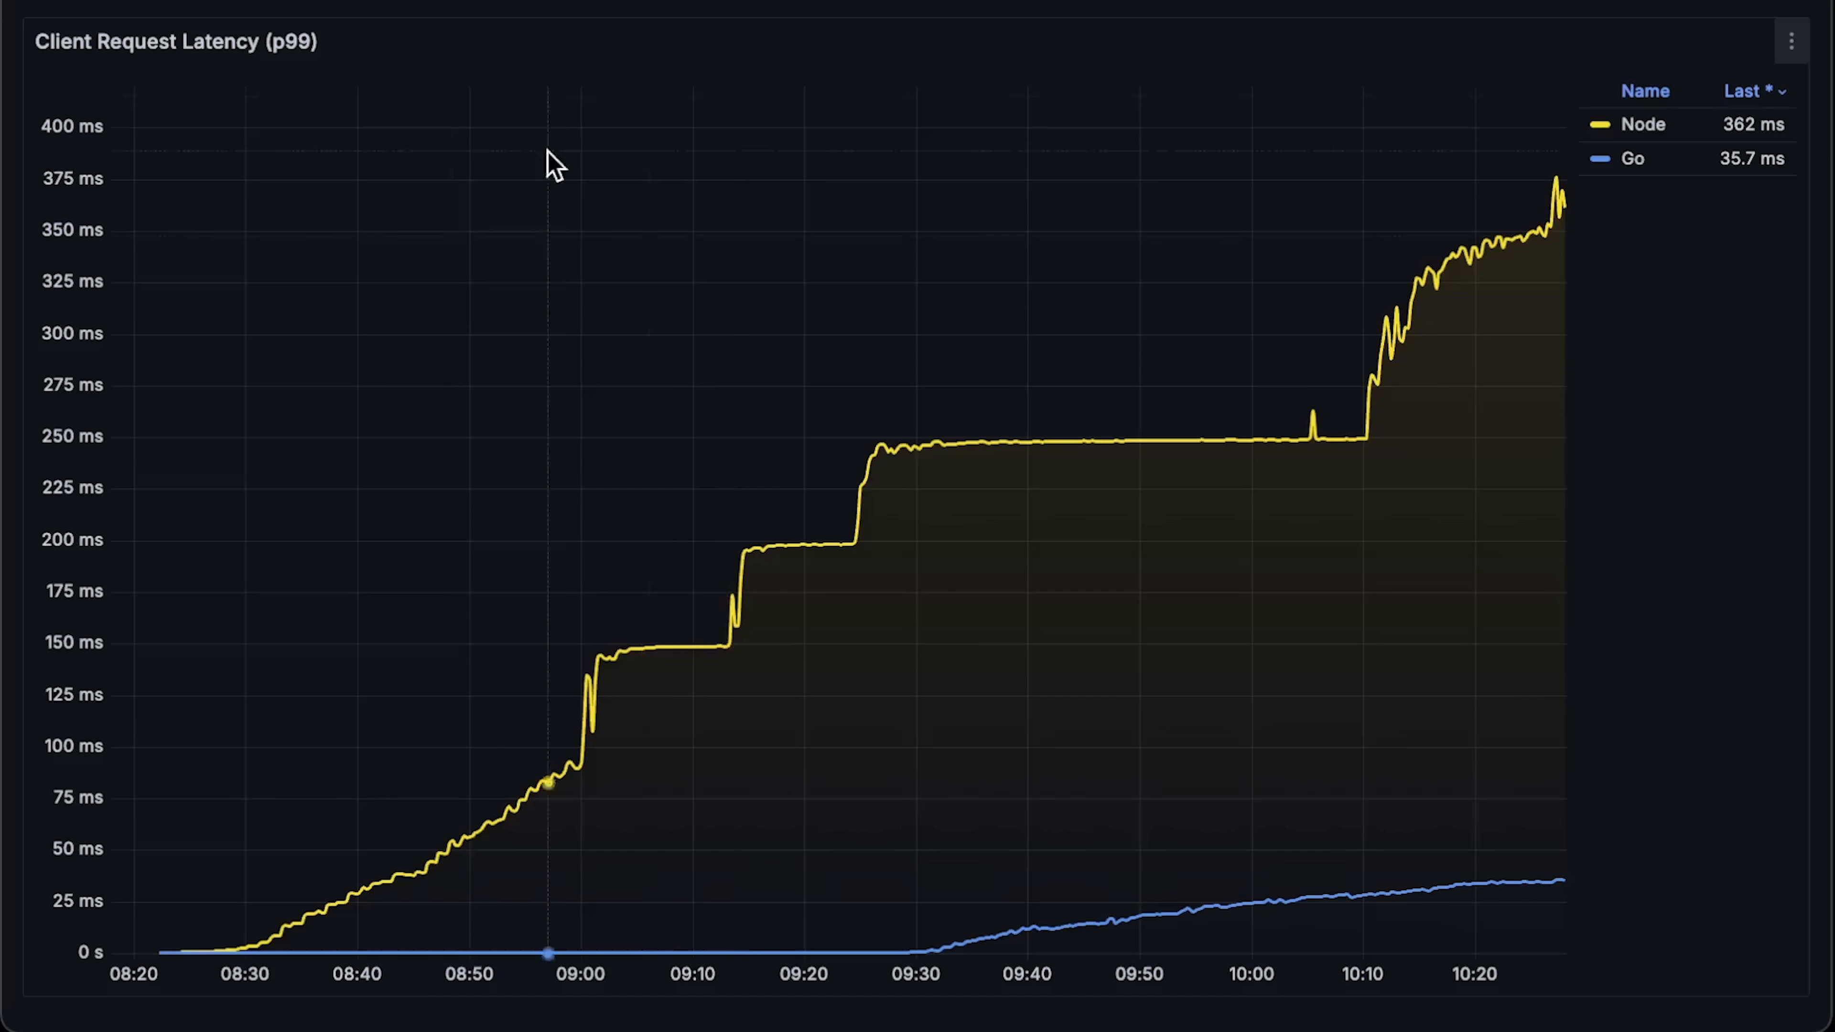
pyautogui.moveTo(328, 942)
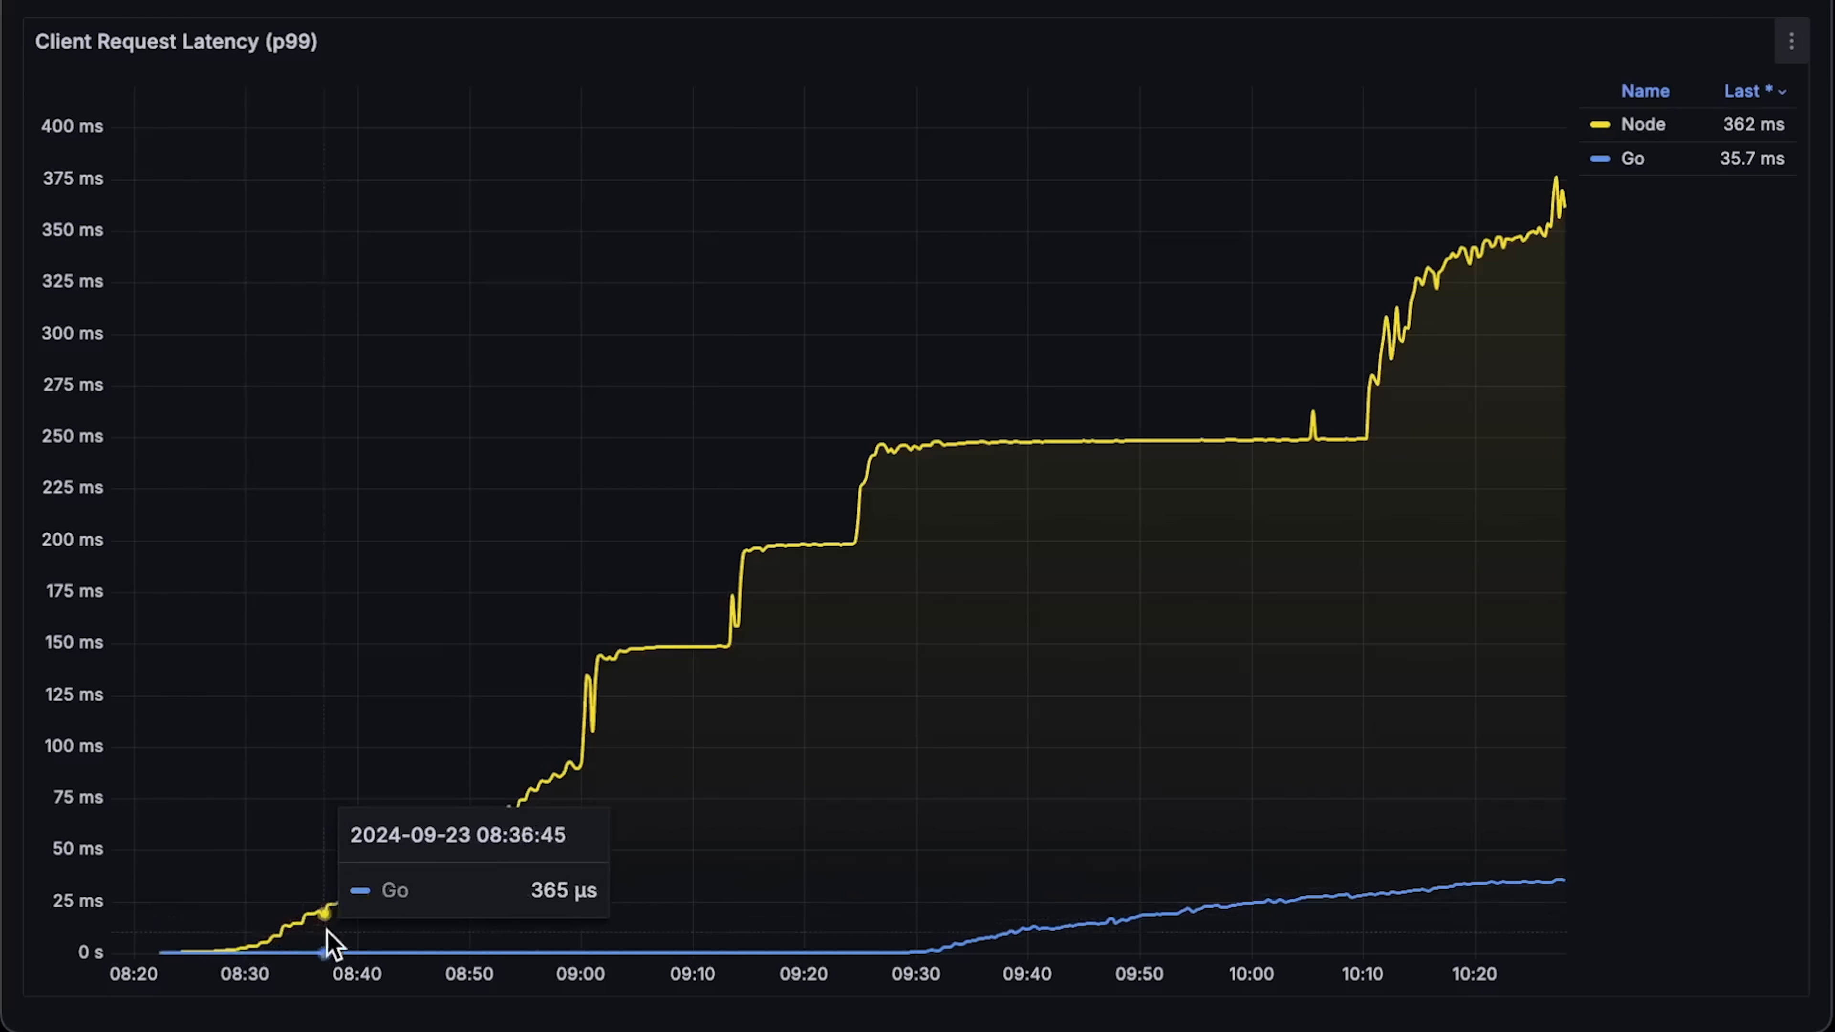
pyautogui.moveTo(1110, 573)
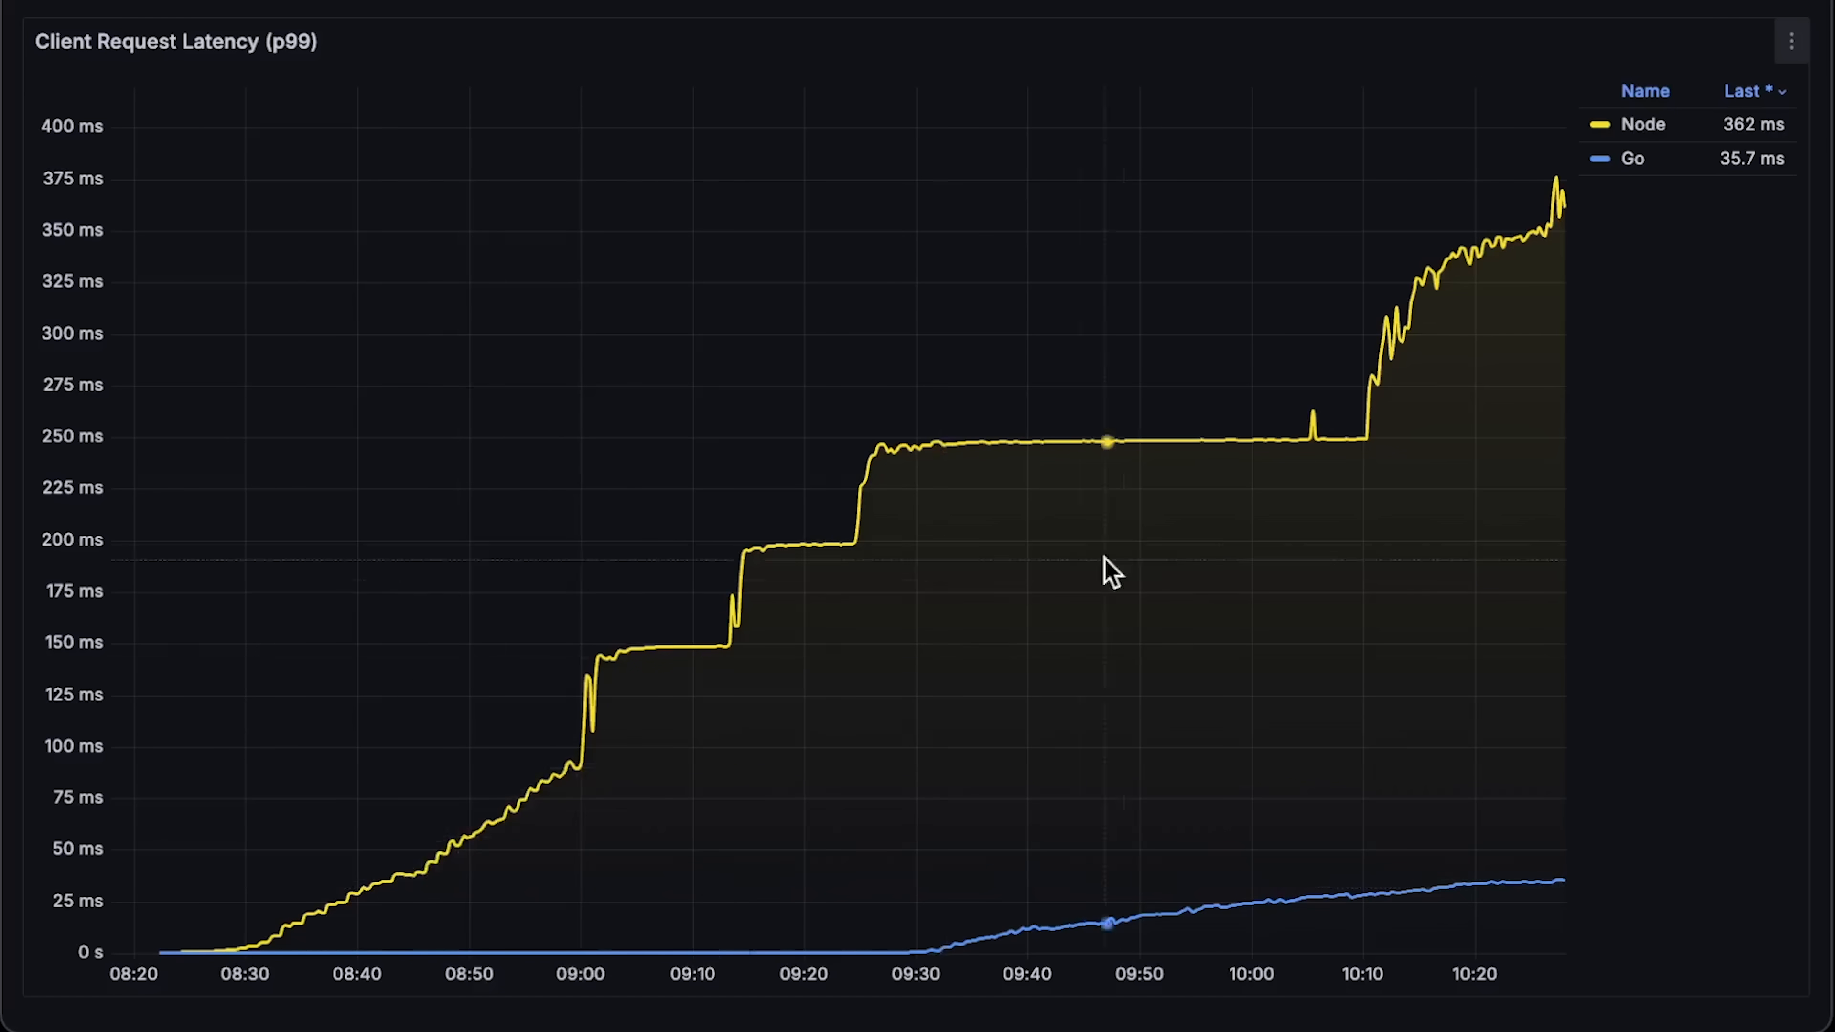
pyautogui.moveTo(143, 840)
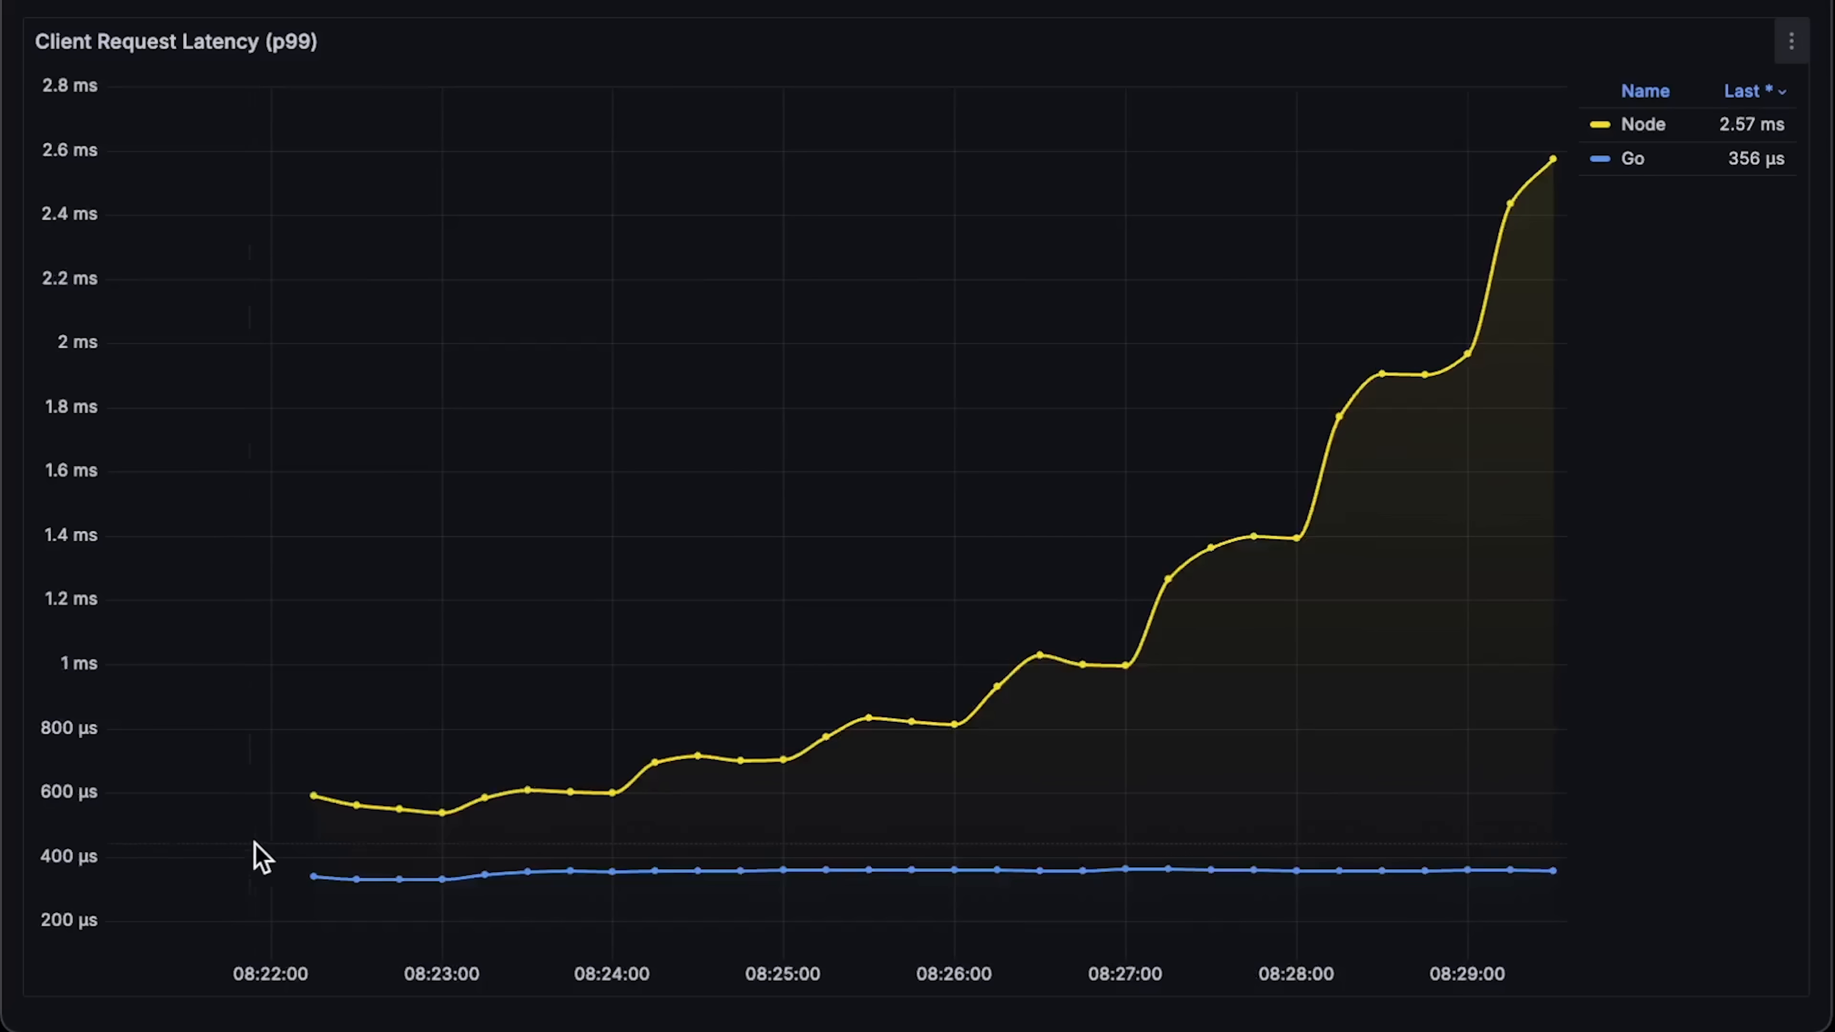
pyautogui.moveTo(403, 883)
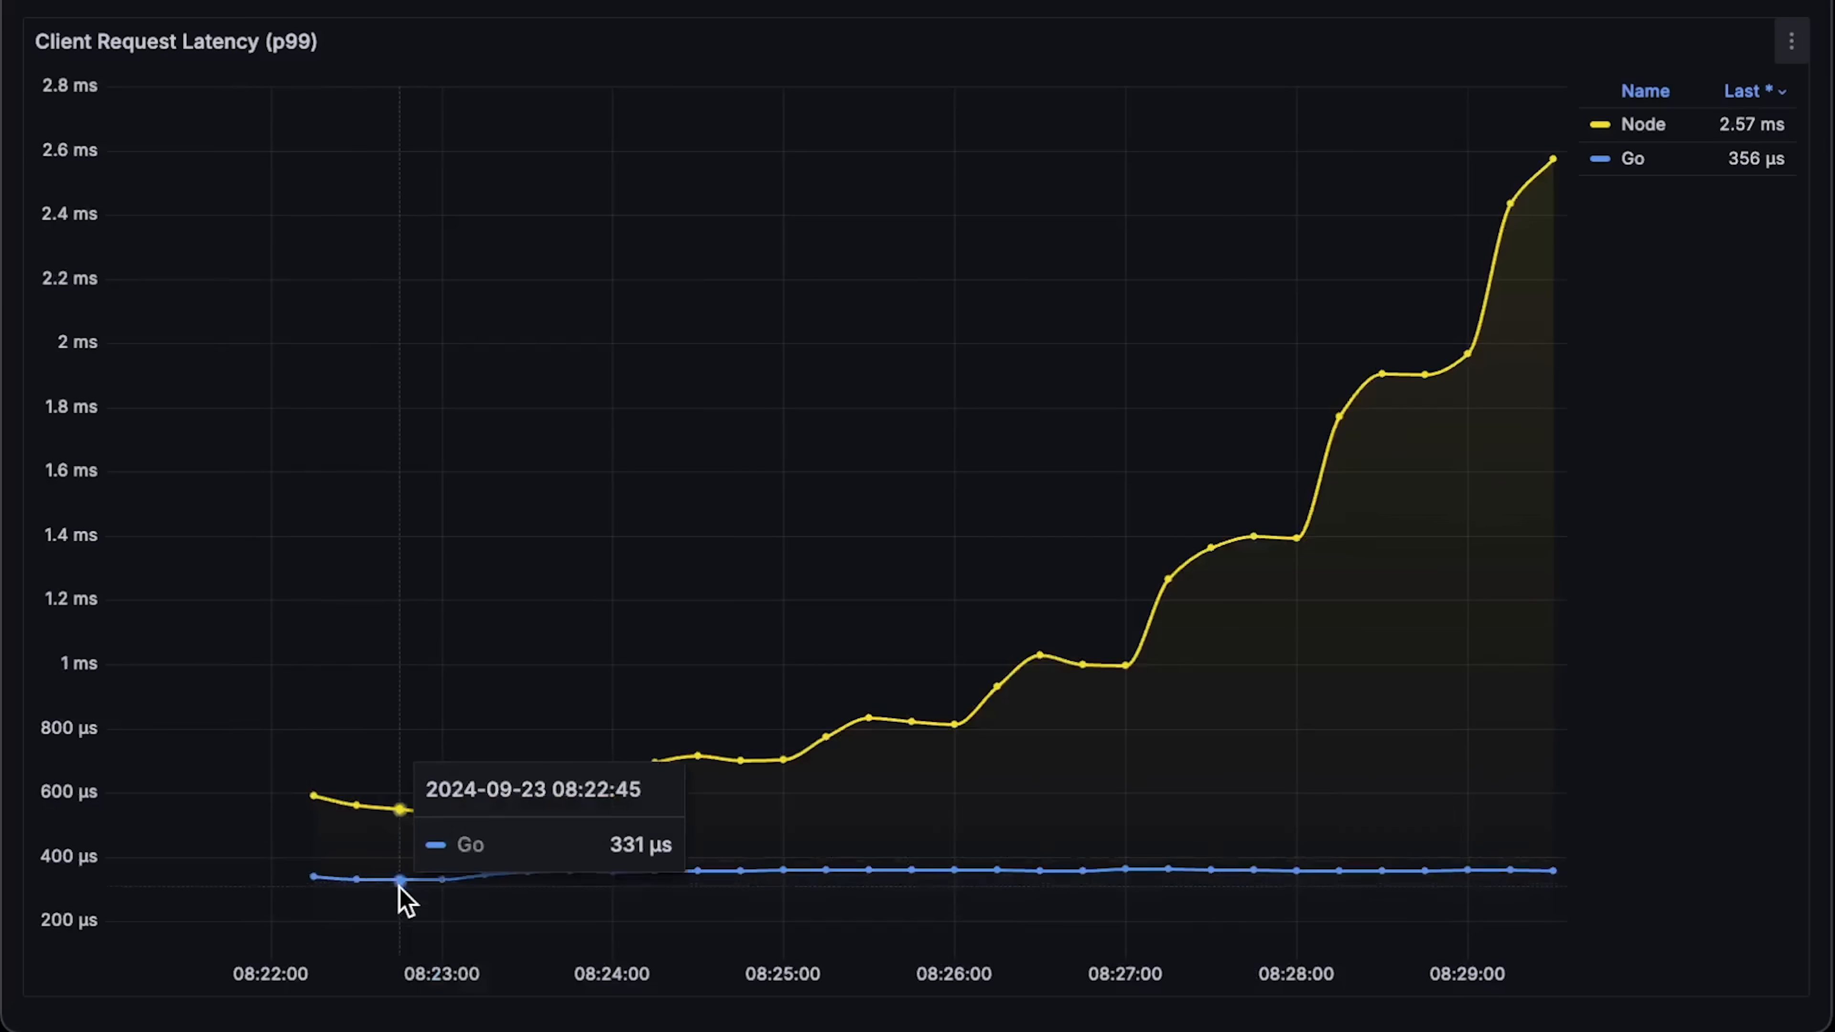
pyautogui.moveTo(697, 778)
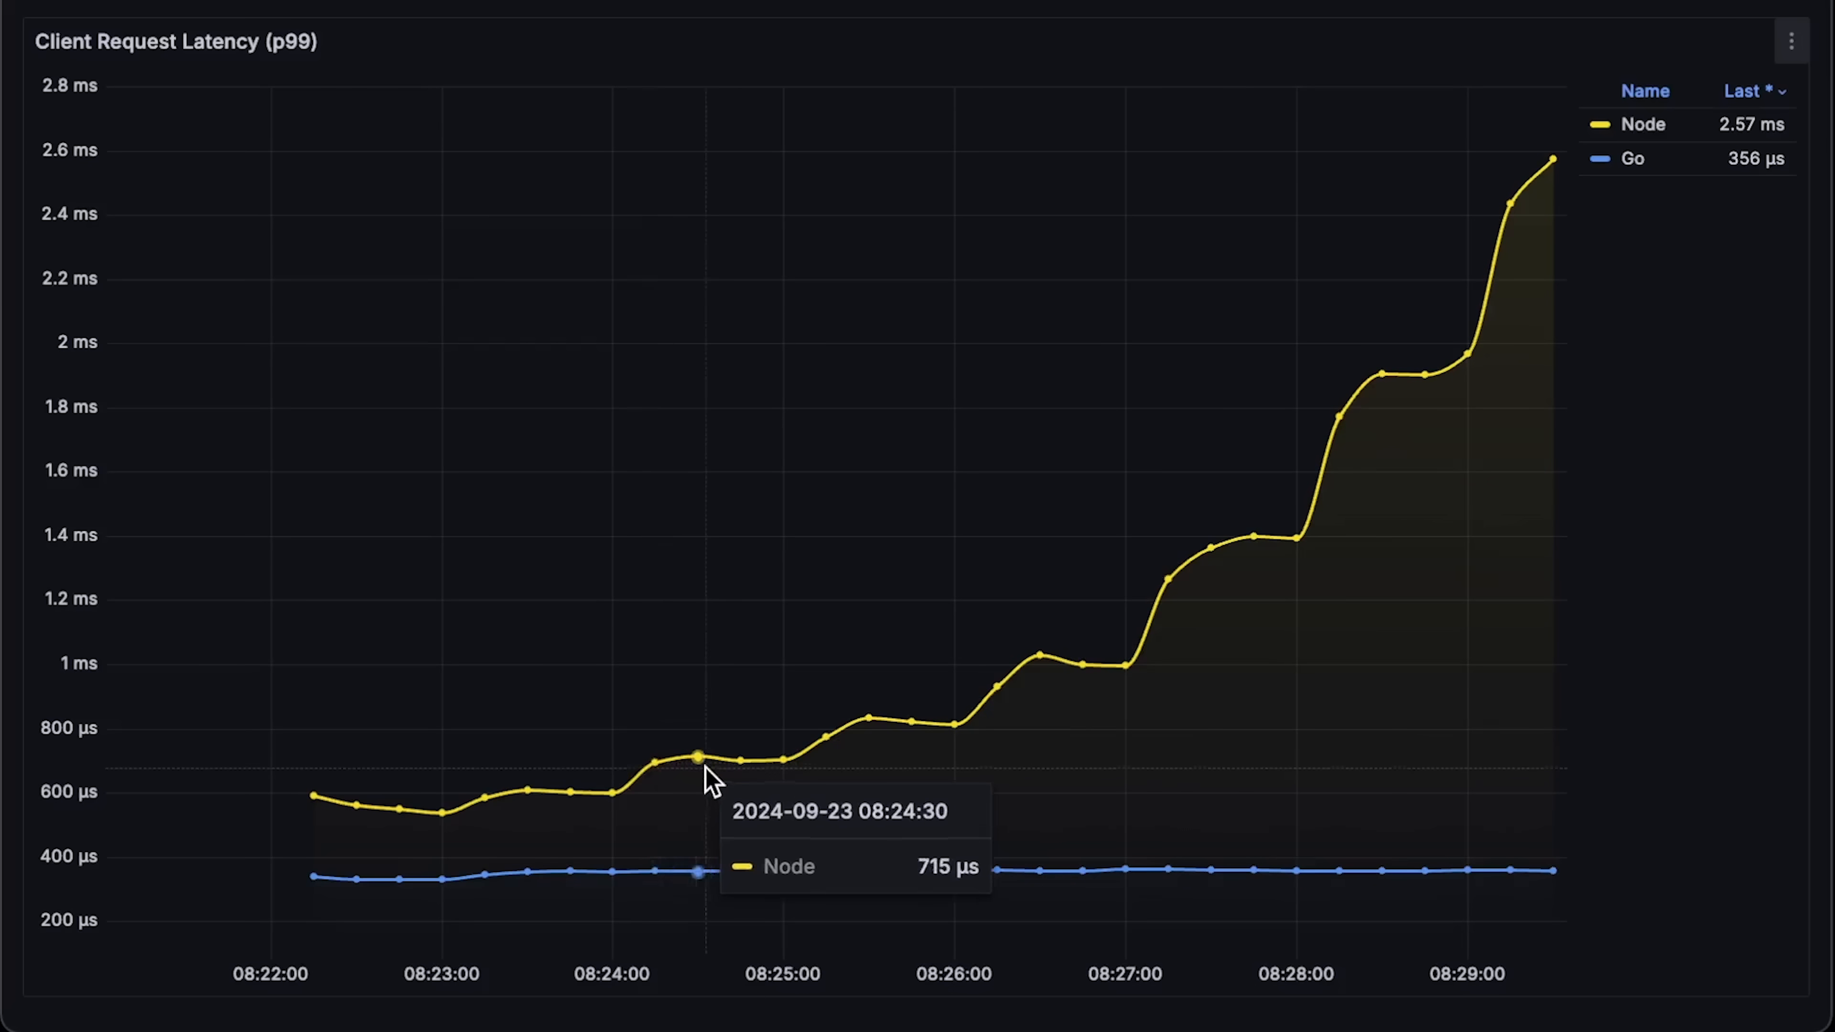
pyautogui.moveTo(1120, 687)
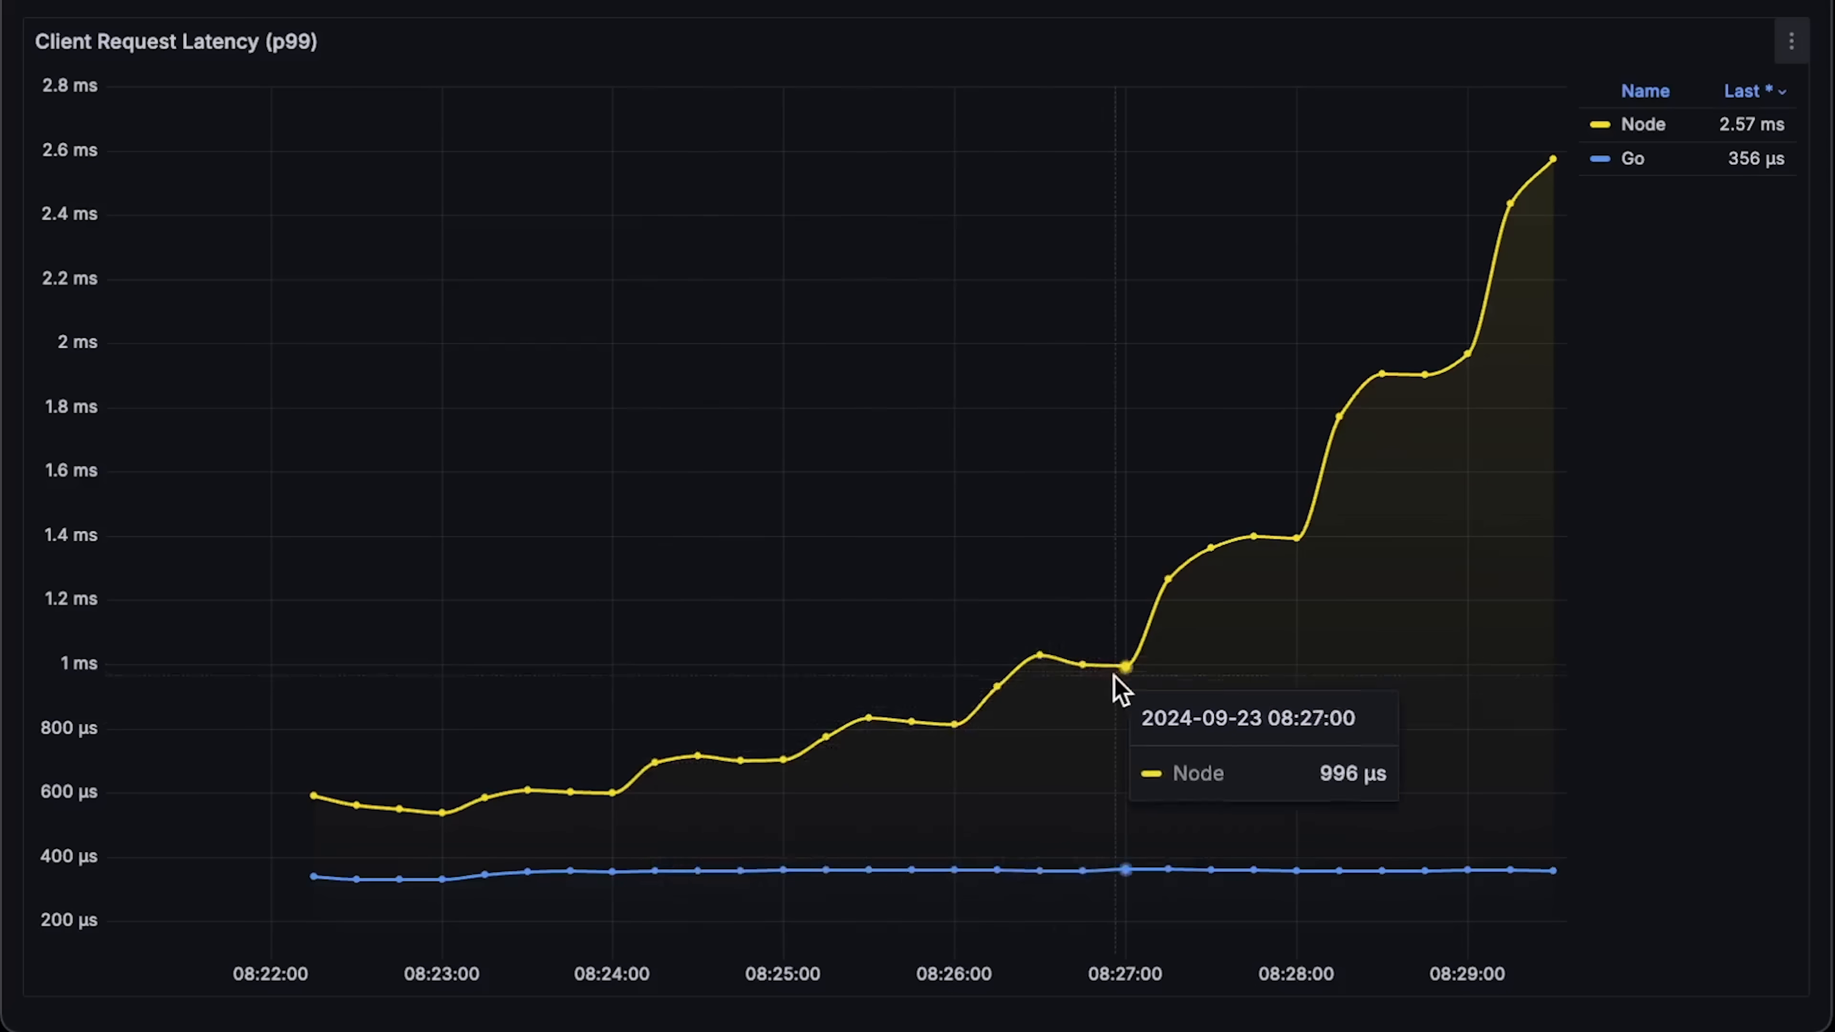
pyautogui.moveTo(1073, 687)
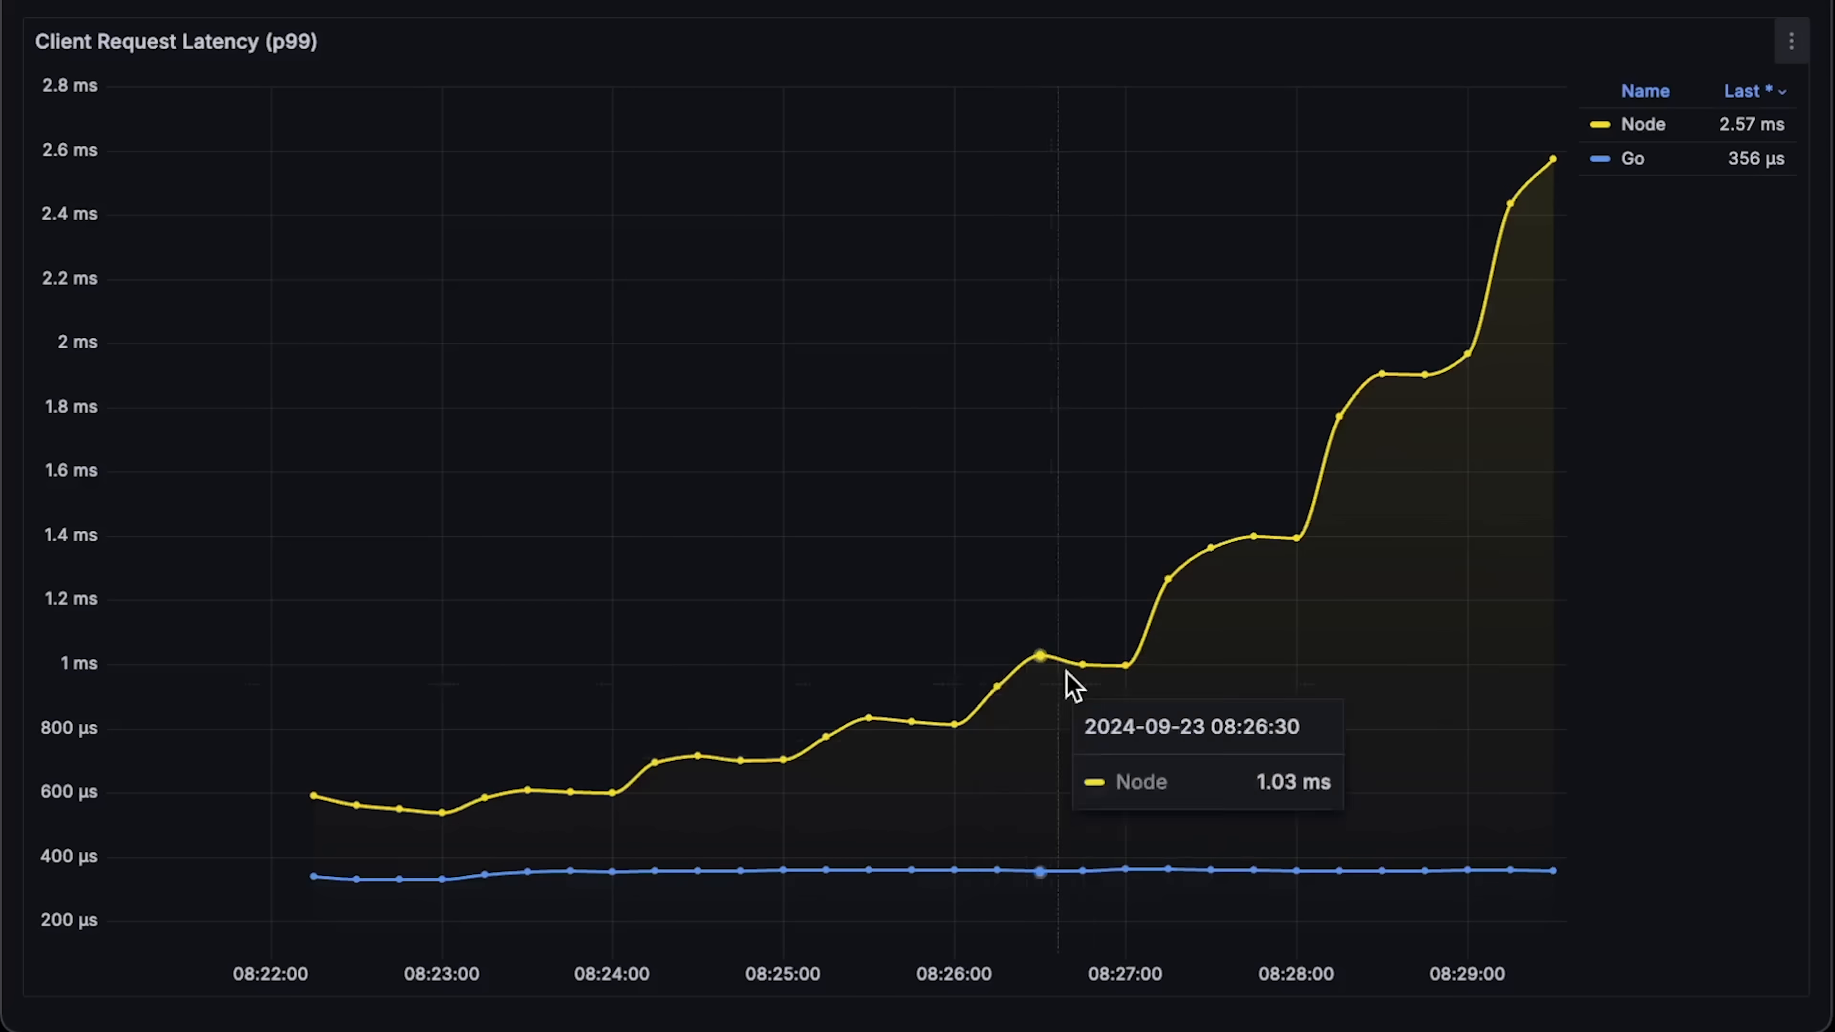
pyautogui.moveTo(609, 135)
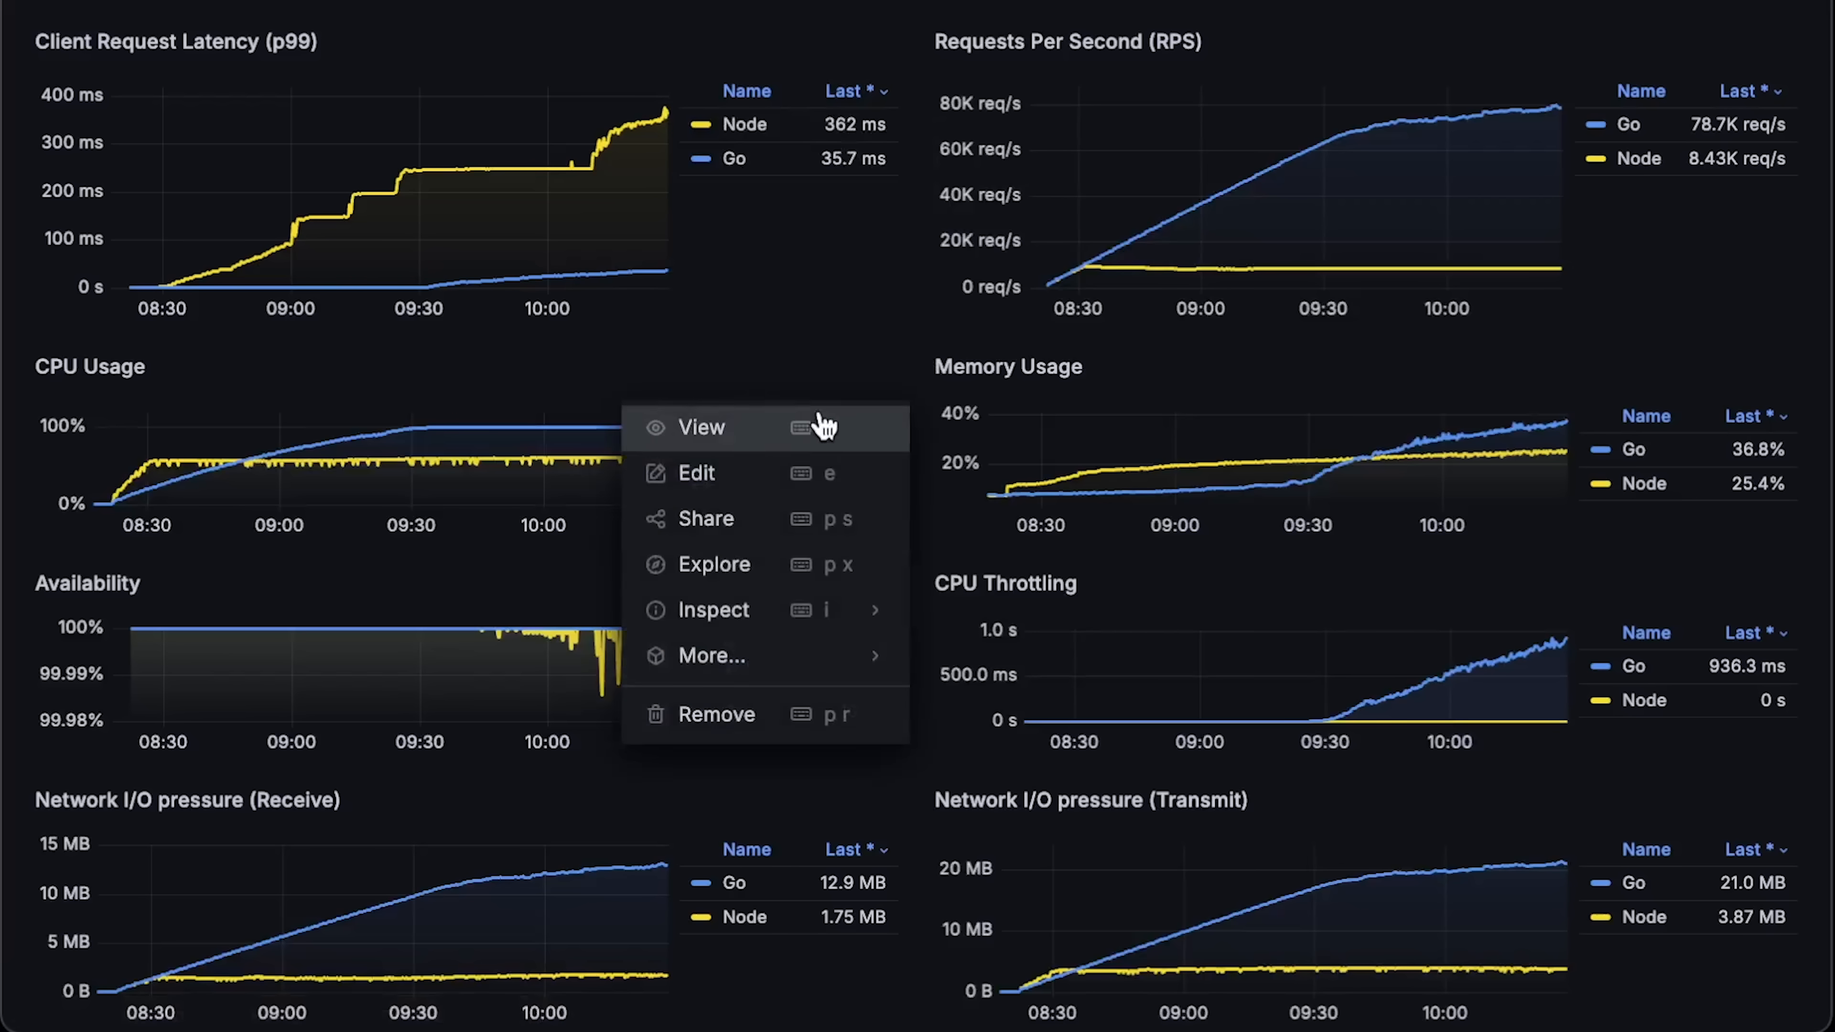
pyautogui.click(700, 426)
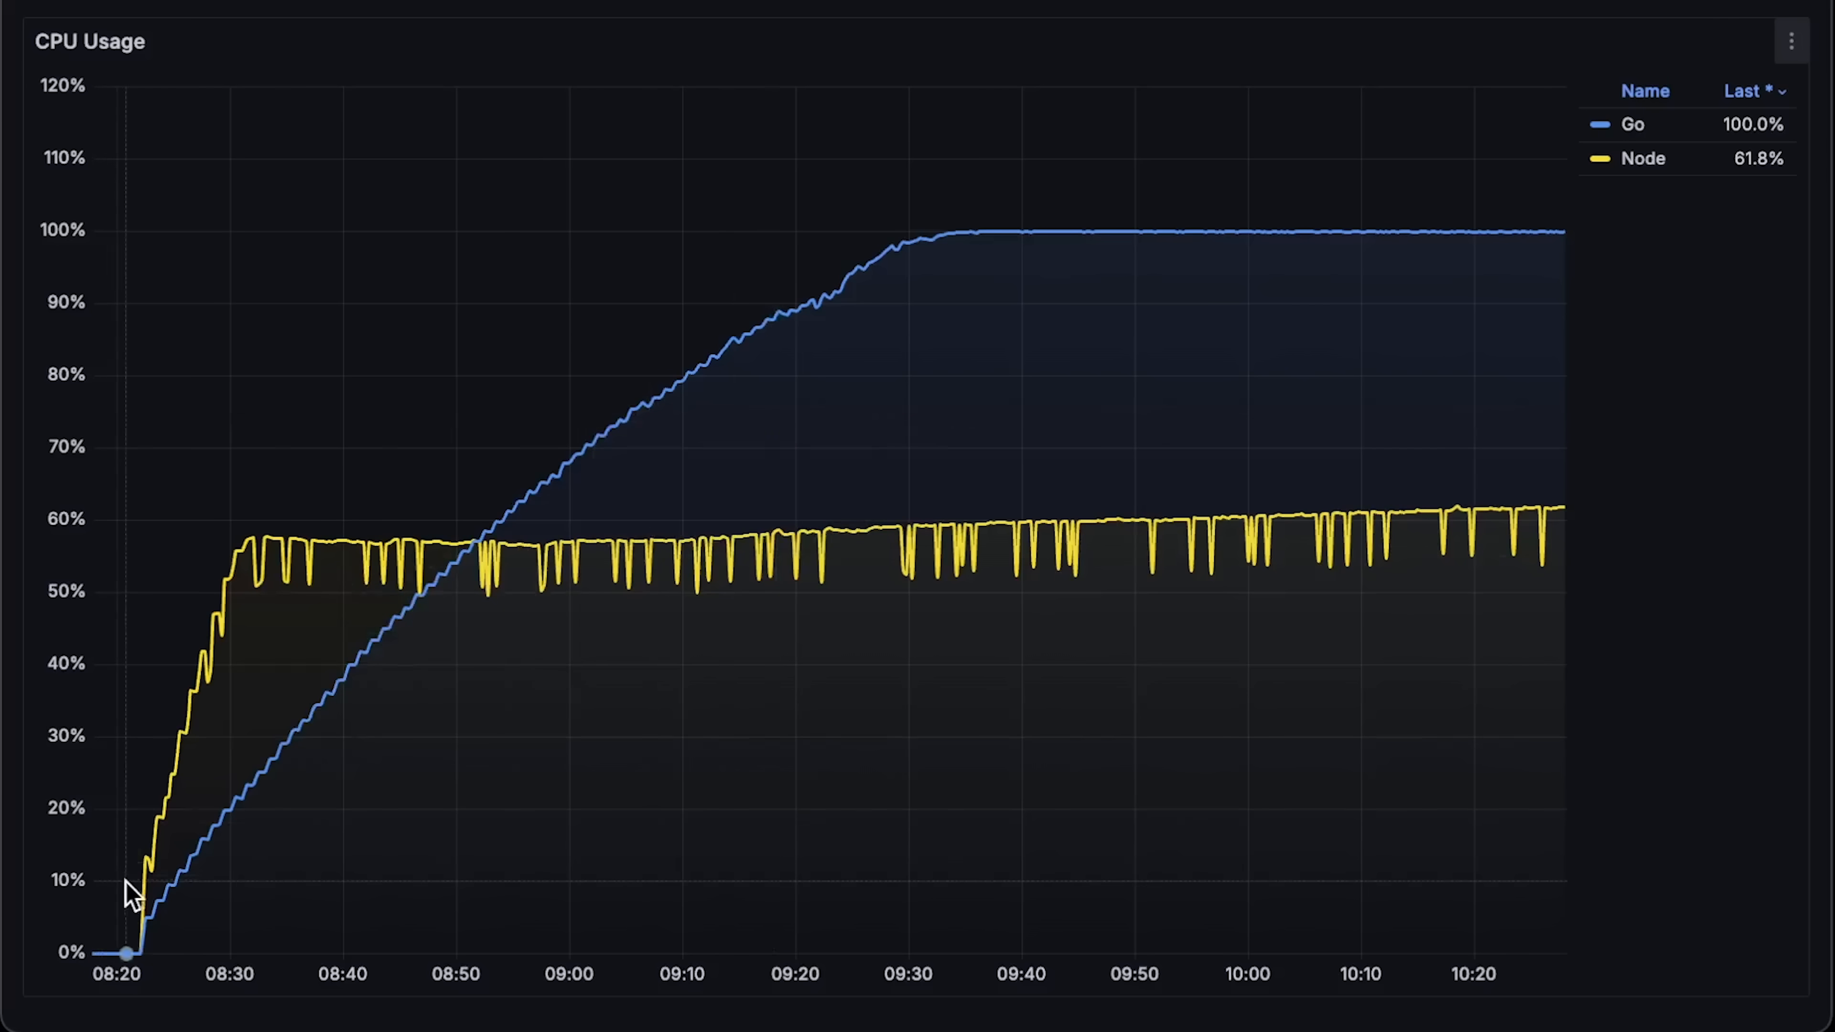
pyautogui.moveTo(272, 547)
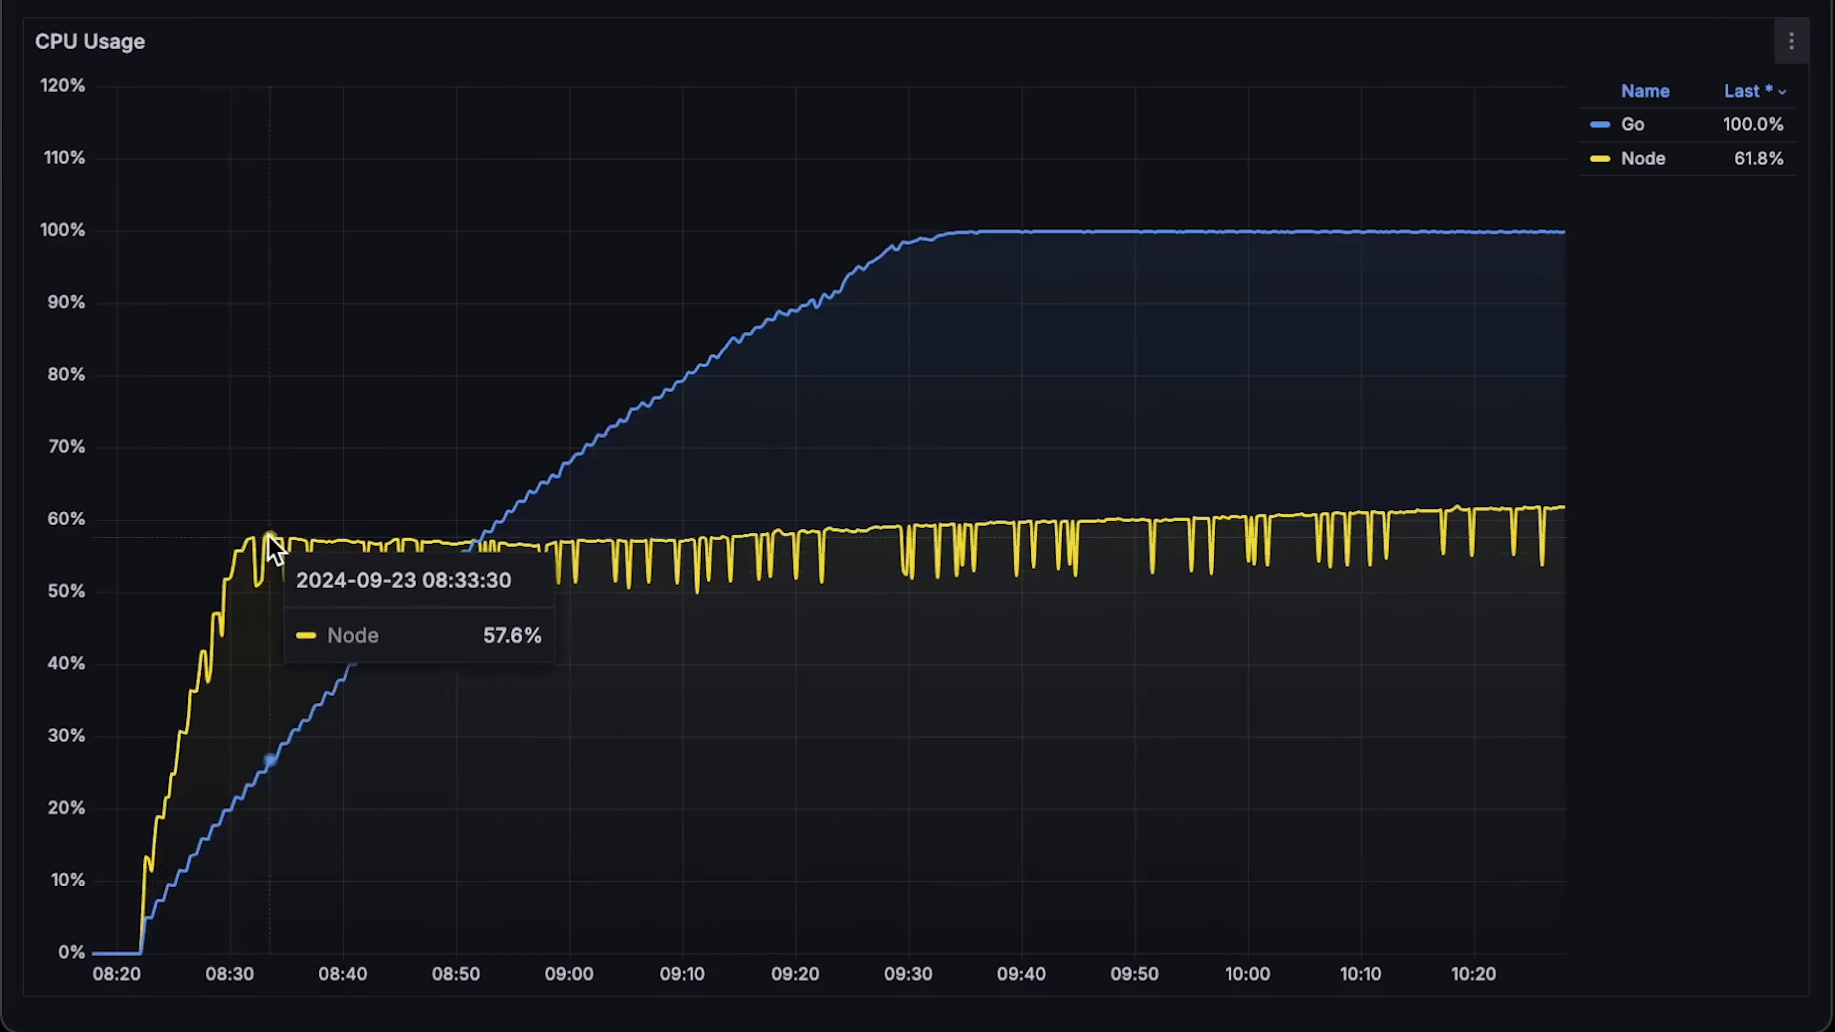
pyautogui.moveTo(349, 552)
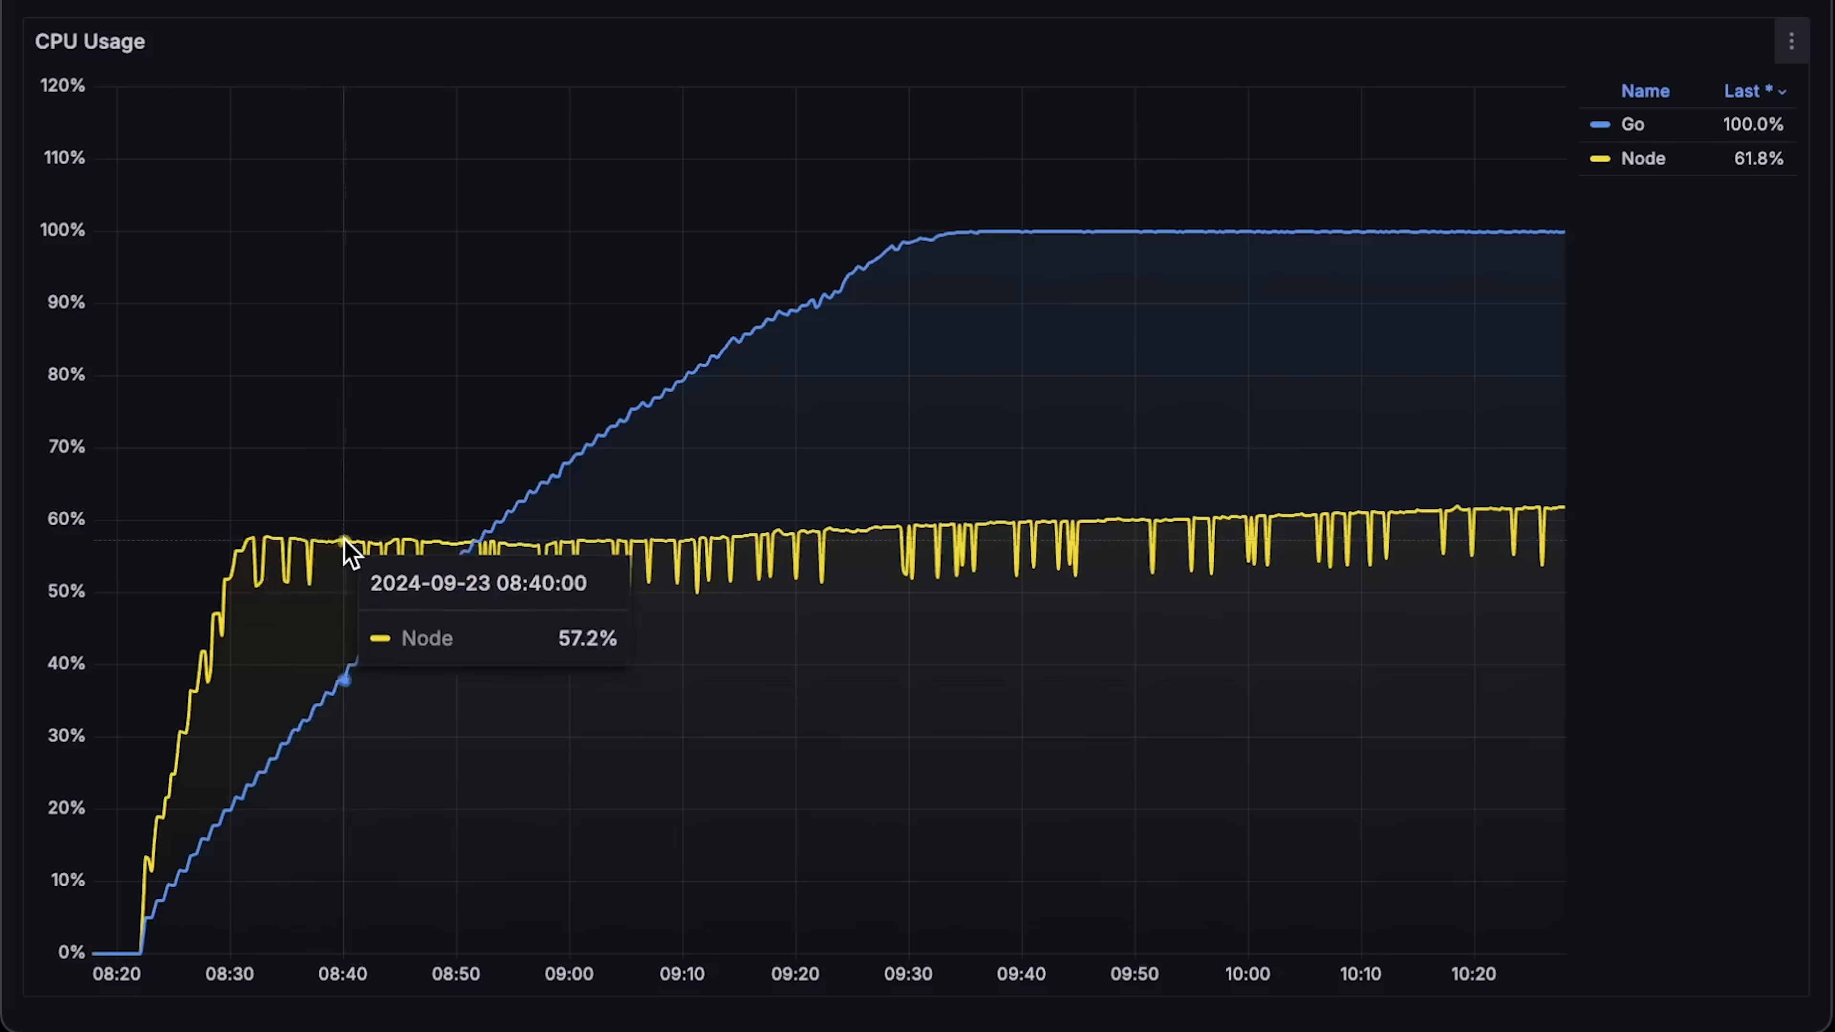
pyautogui.moveTo(1302, 546)
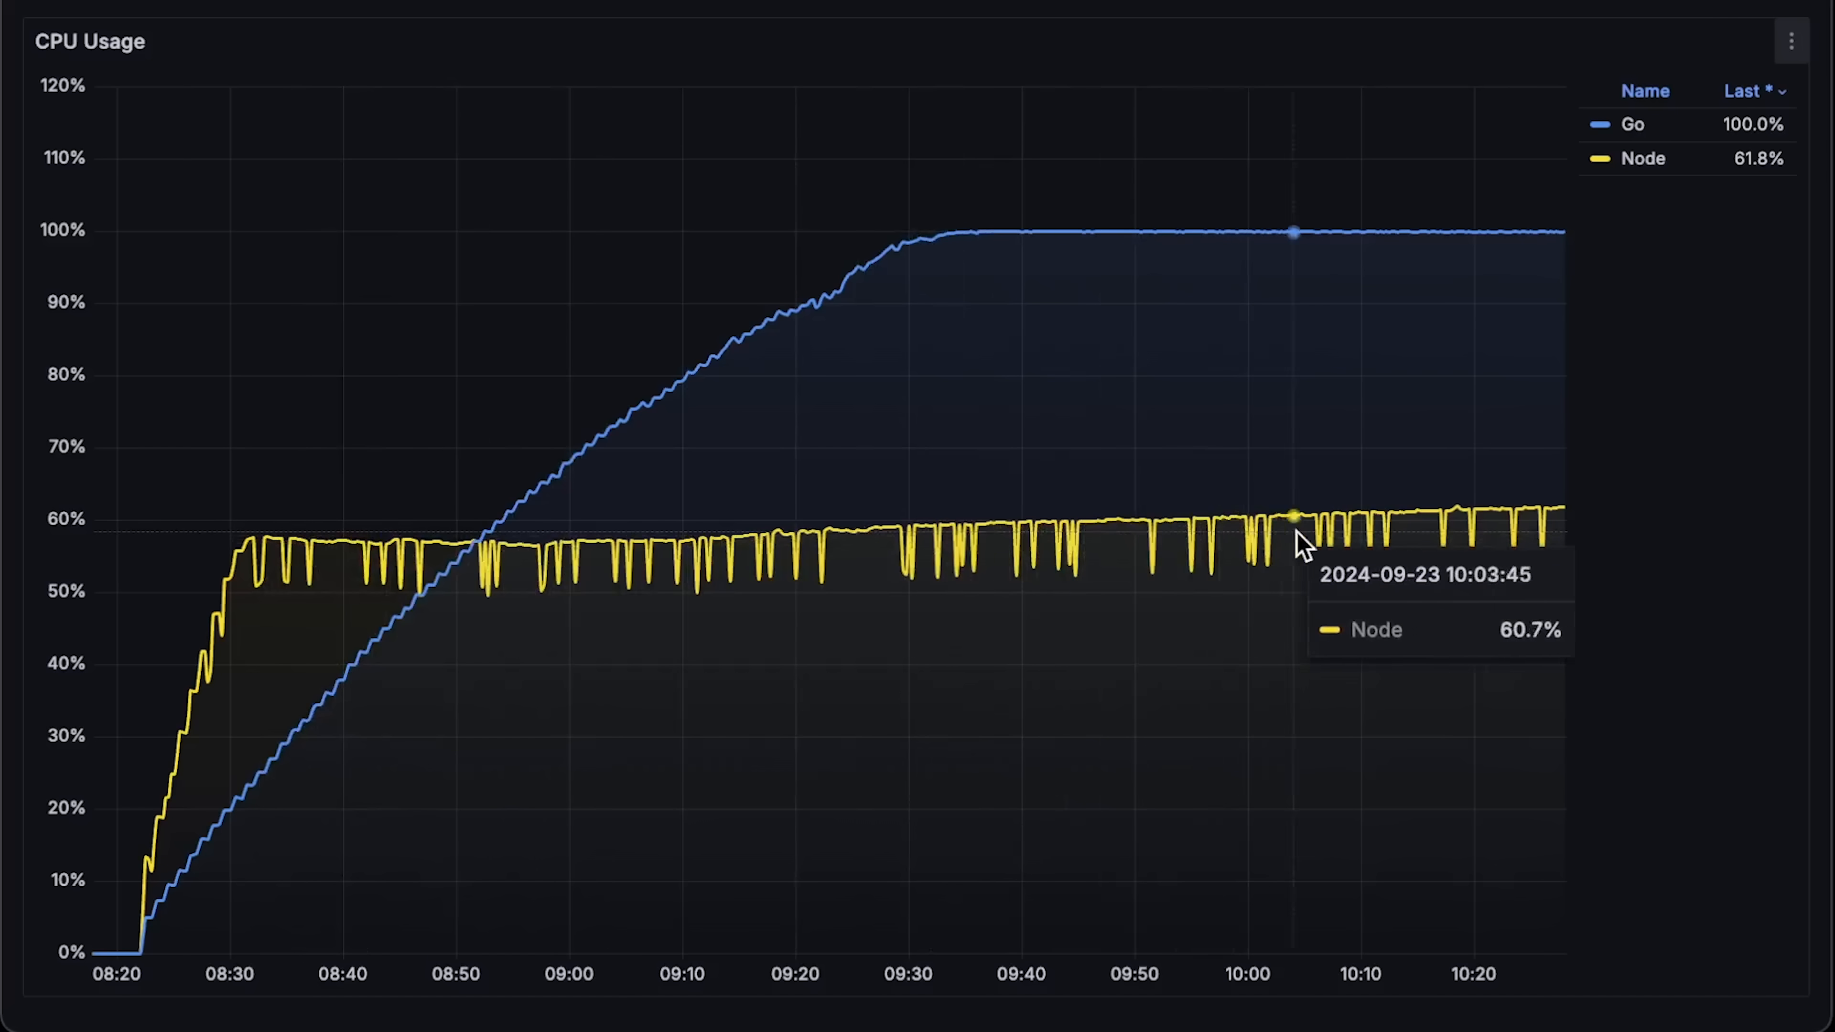
pyautogui.moveTo(1501, 537)
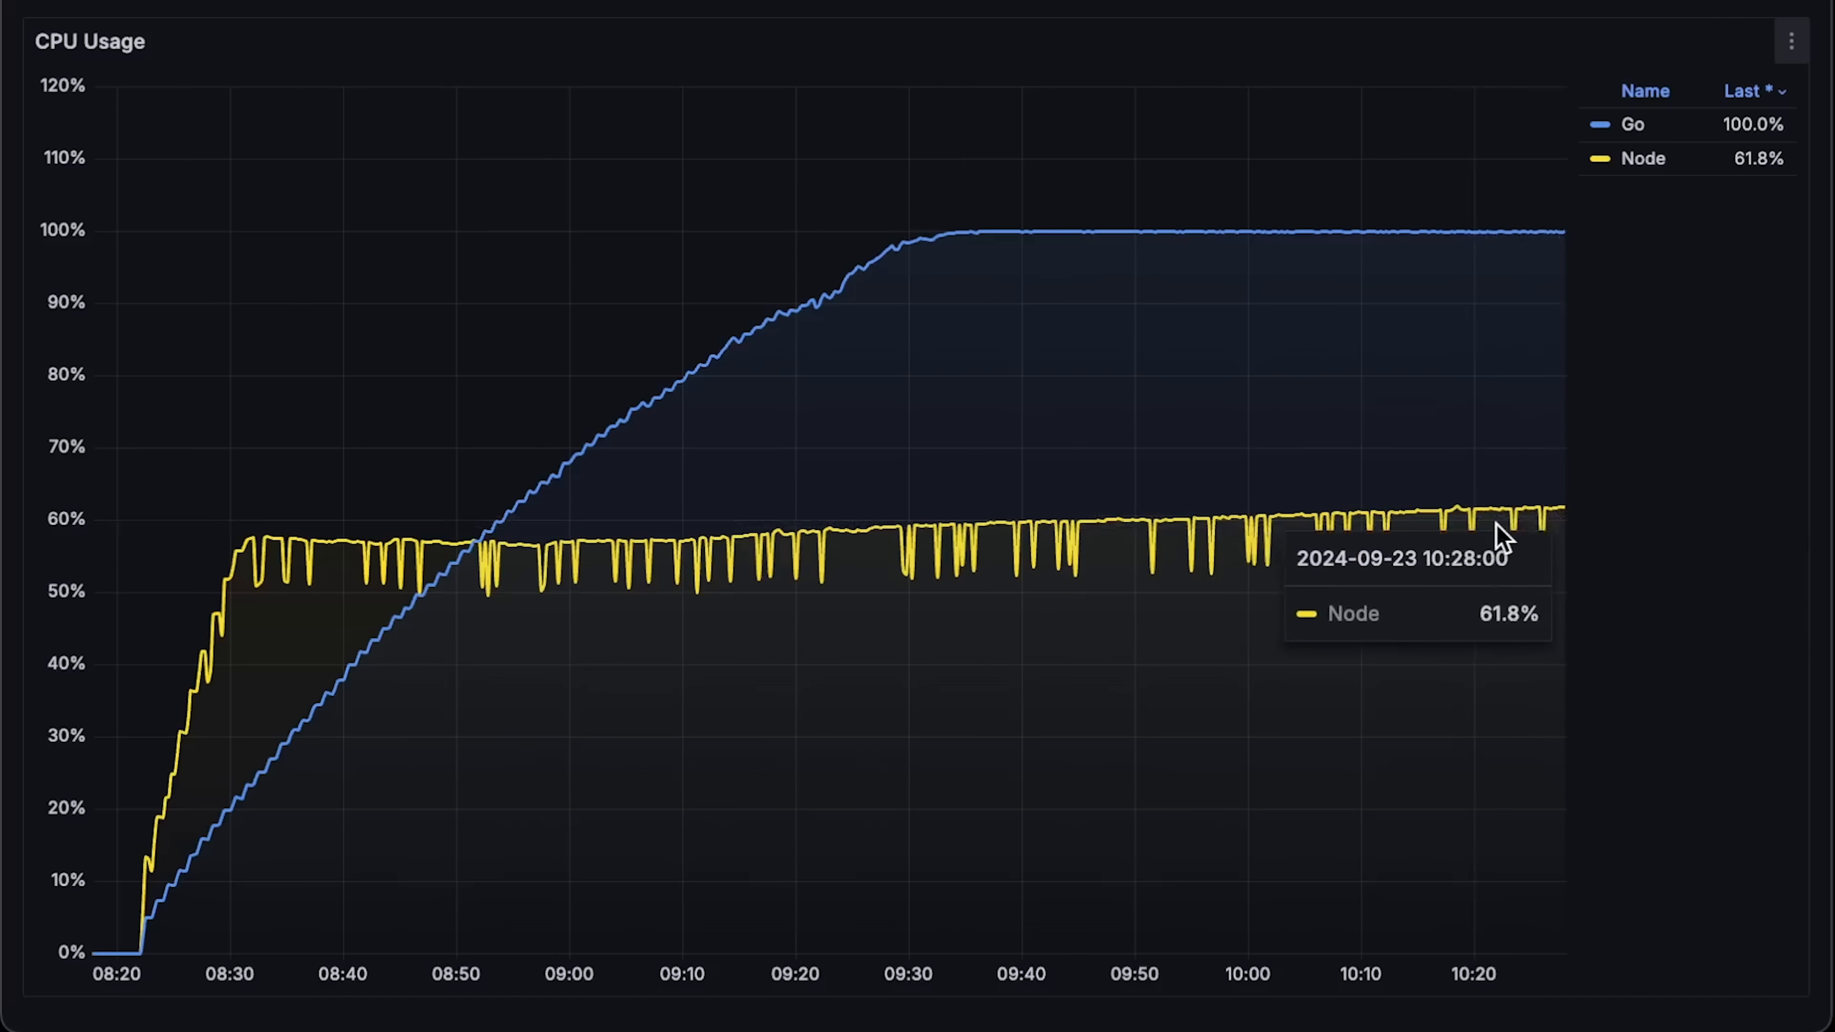
pyautogui.moveTo(729, 412)
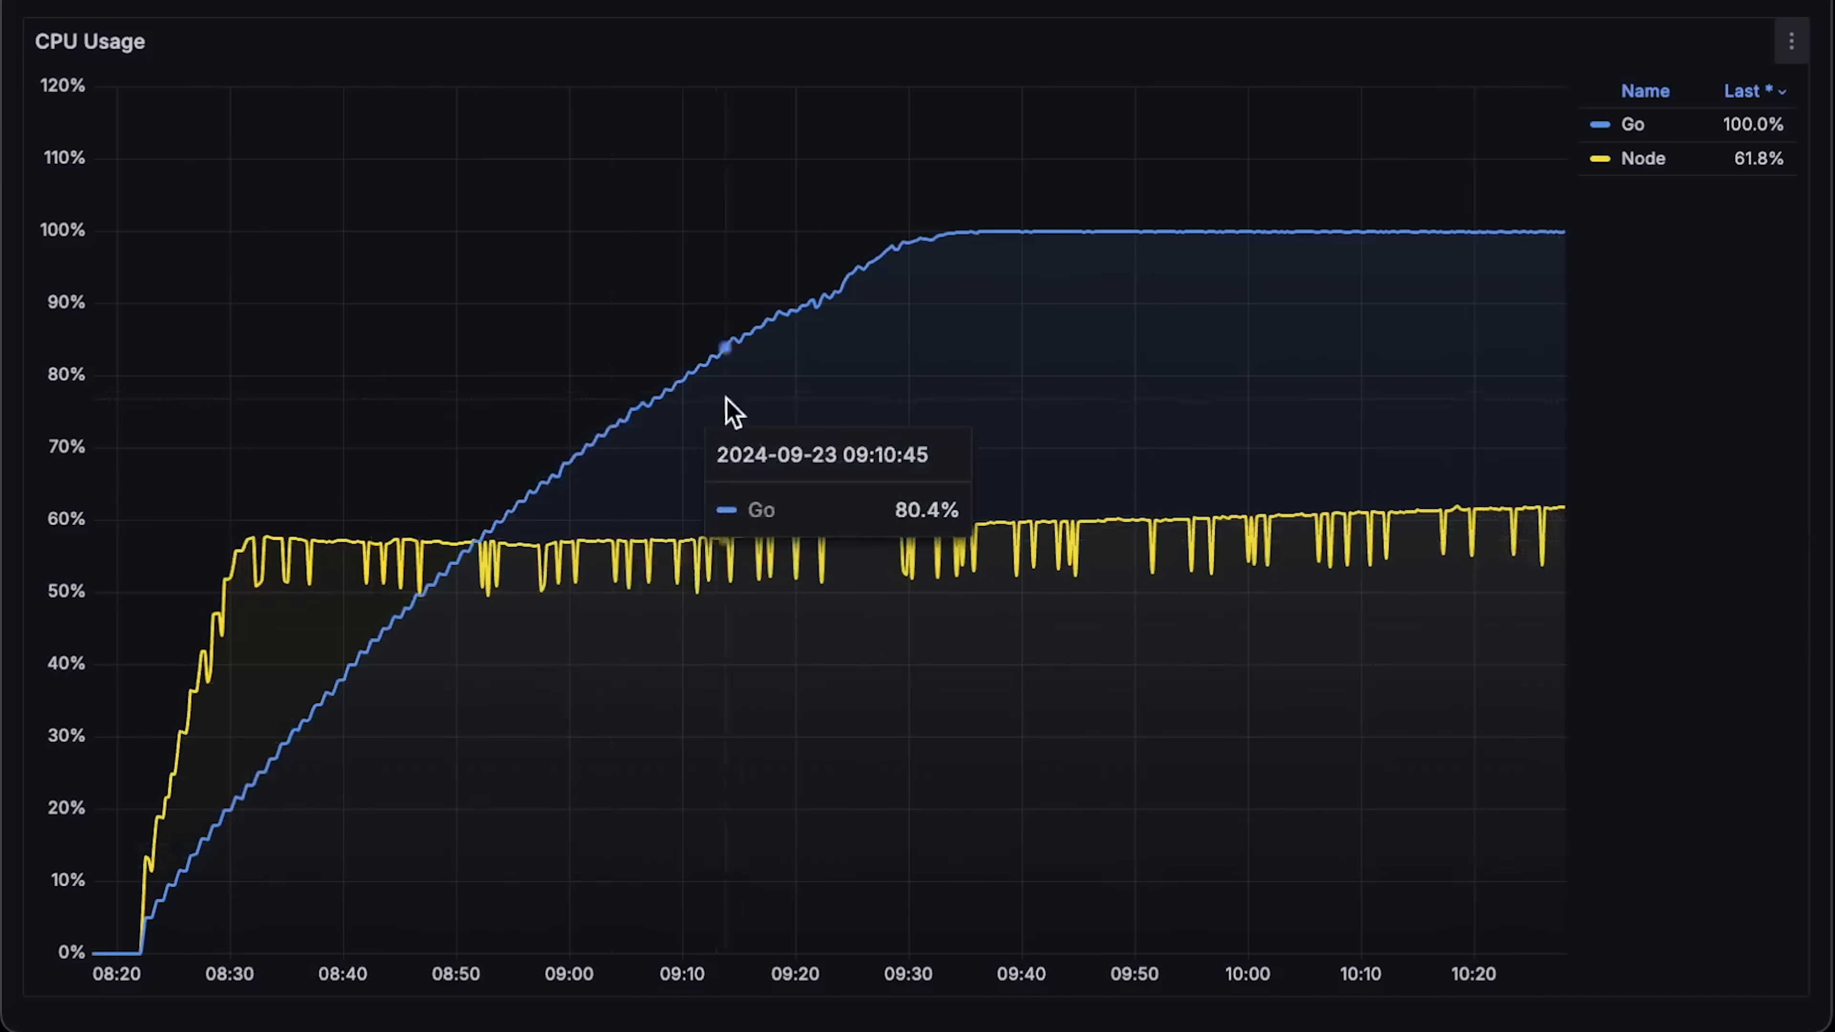
pyautogui.moveTo(1662, 262)
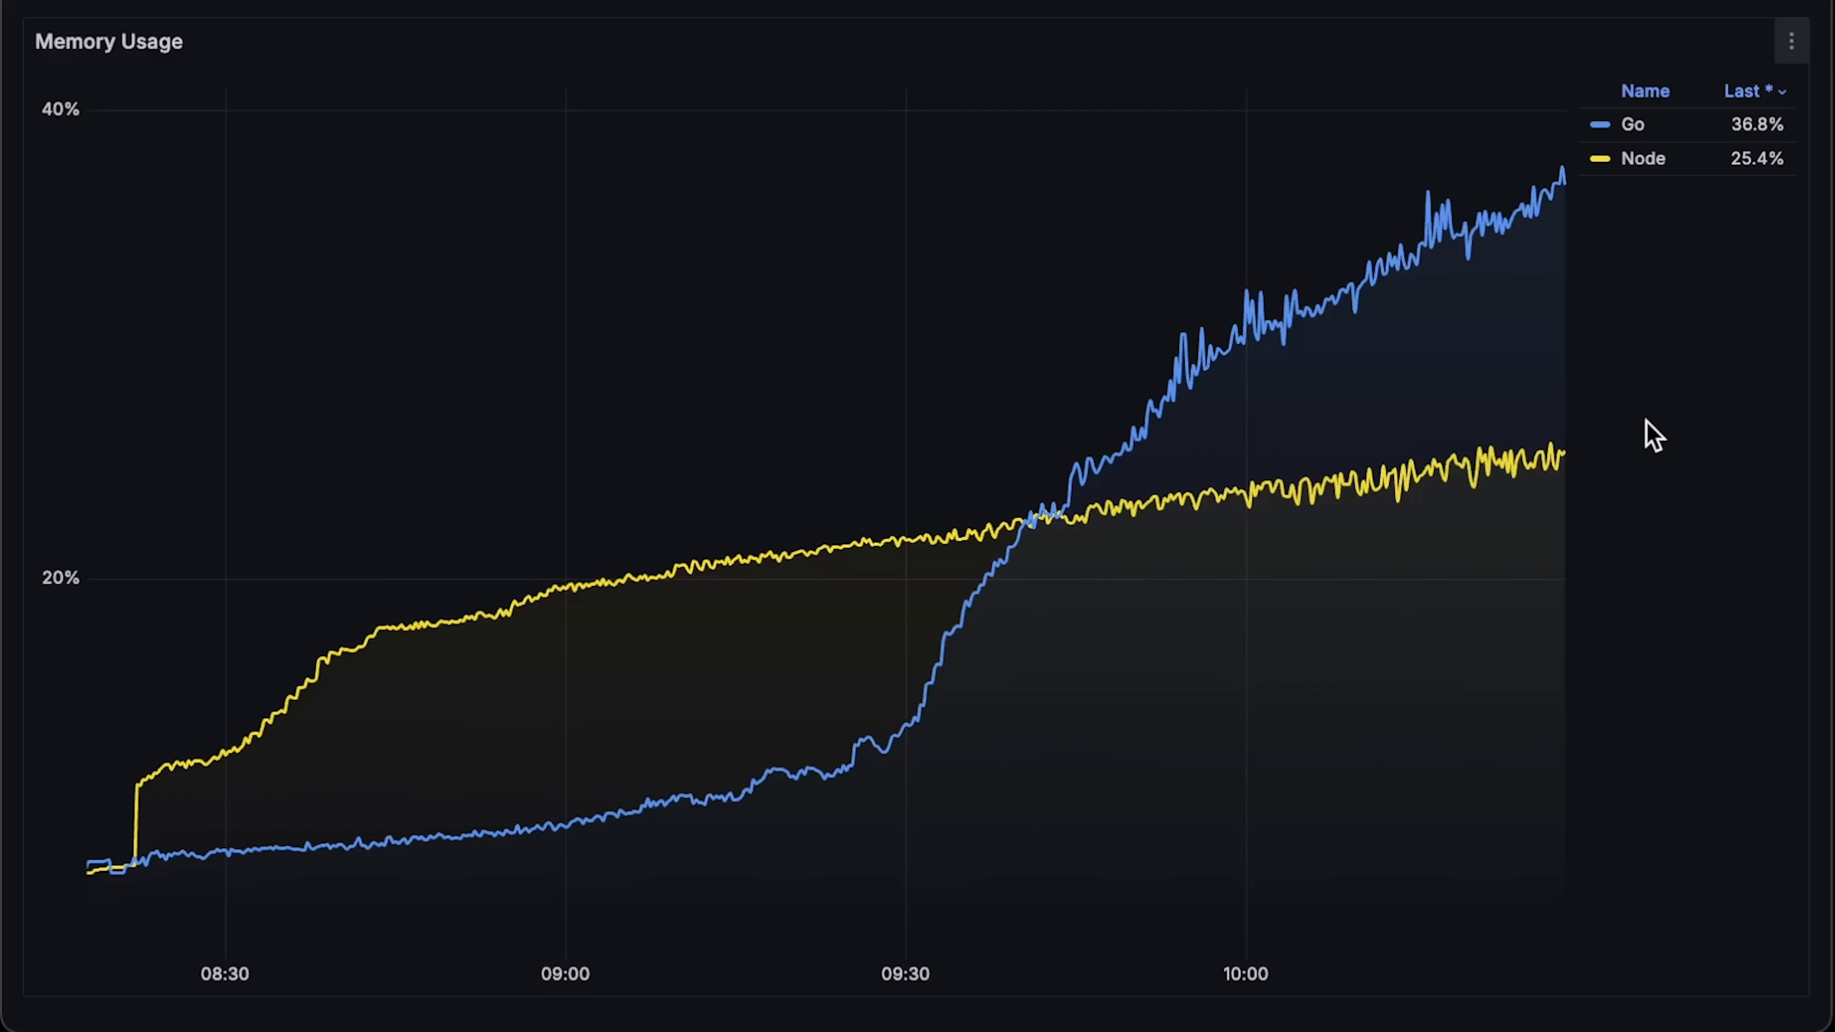
pyautogui.moveTo(125, 875)
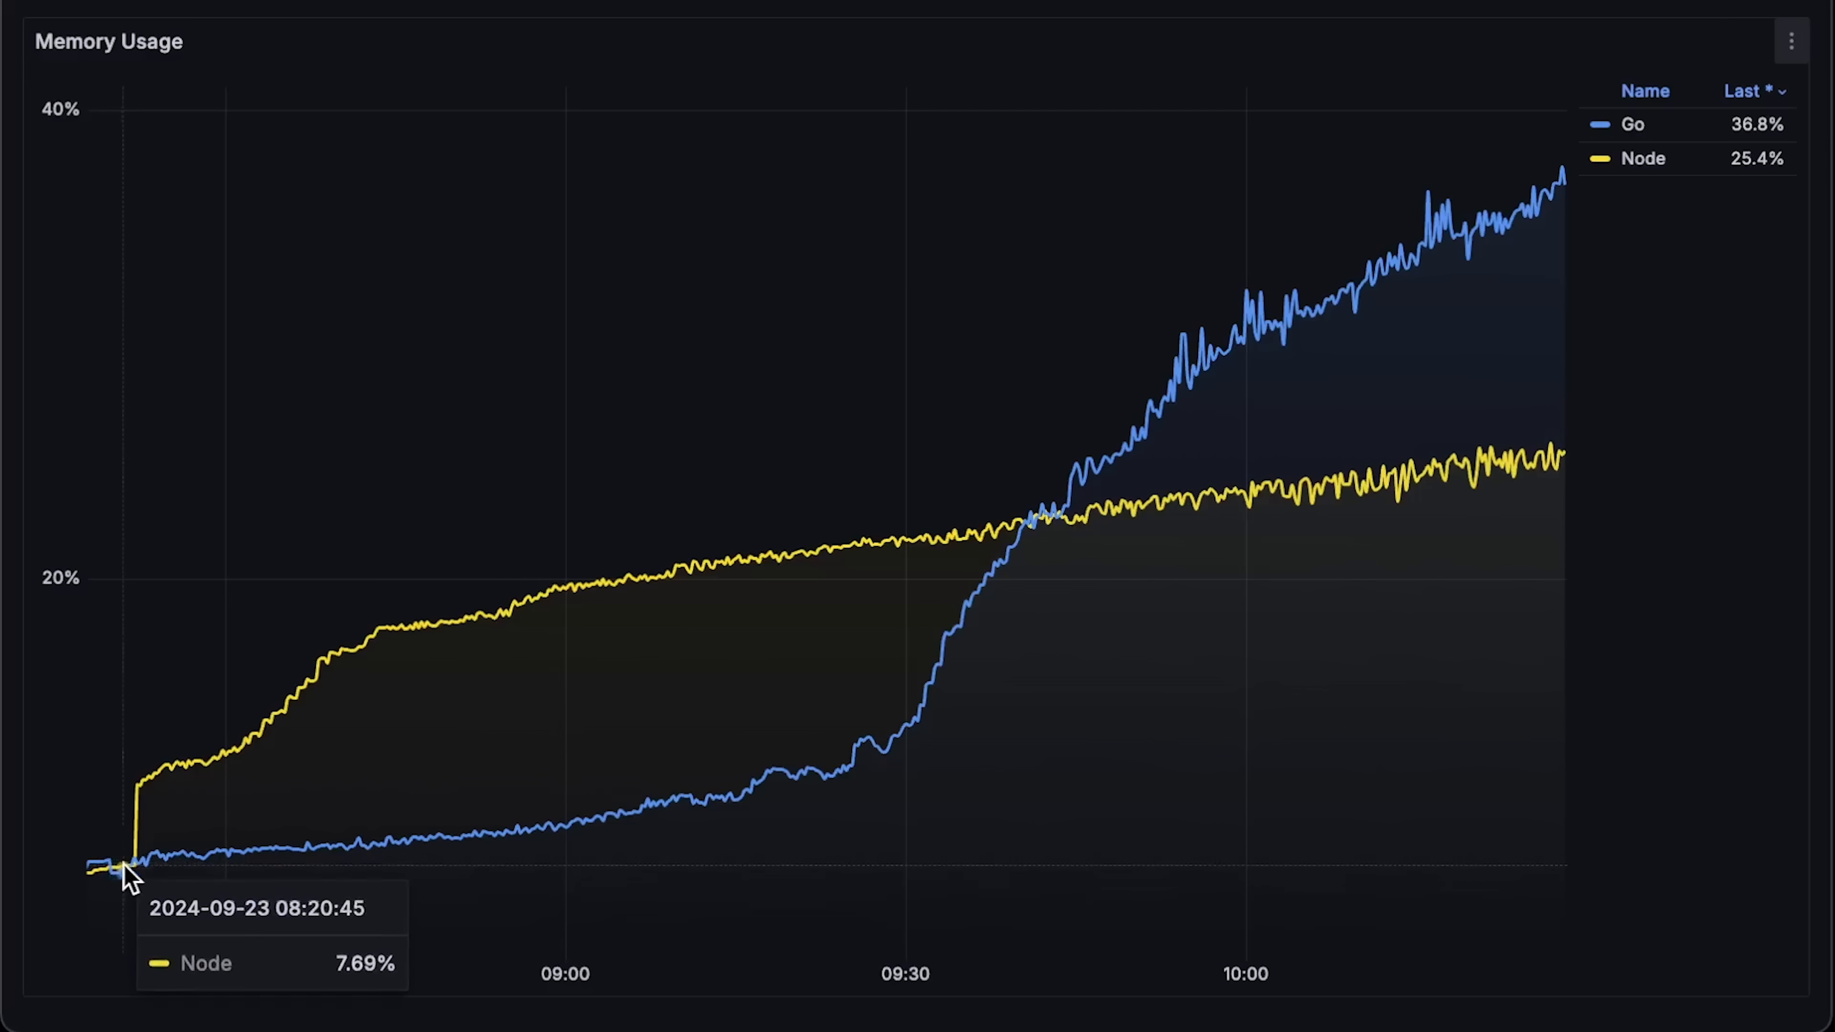
pyautogui.moveTo(228, 802)
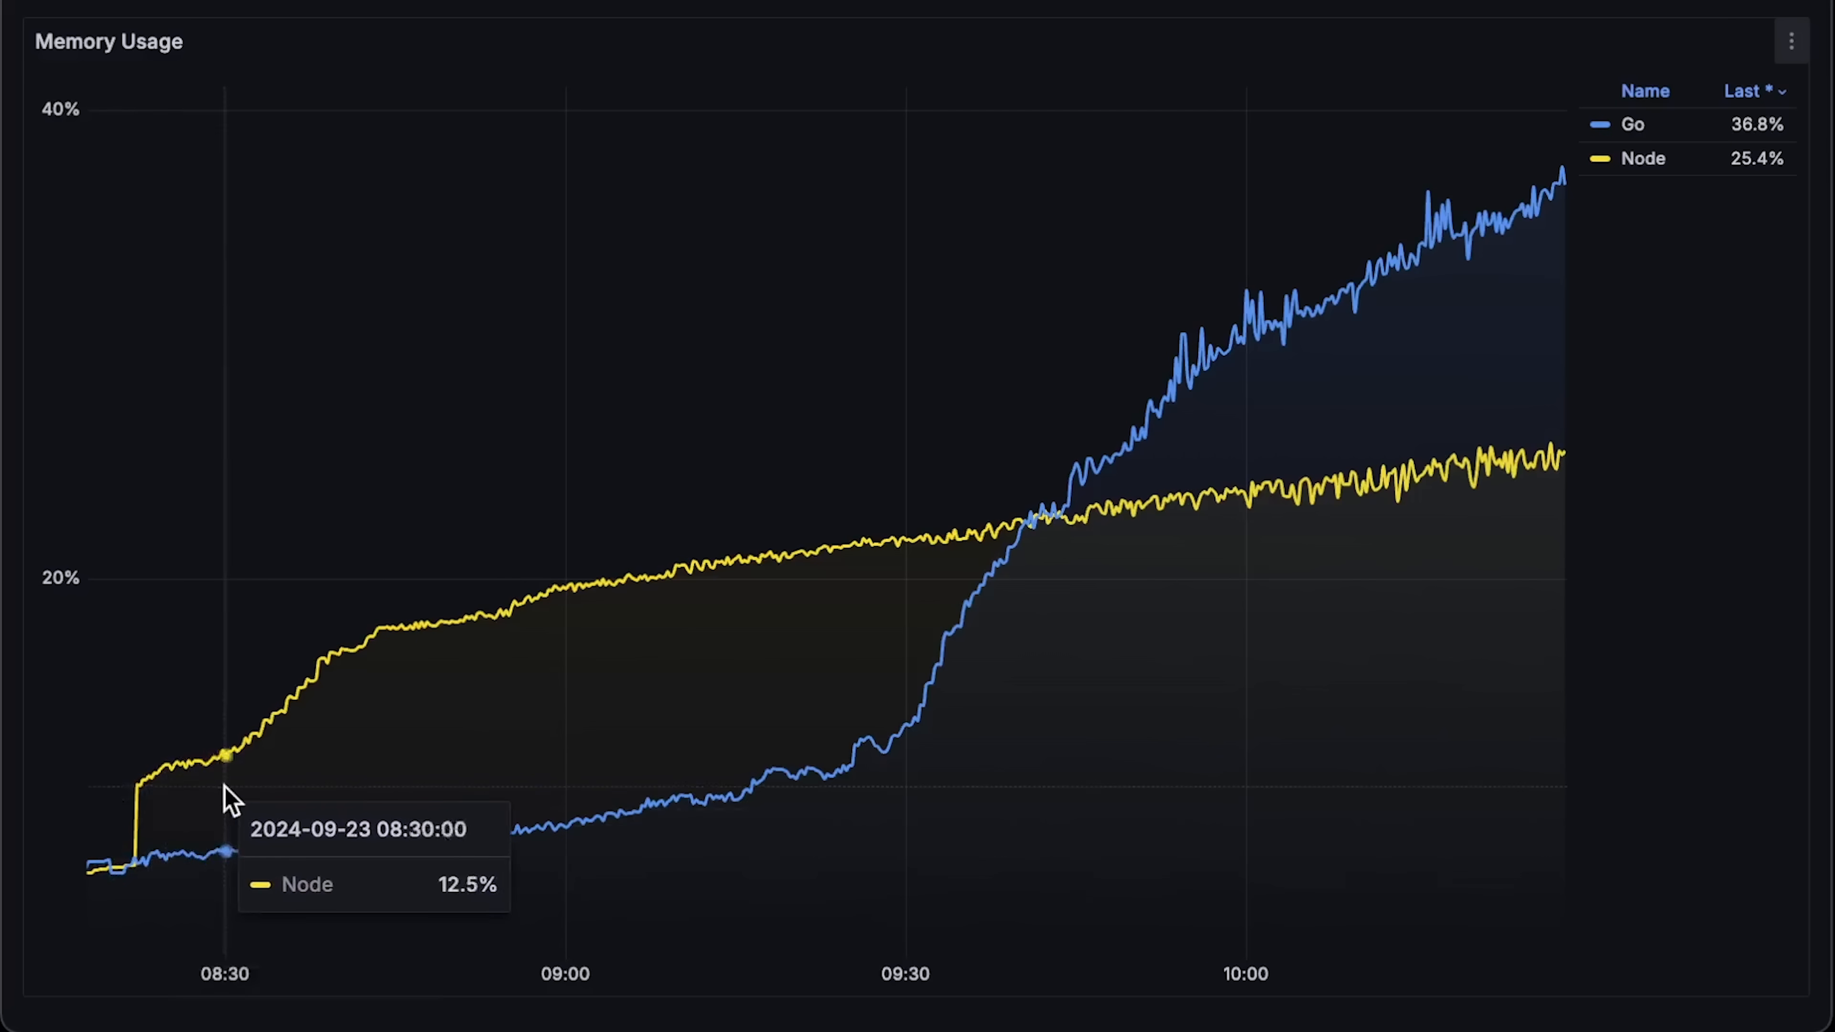
pyautogui.moveTo(969, 551)
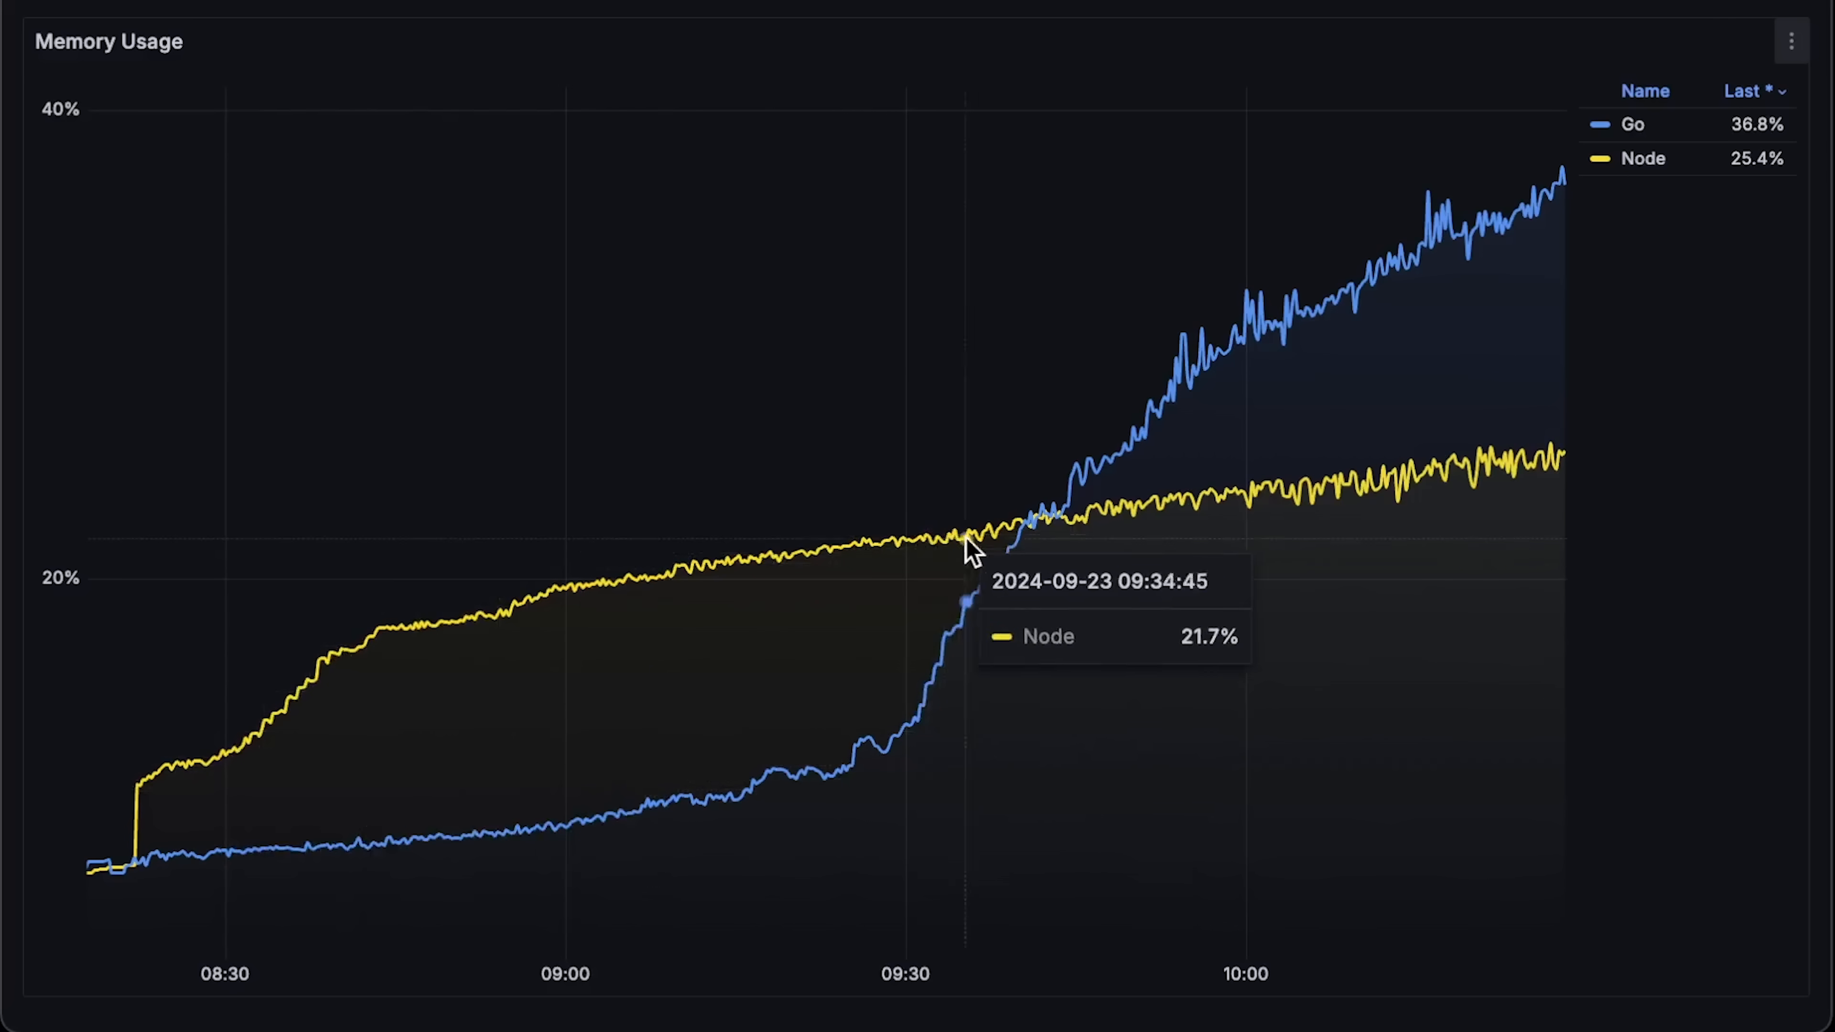
pyautogui.moveTo(1296, 357)
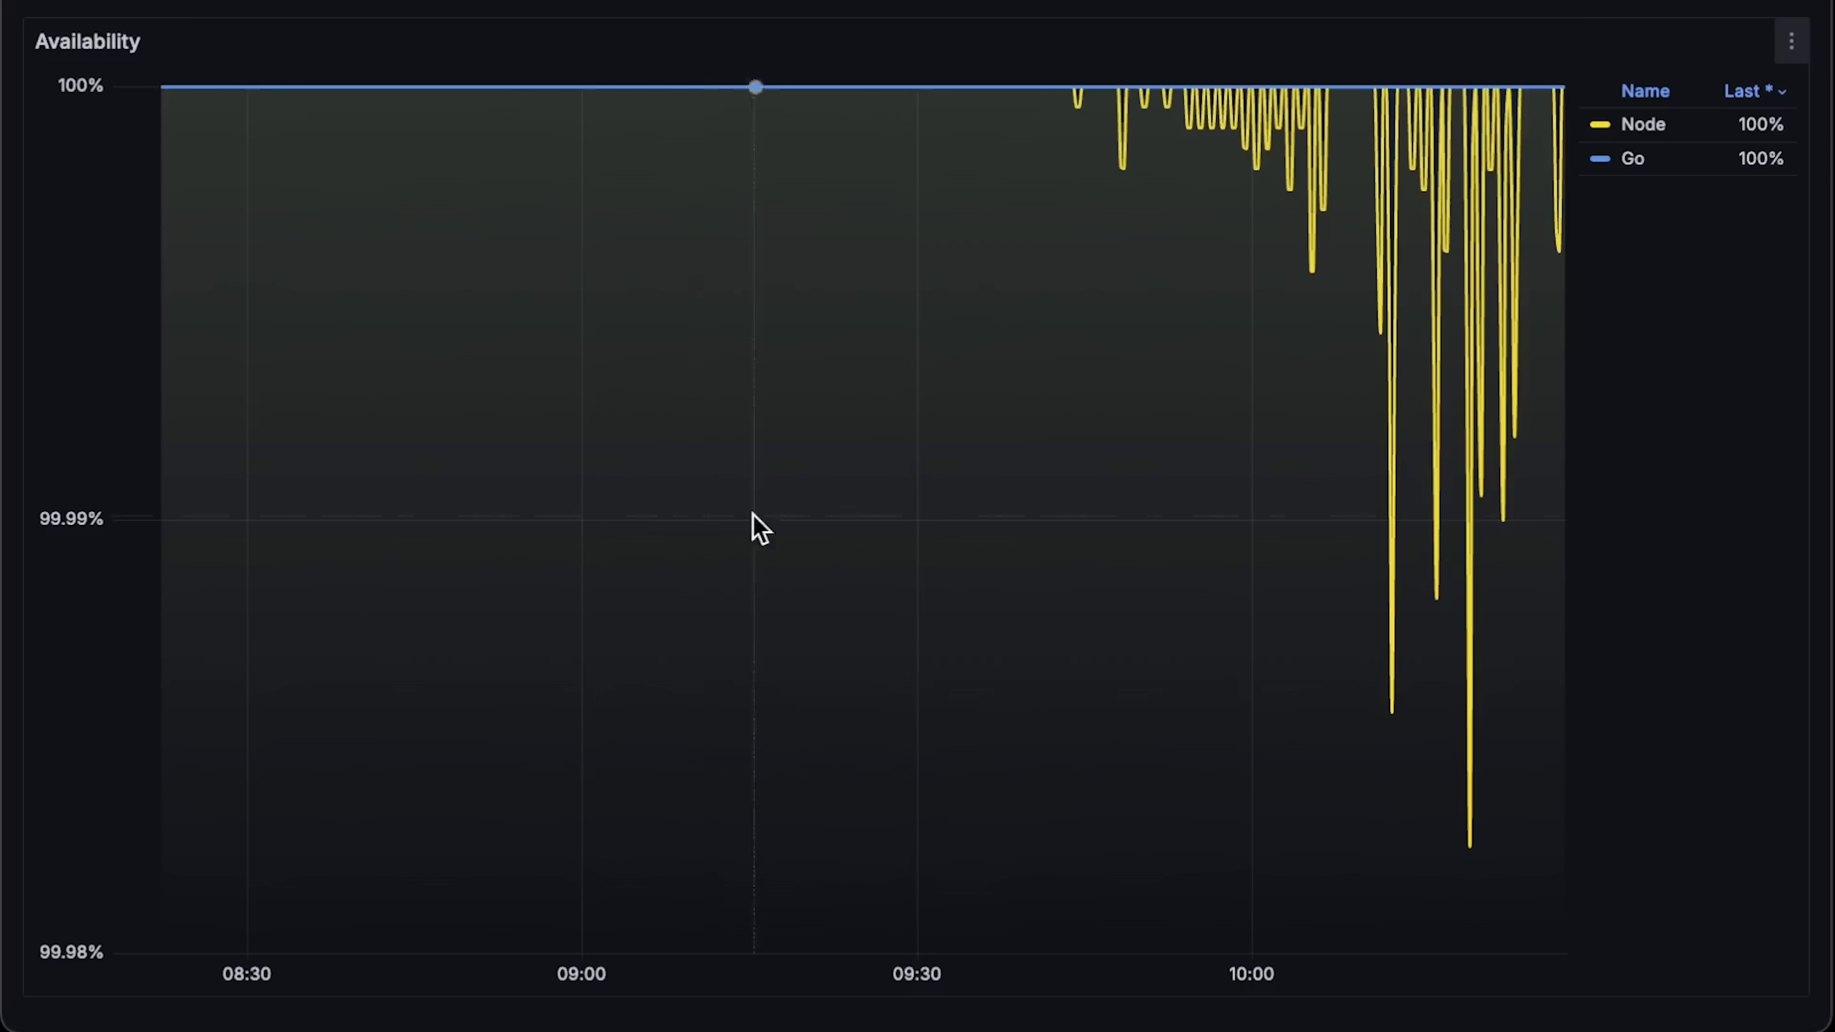
pyautogui.moveTo(1472, 220)
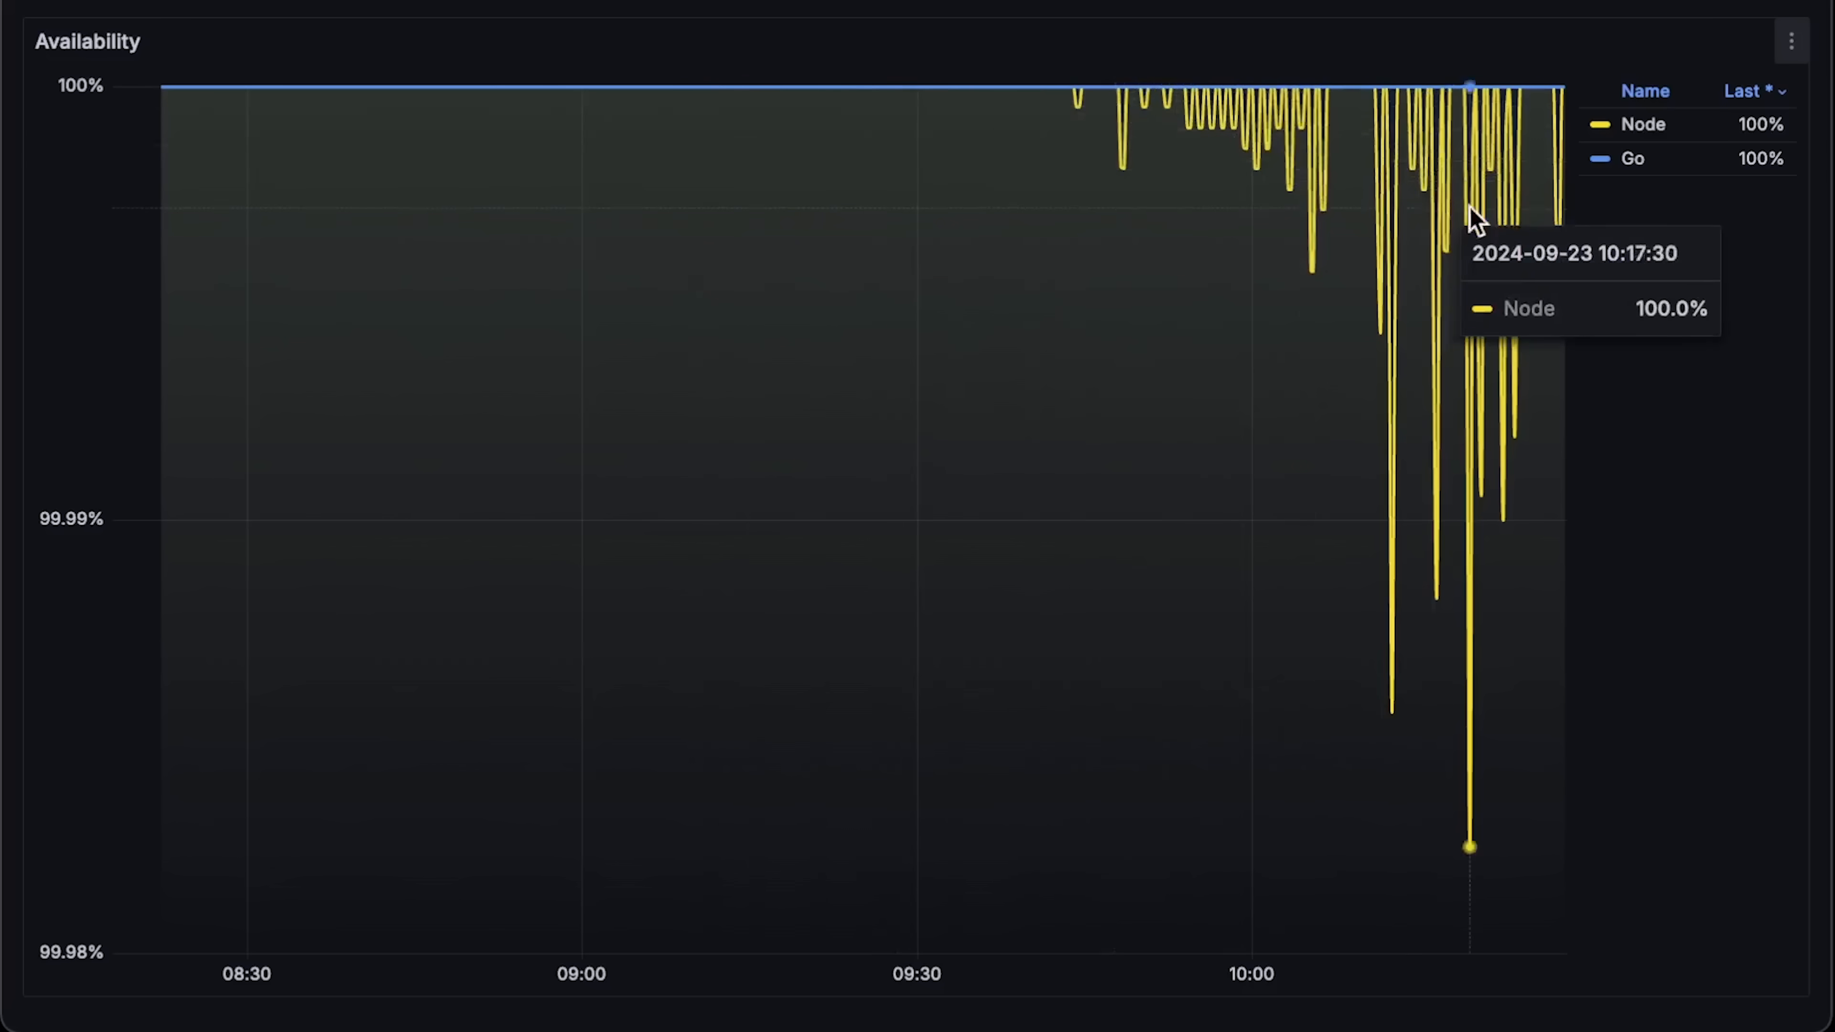
# Step: Return from the Availability full view to the whole dashboard
pyautogui.click(1643, 125)
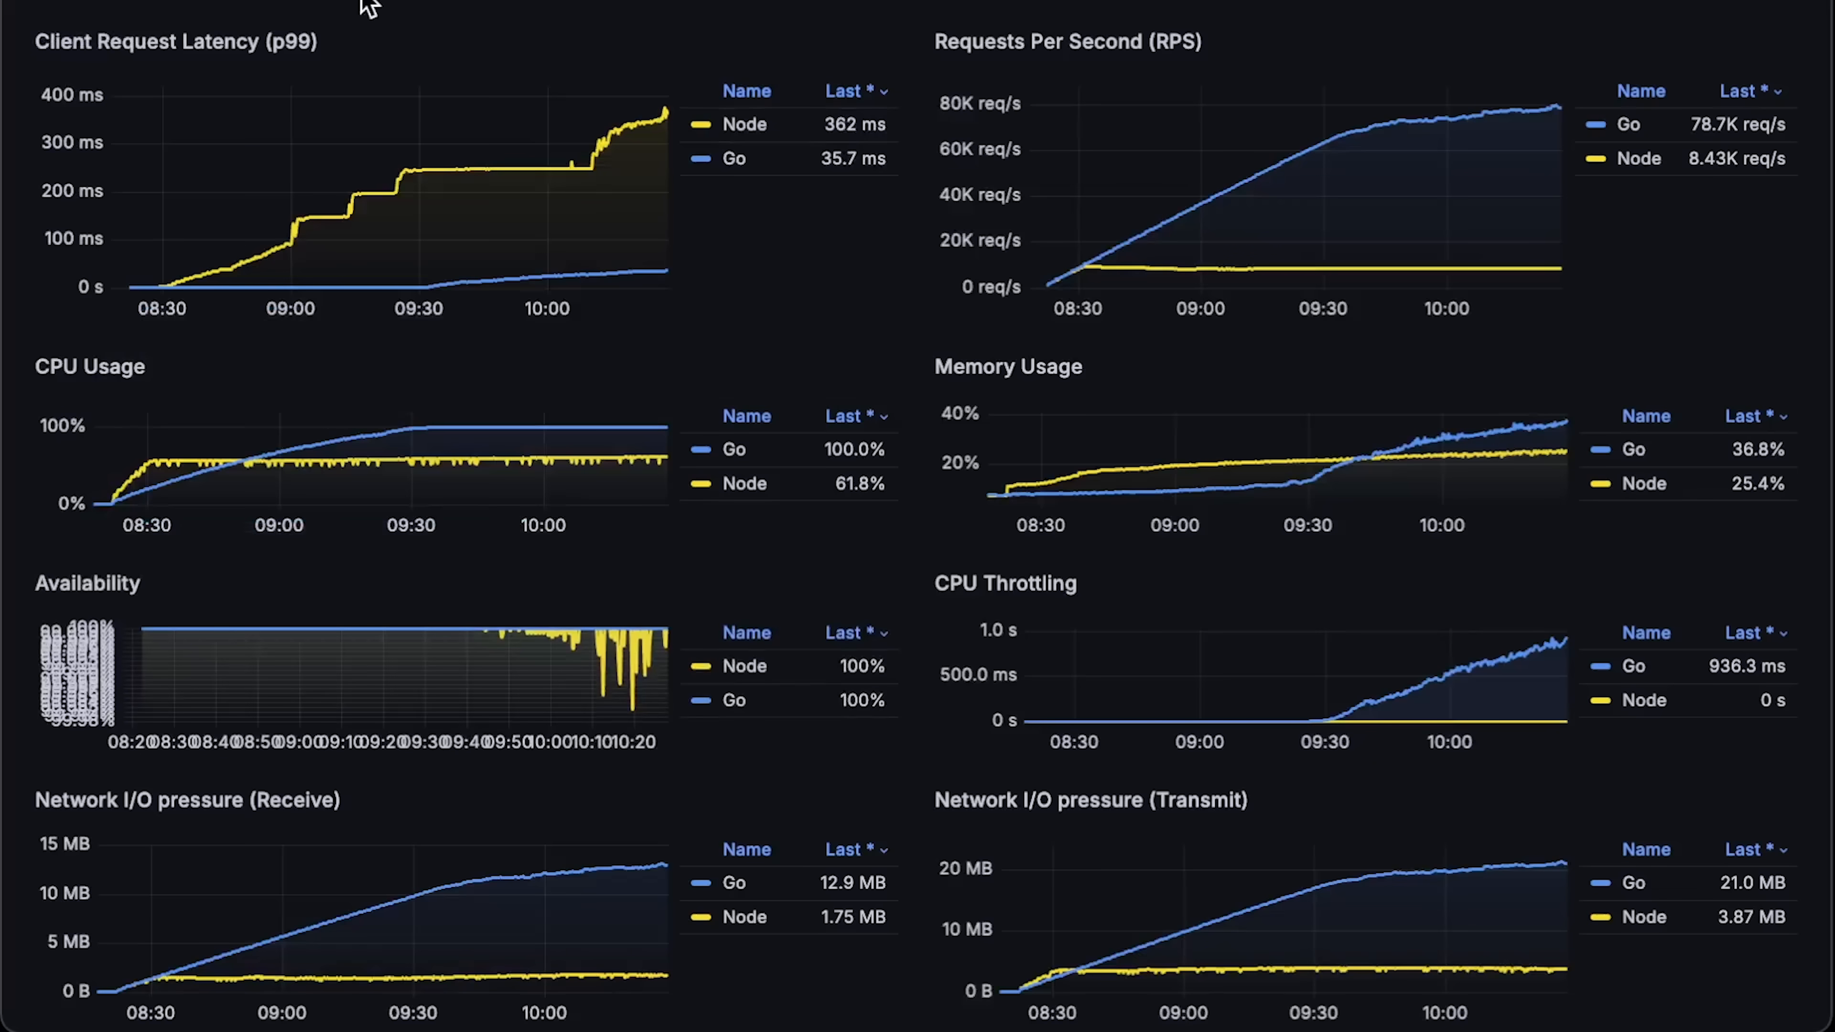
# Step: Show the CPU Throttling panel in full view via its panel menu
pyautogui.click(1793, 582)
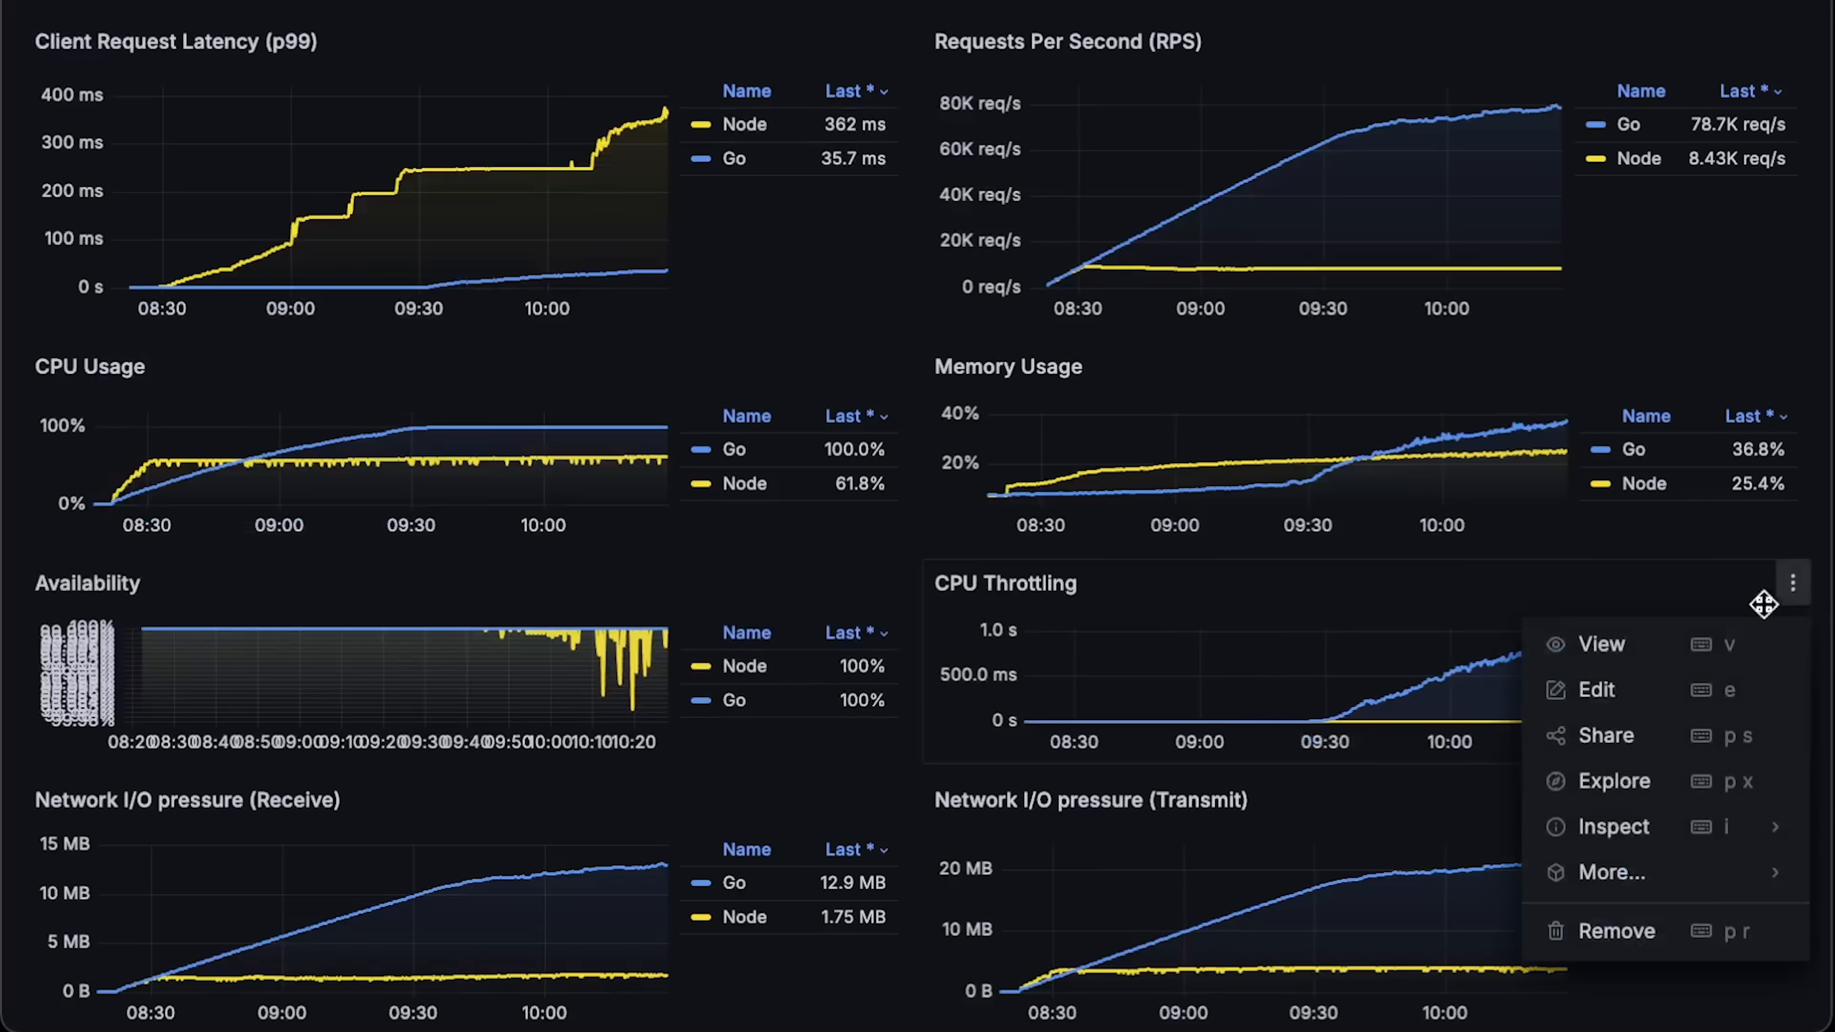
pyautogui.click(1600, 643)
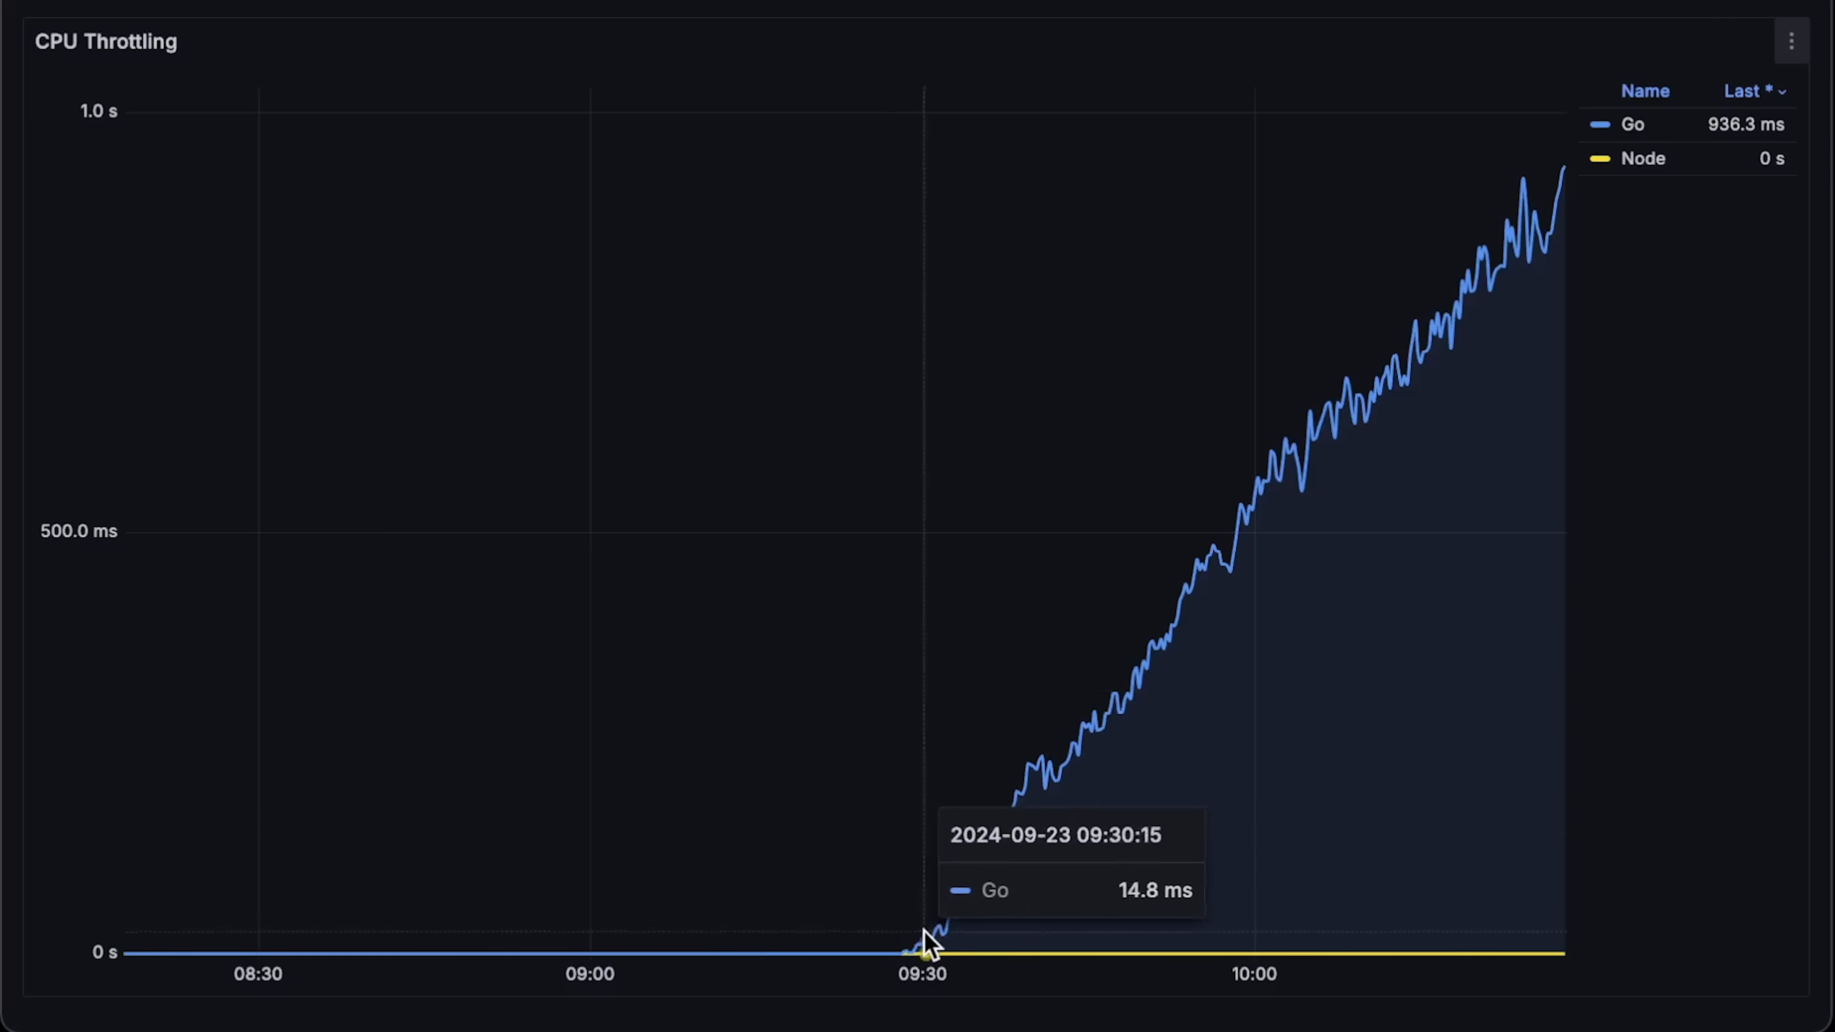
pyautogui.moveTo(1674, 256)
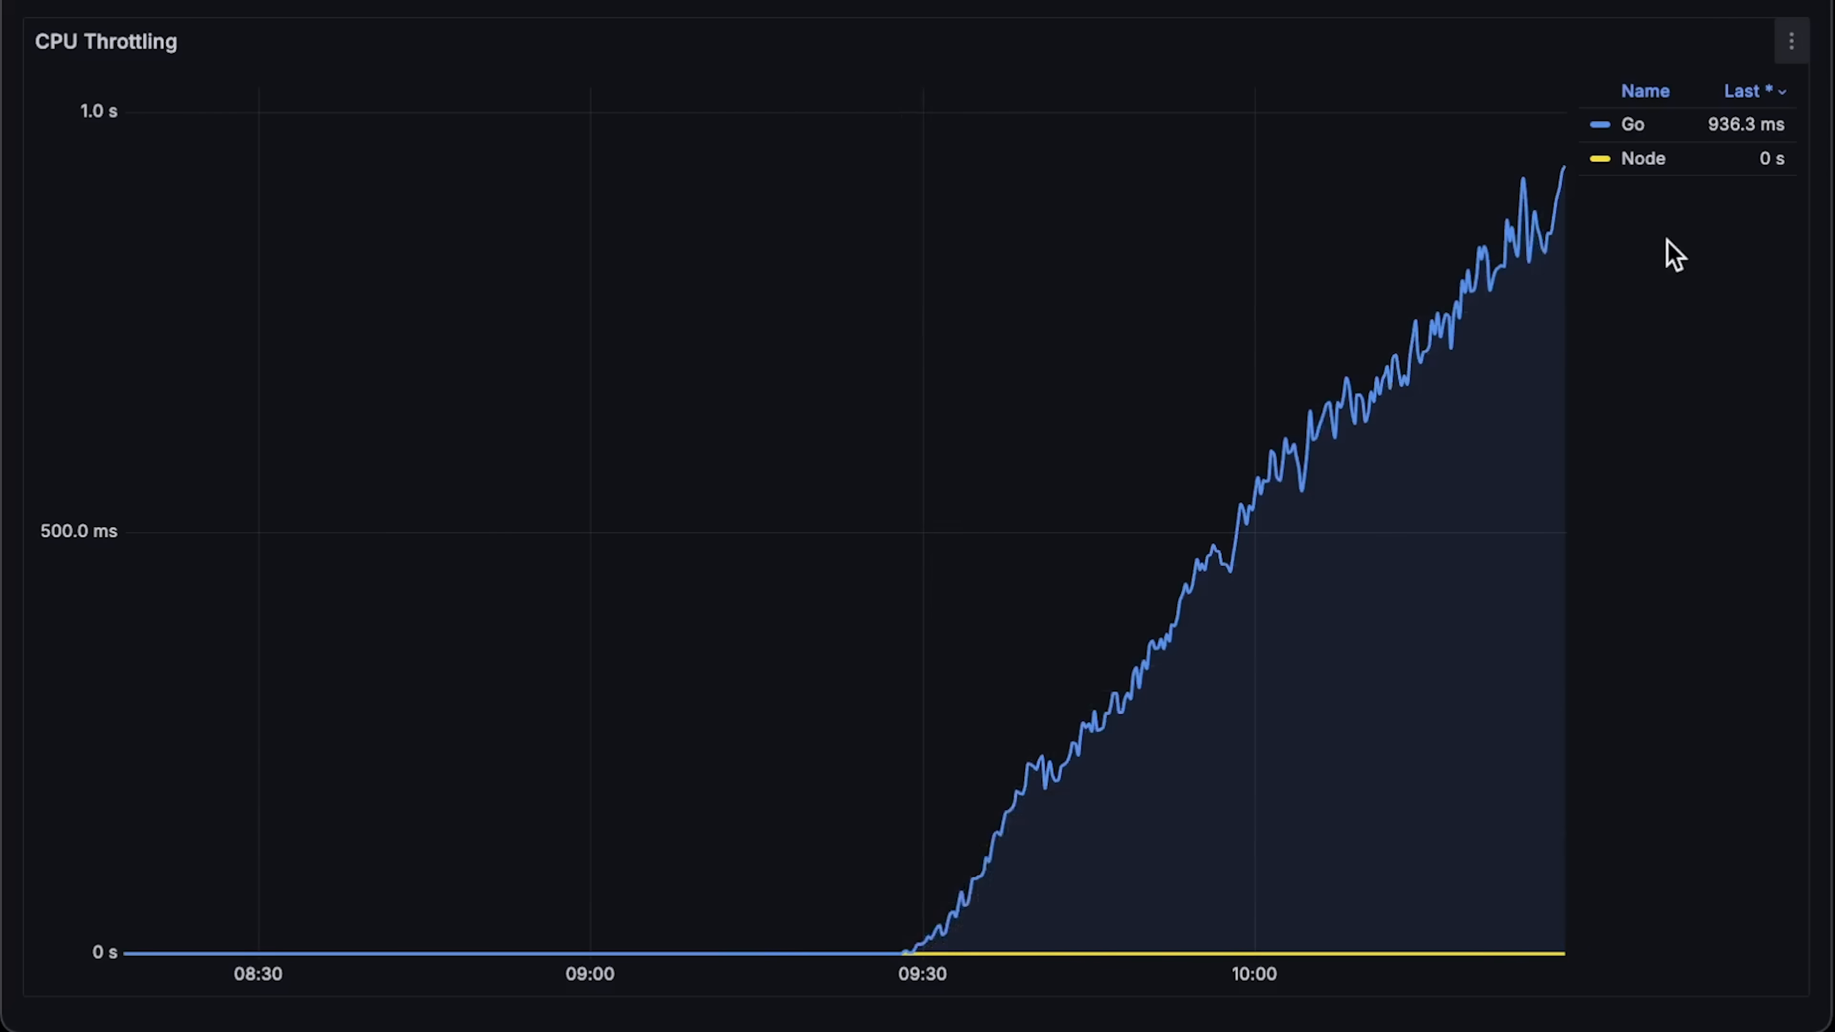
# Step: Isolate the Node throttling series in the legend, then restore both Go and Node
pyautogui.click(1644, 158)
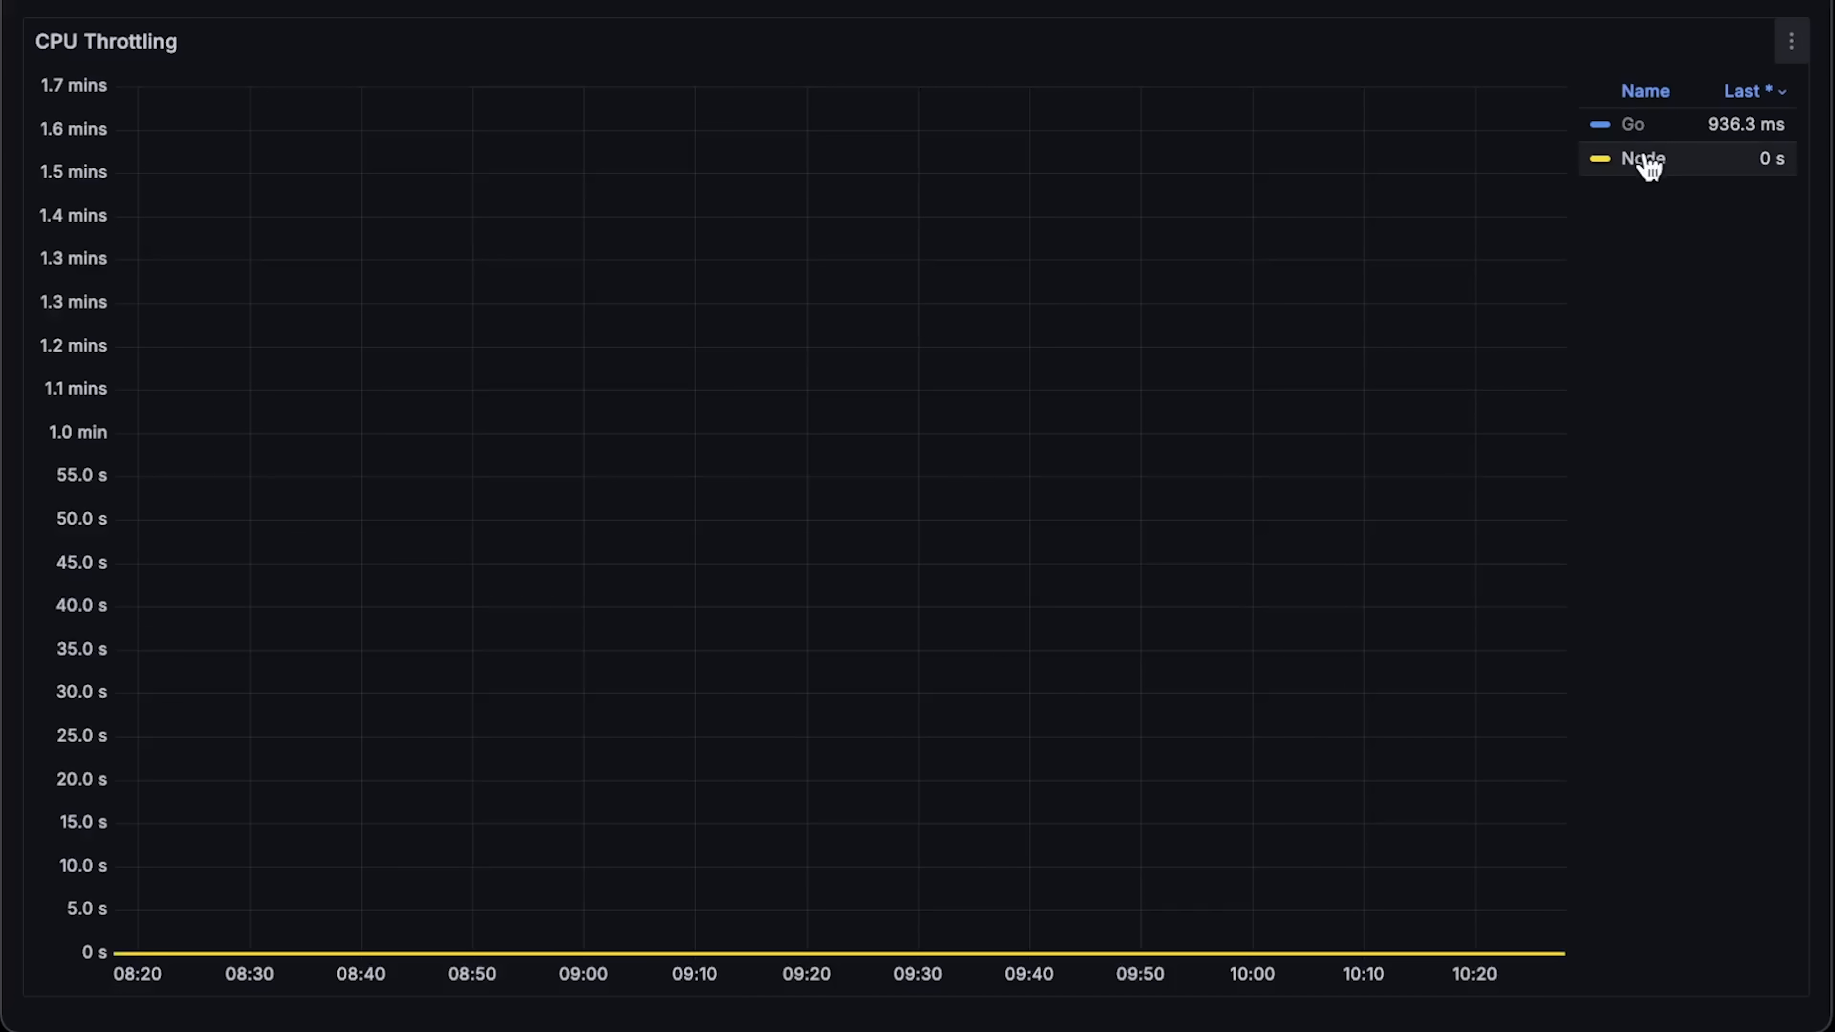
pyautogui.click(1633, 124)
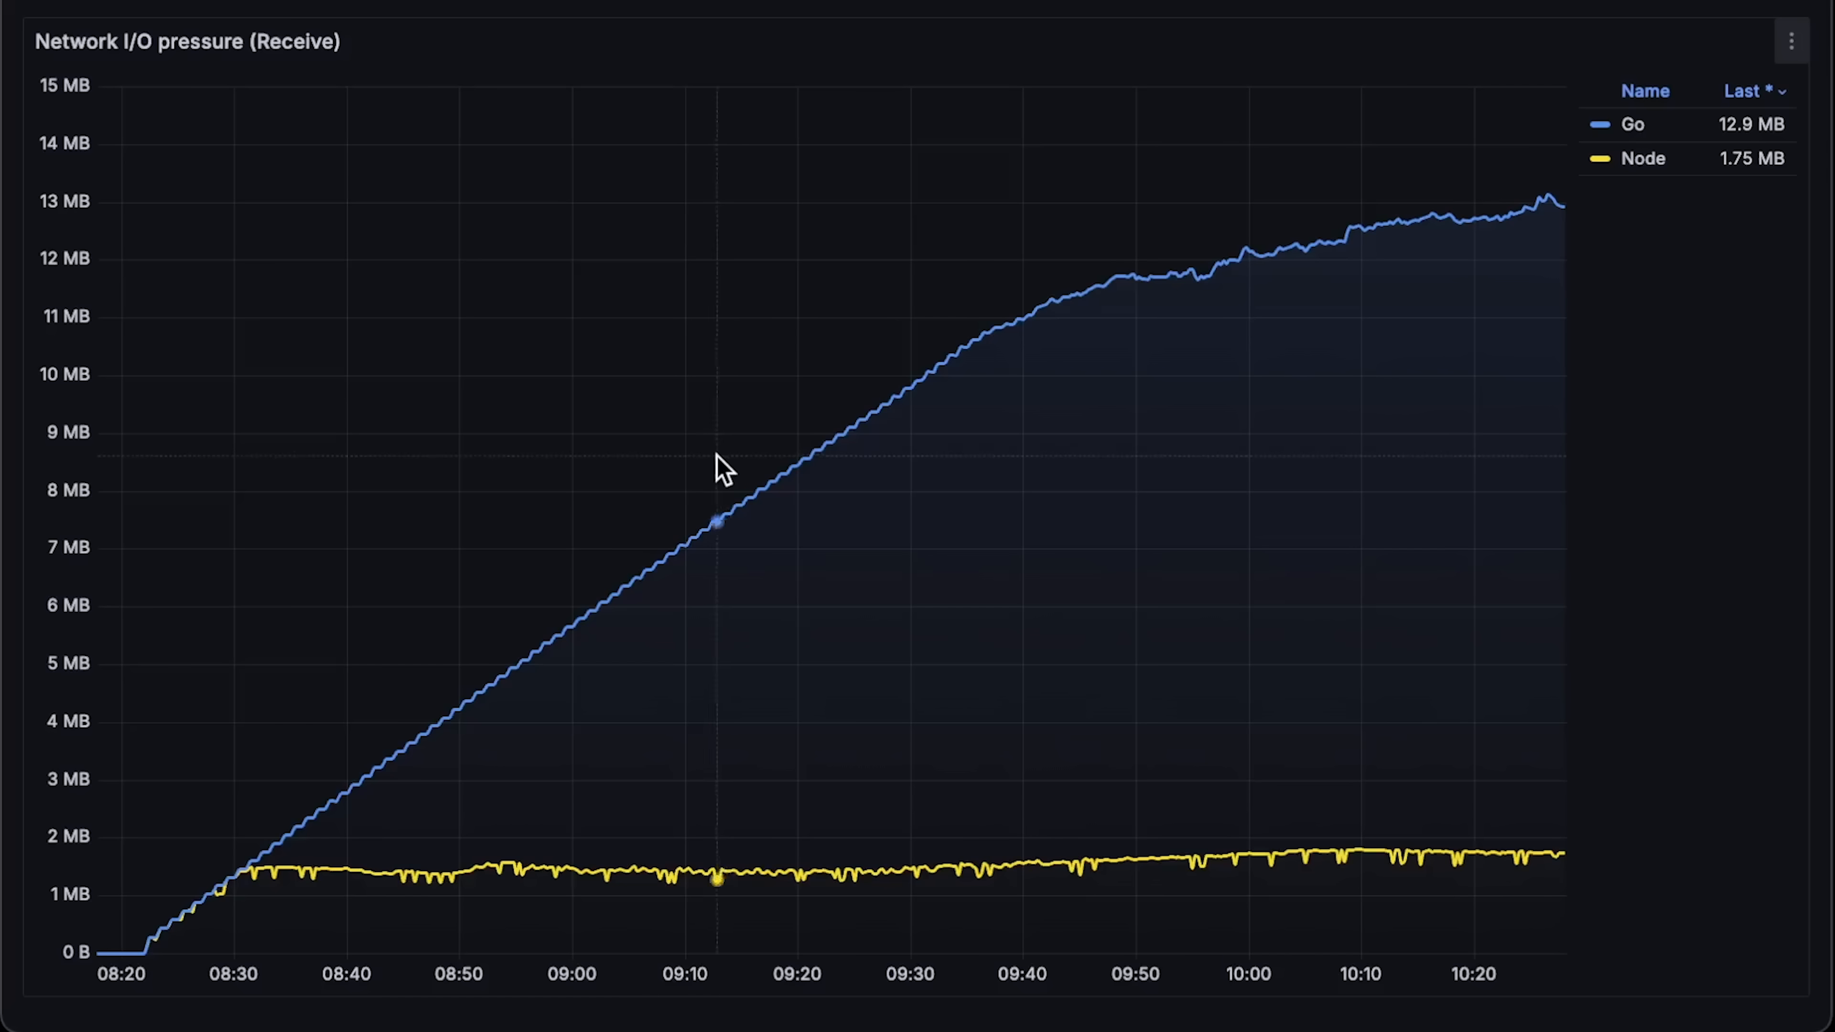
pyautogui.moveTo(450, 875)
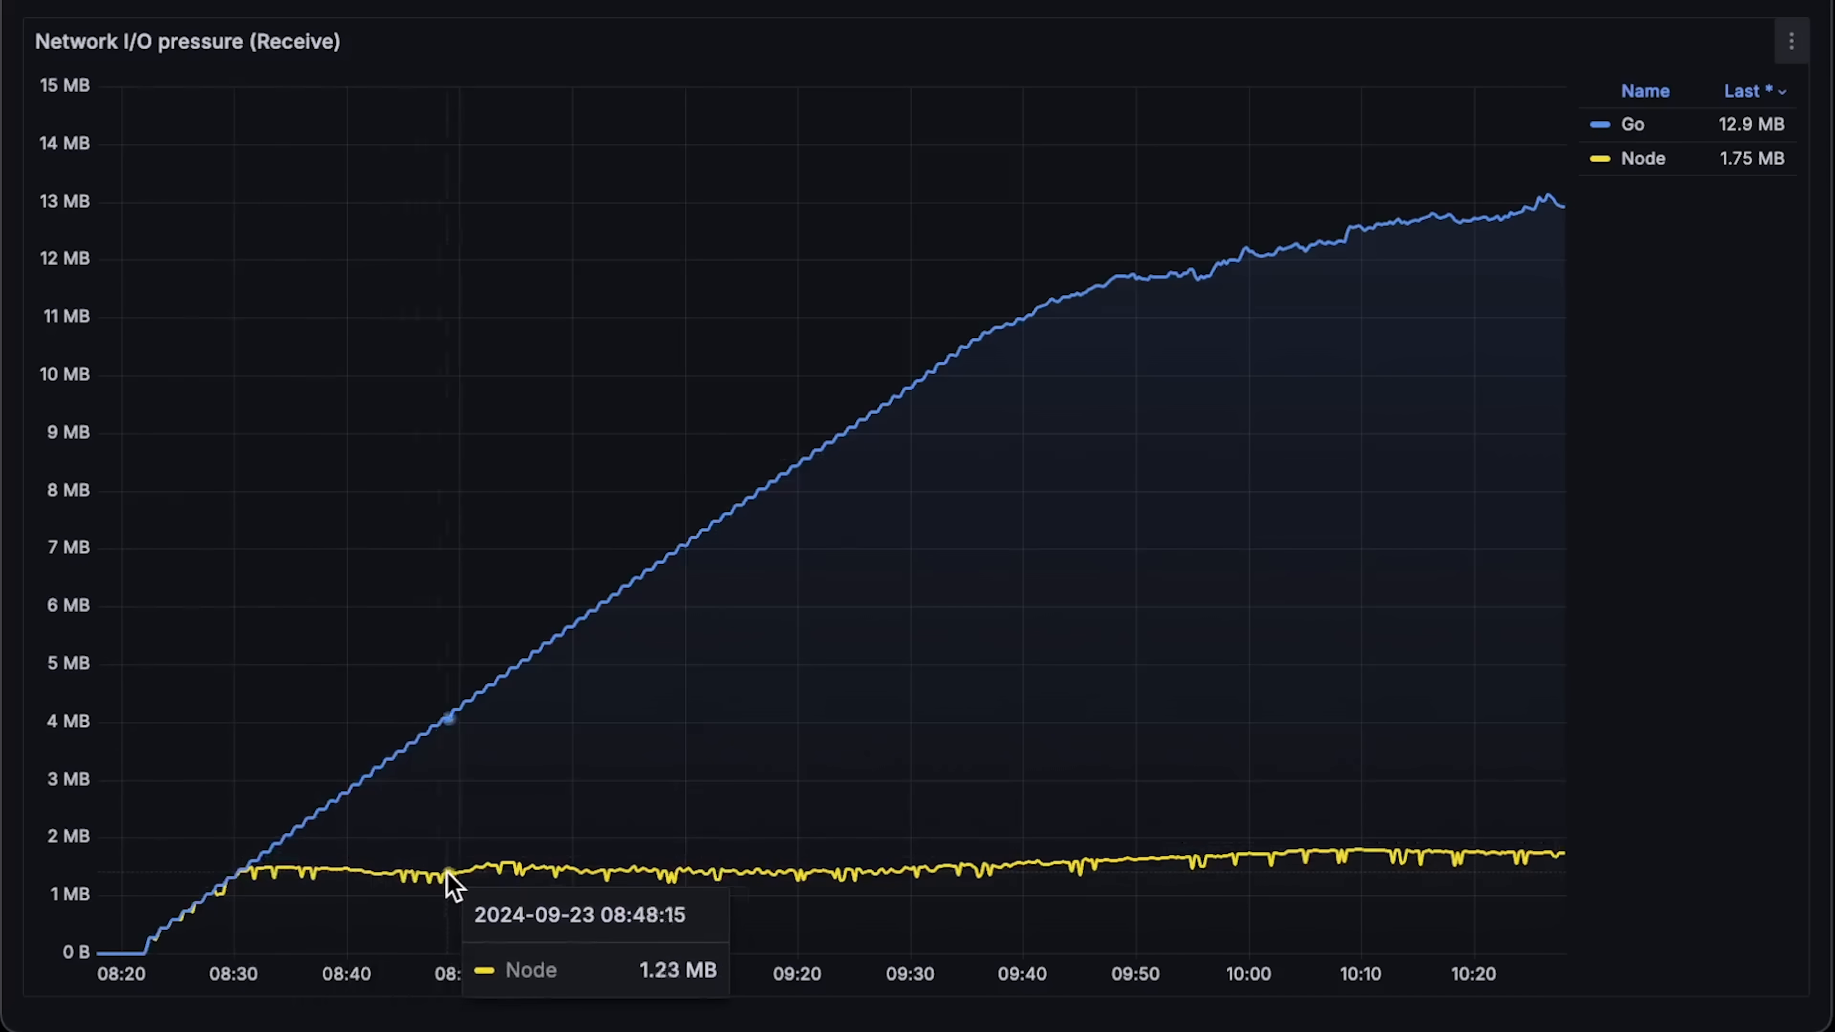
pyautogui.moveTo(117, 878)
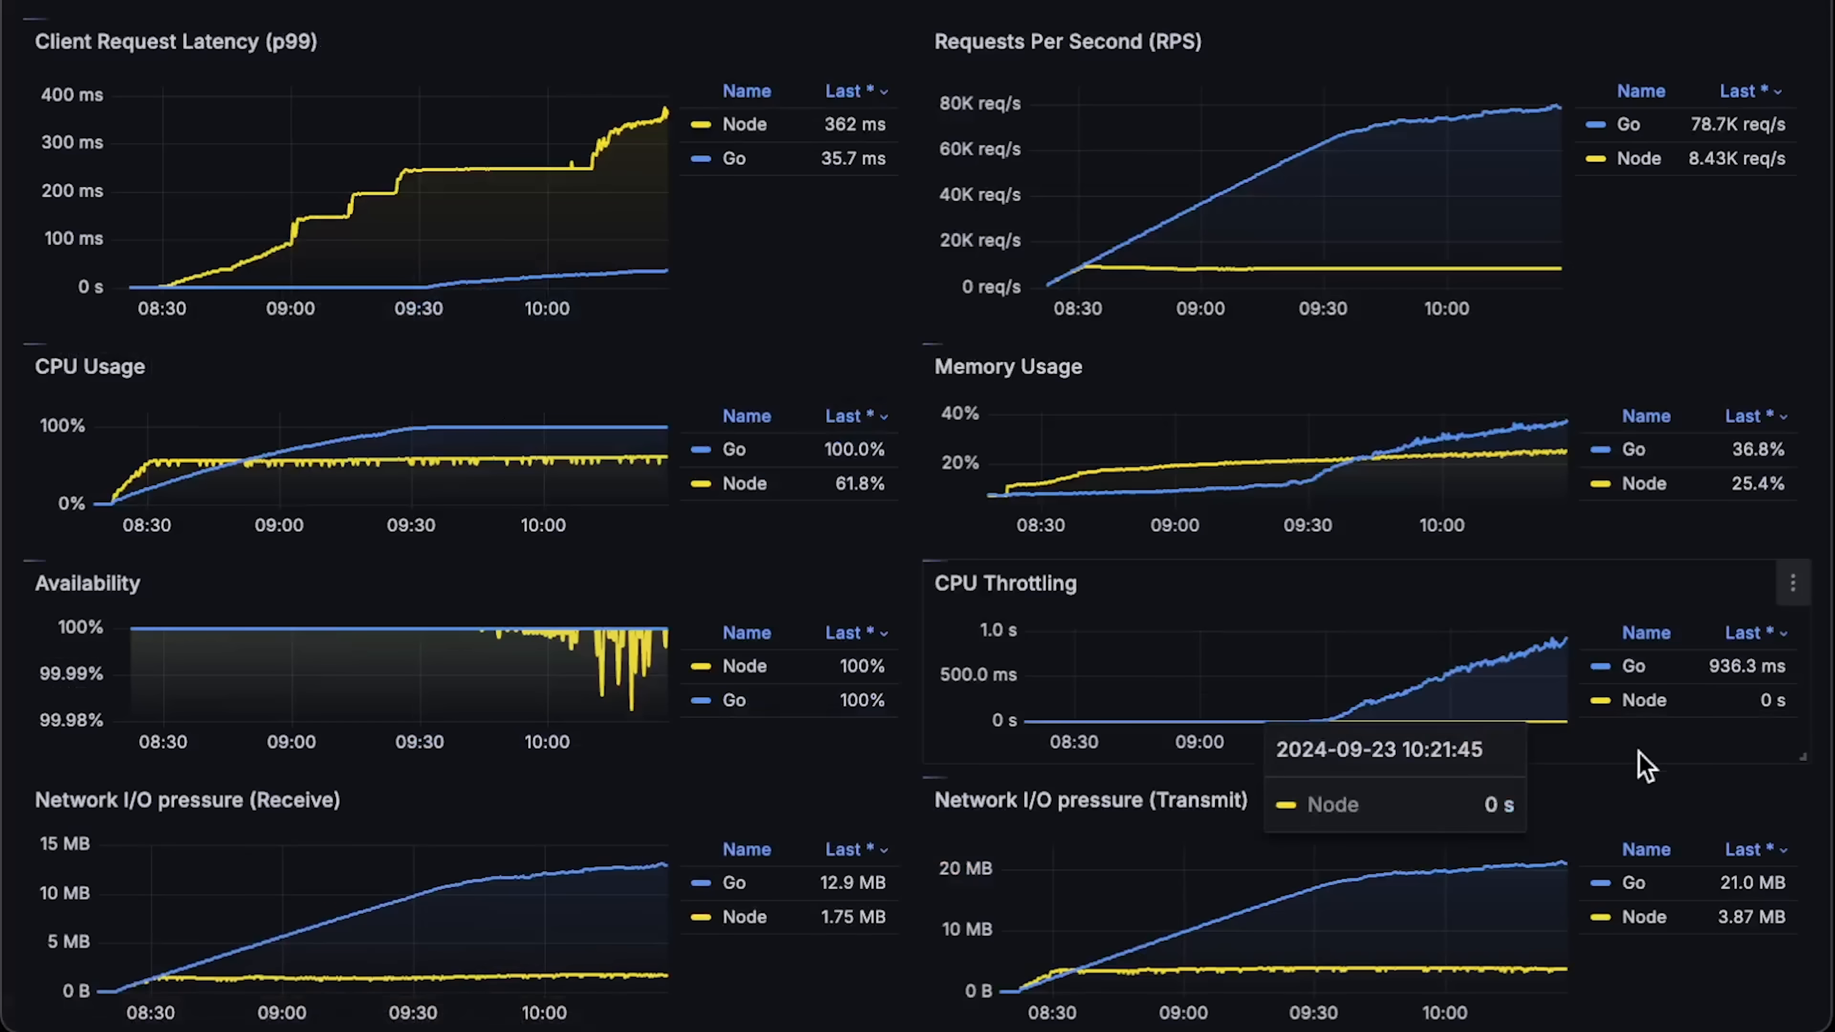
# Step: Show the Network I/O pressure (Transmit) panel in full view via its panel menu
pyautogui.click(1792, 583)
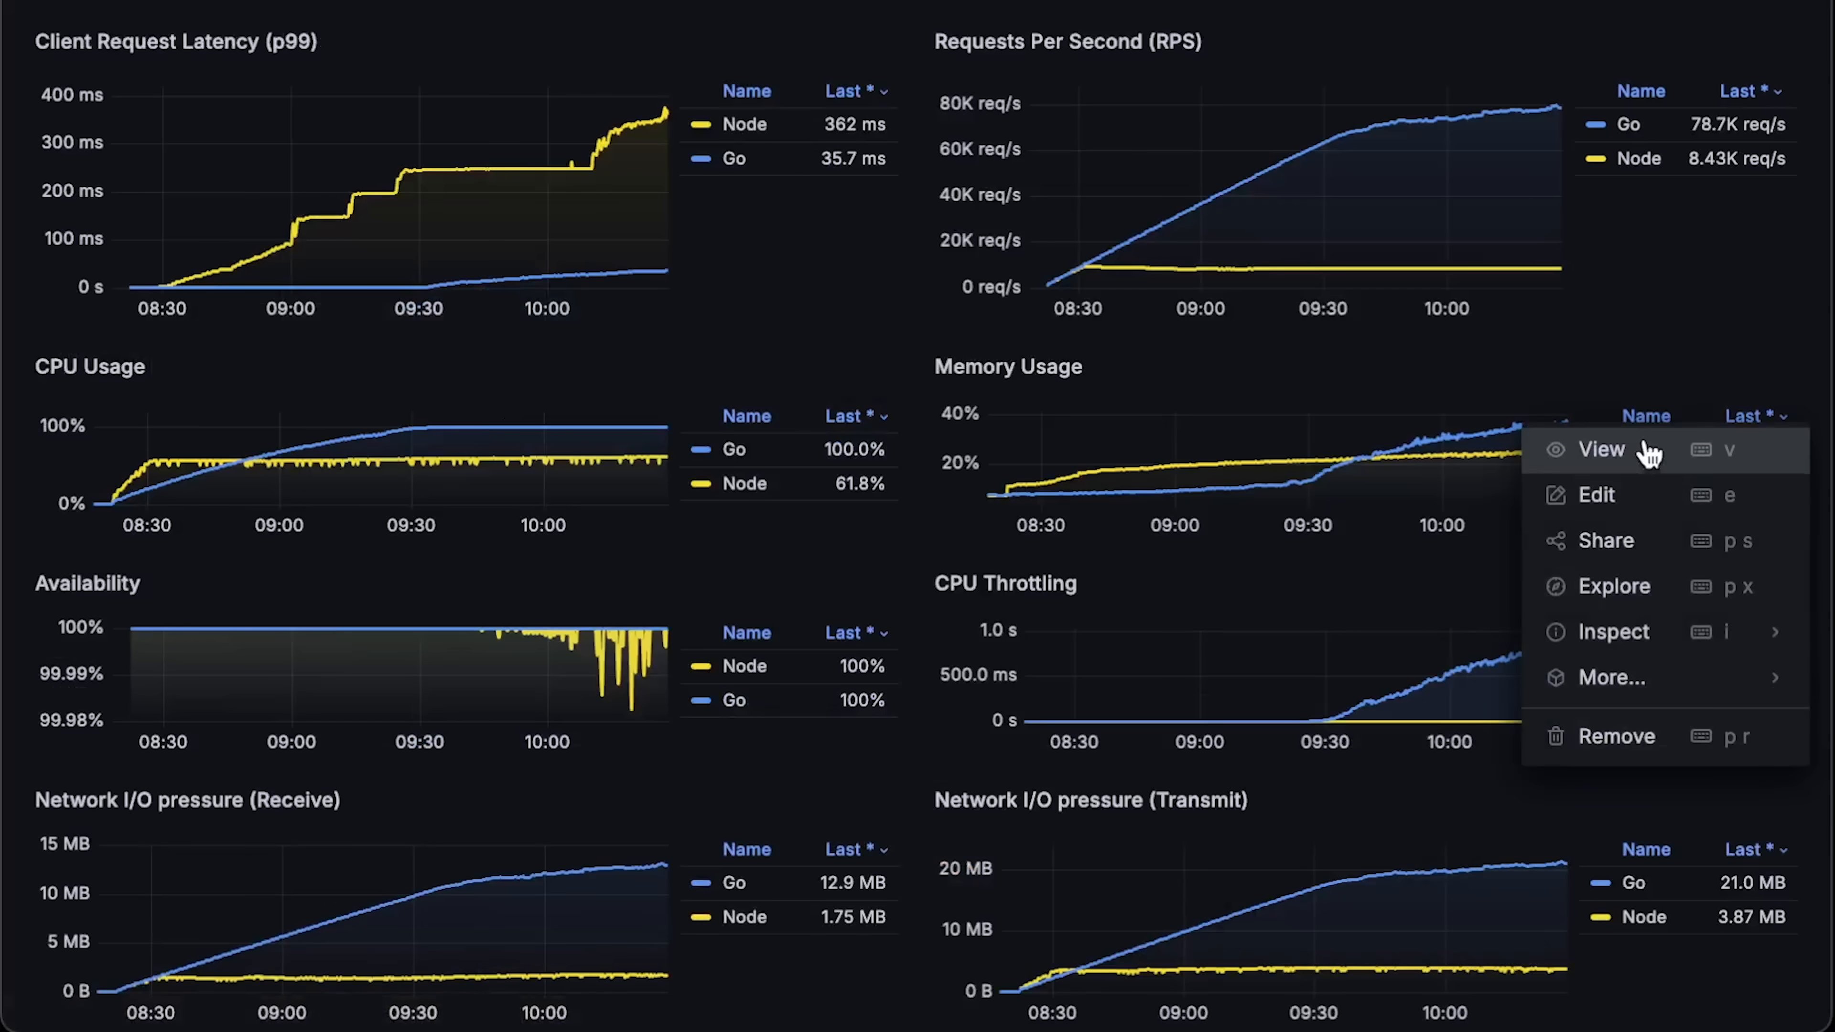
pyautogui.click(1601, 449)
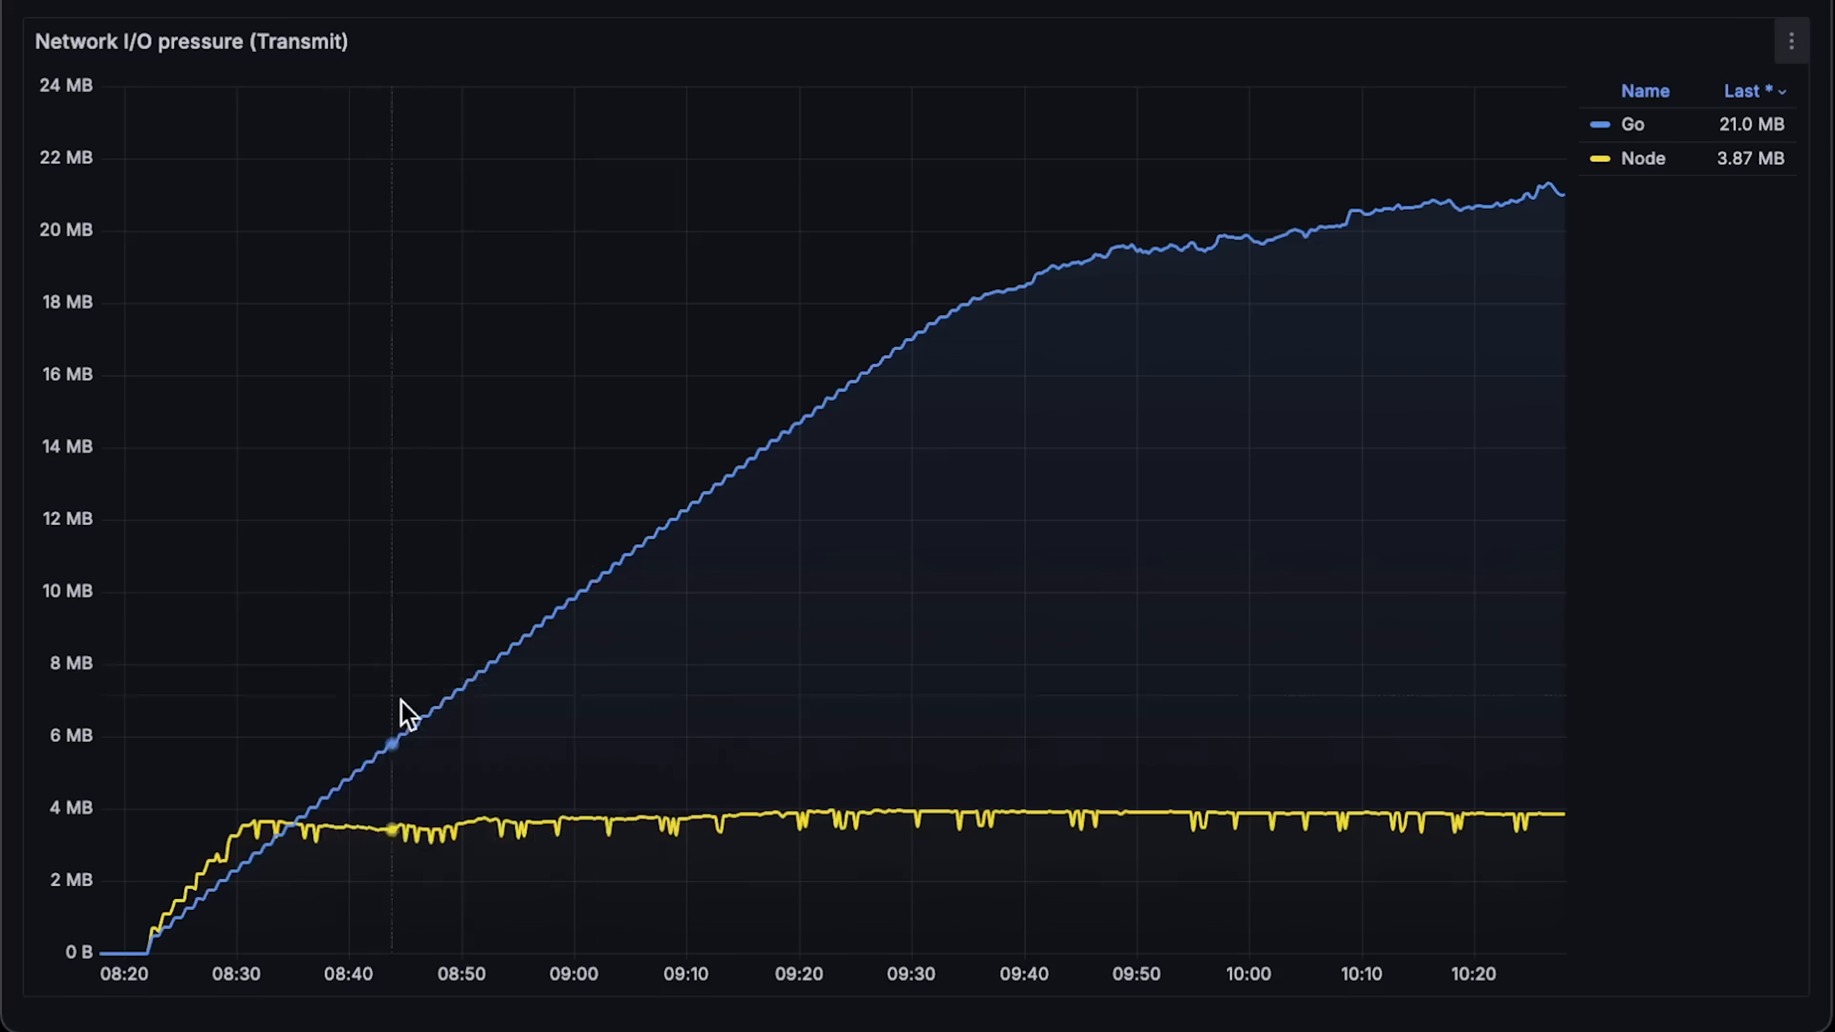
pyautogui.moveTo(1470, 248)
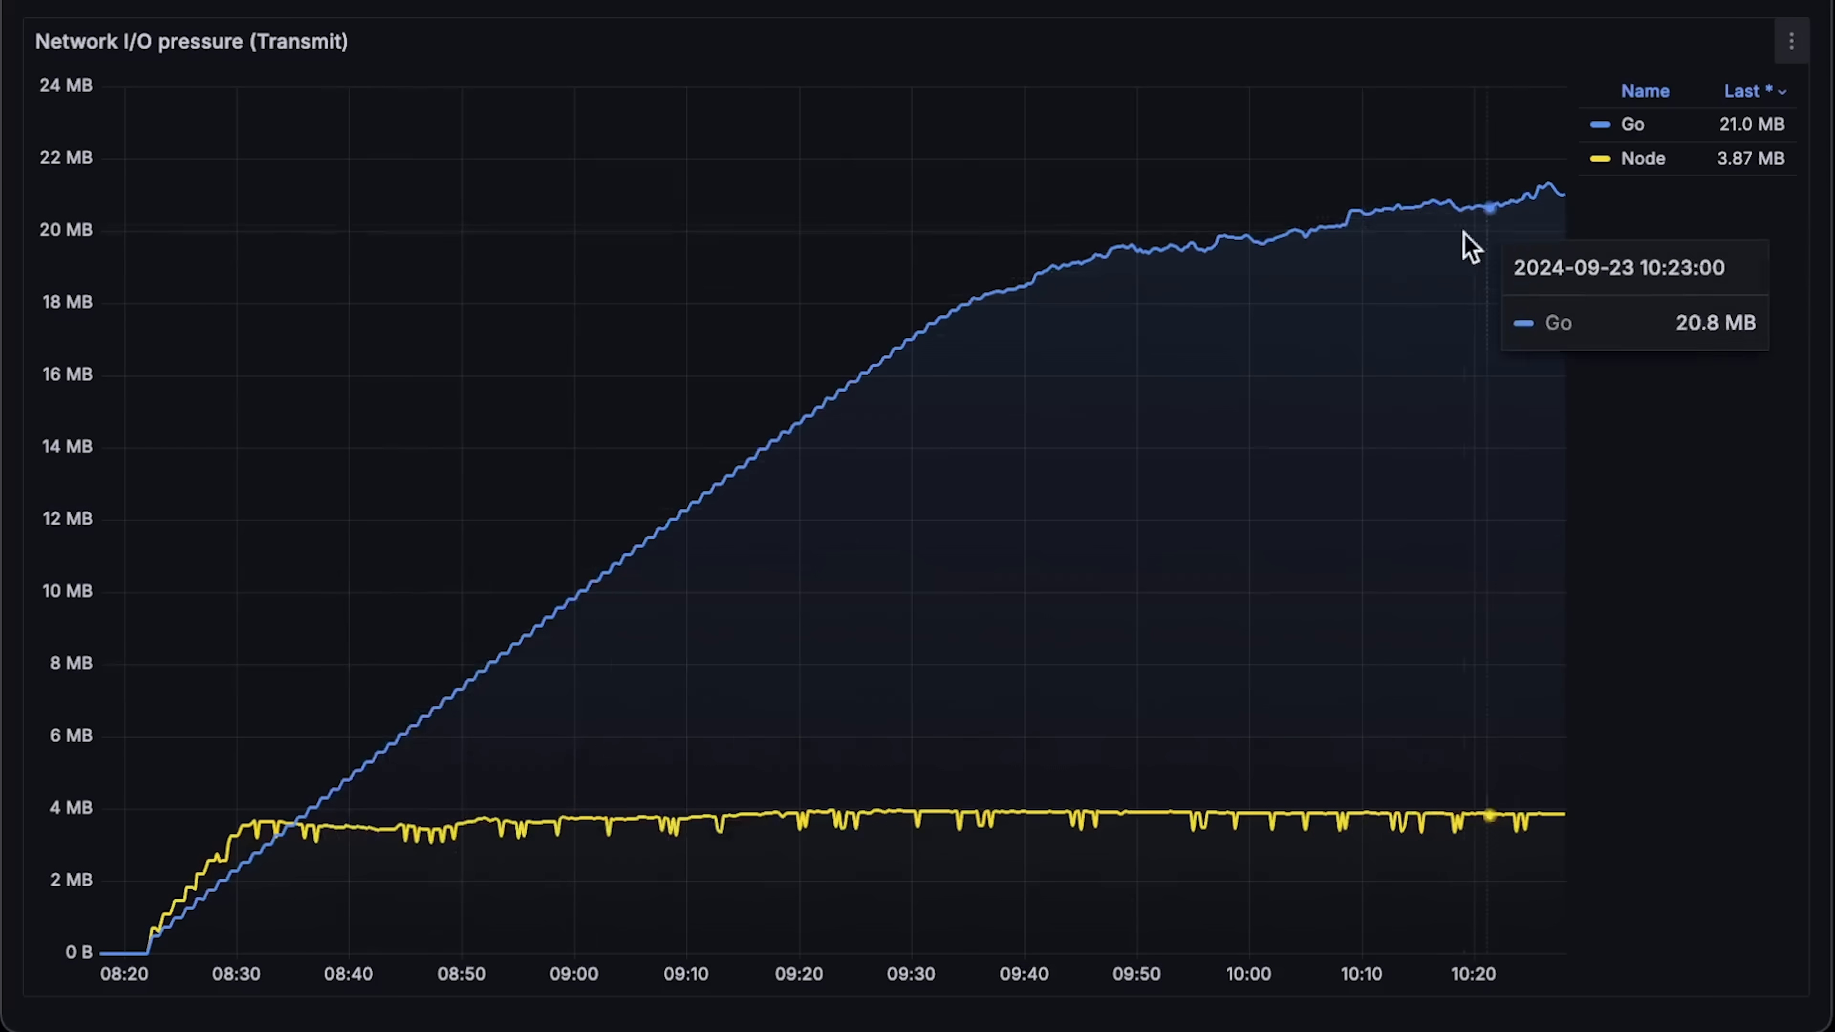
pyautogui.moveTo(267, 770)
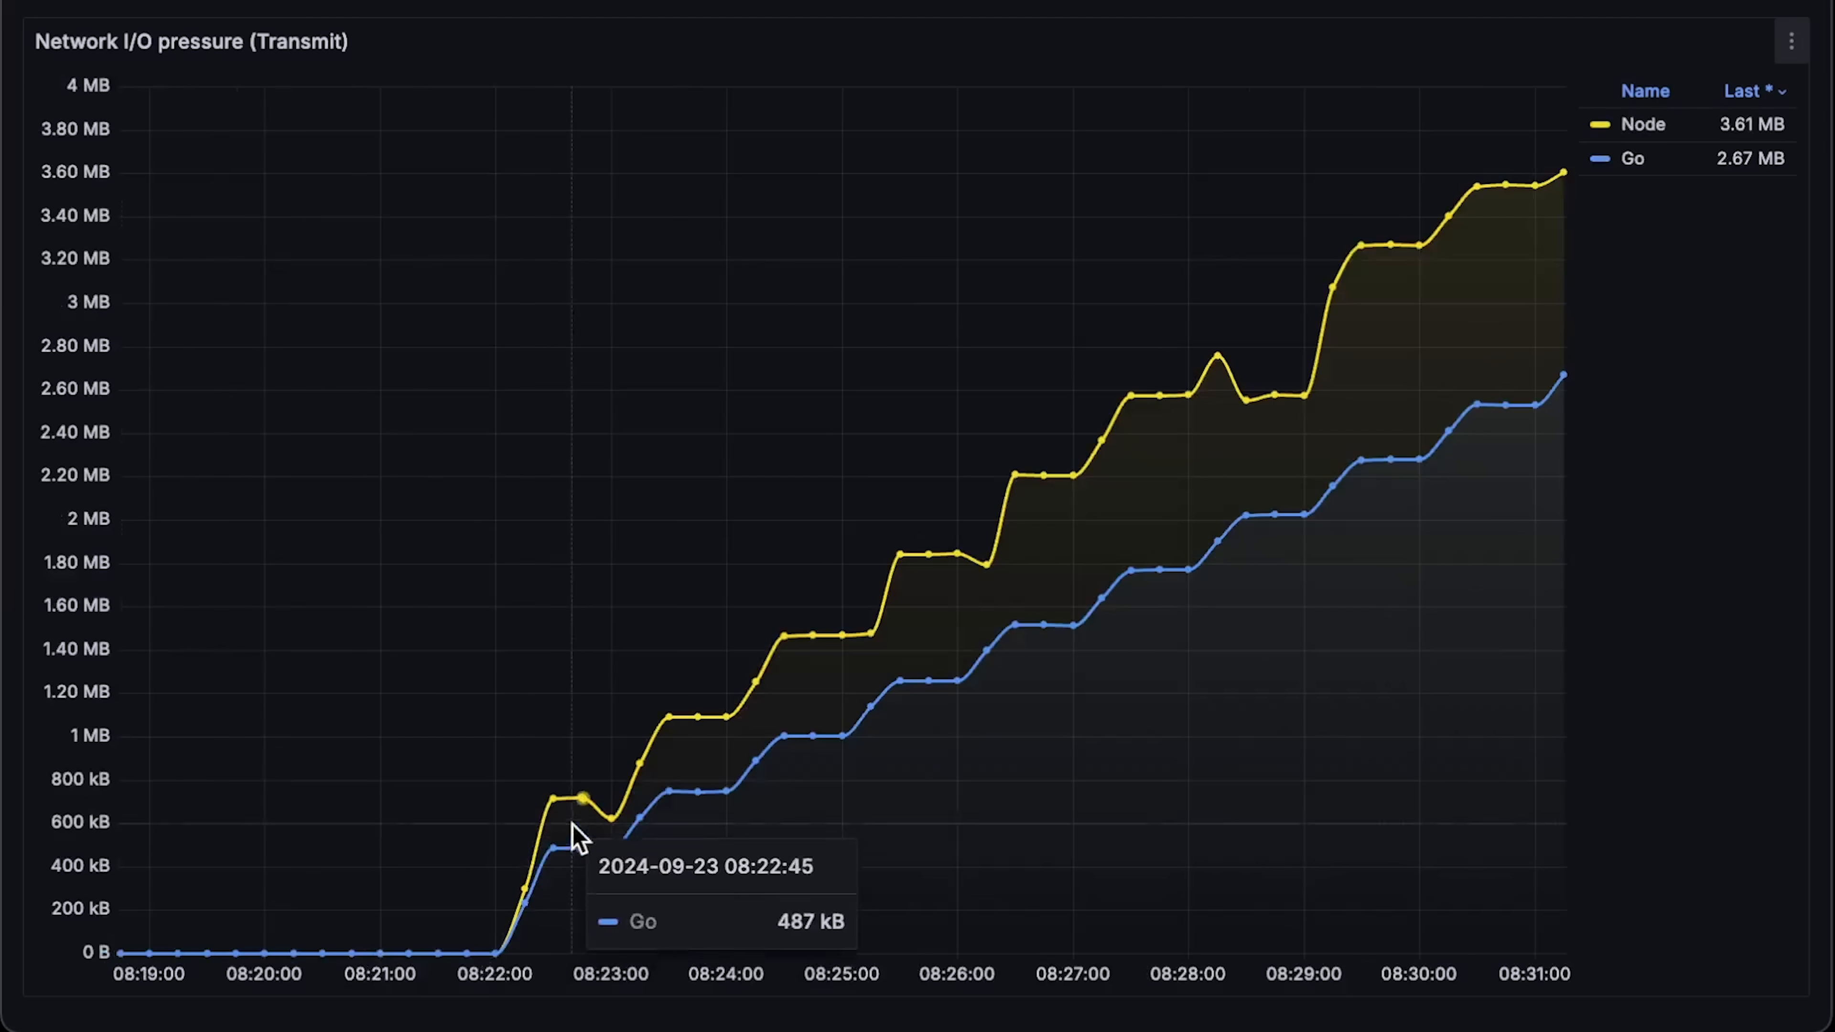
pyautogui.moveTo(990, 538)
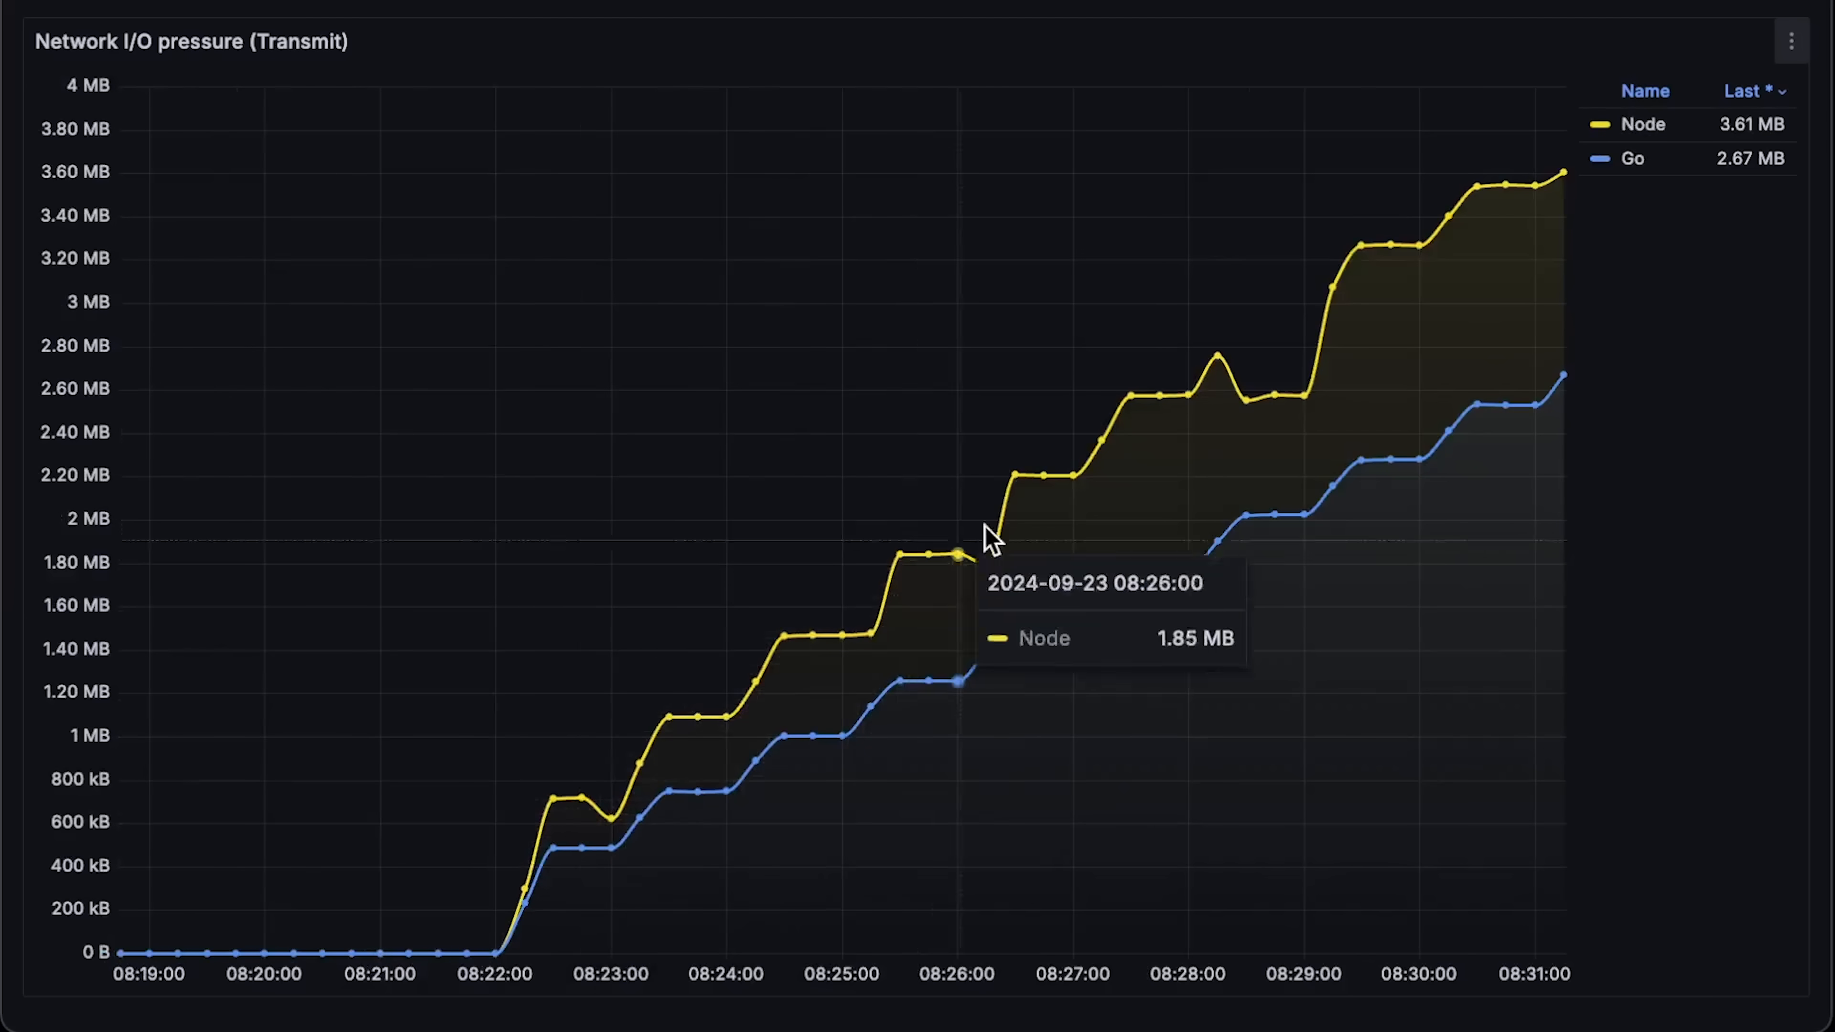
pyautogui.moveTo(1492, 228)
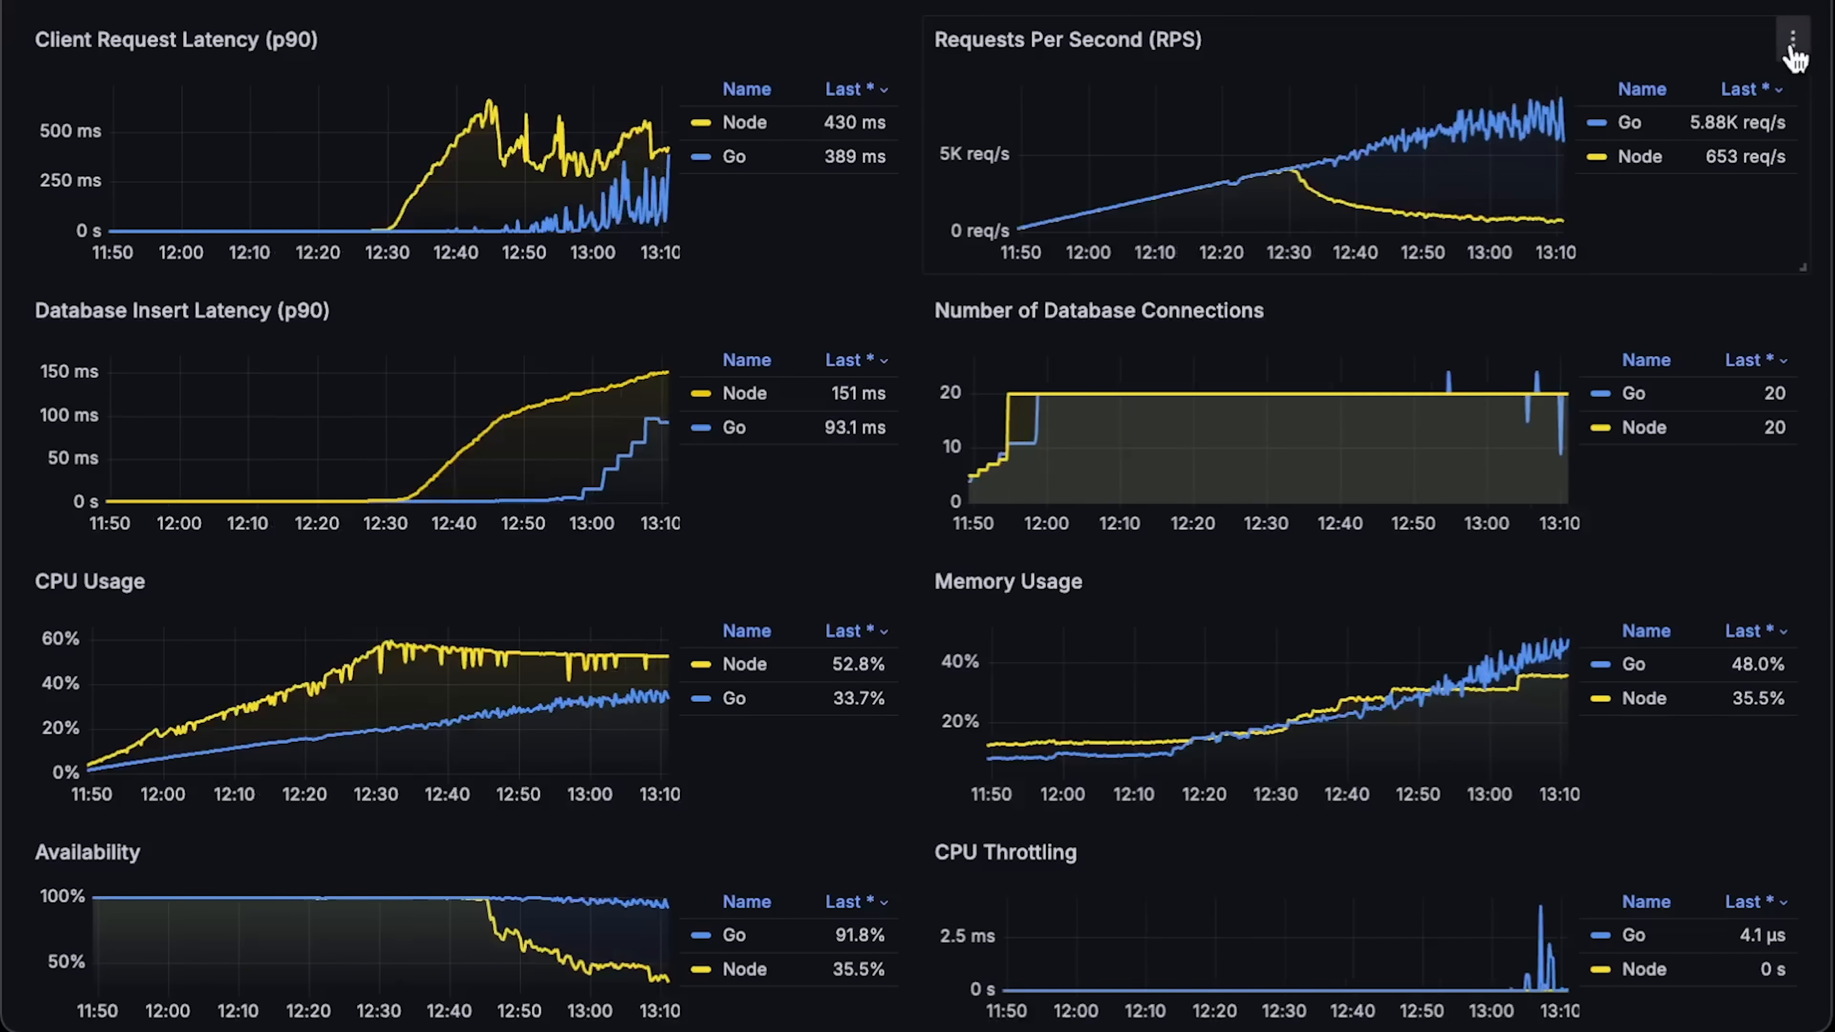
# Step: View the Client Request Latency (p90) panel full-size, then leave it with Escape
pyautogui.click(1792, 38)
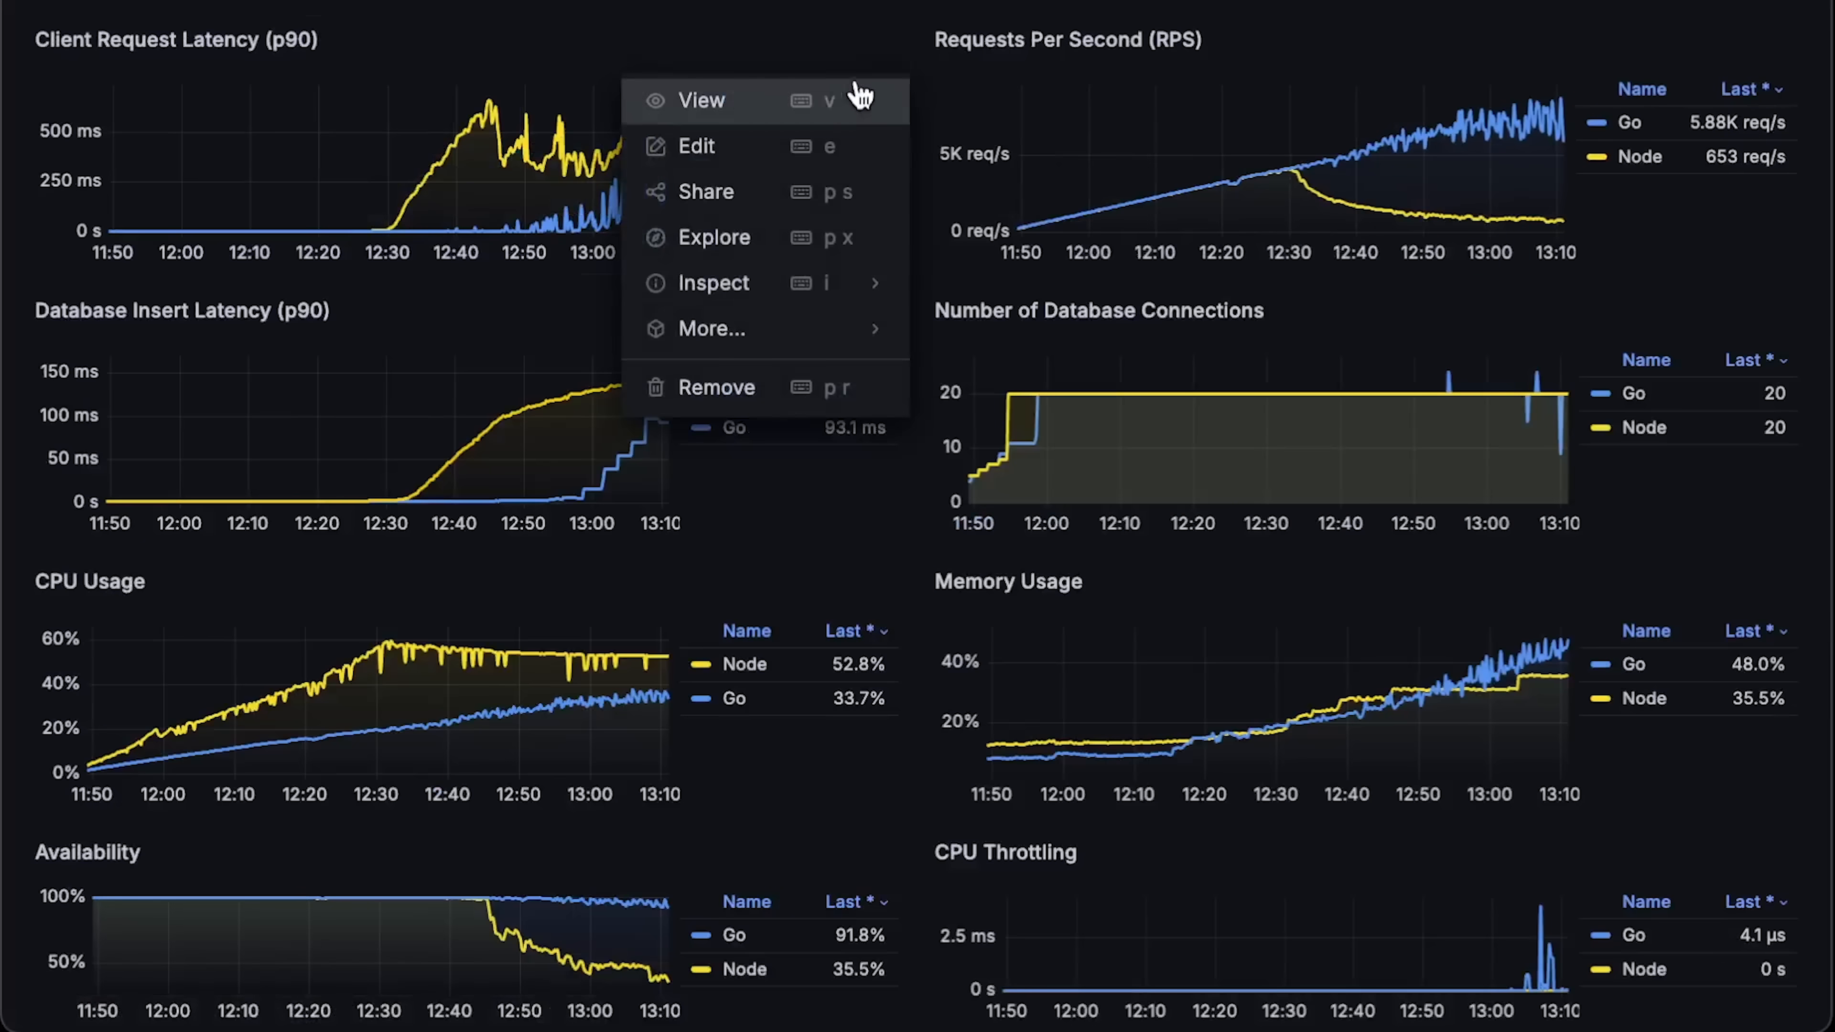
pyautogui.click(700, 100)
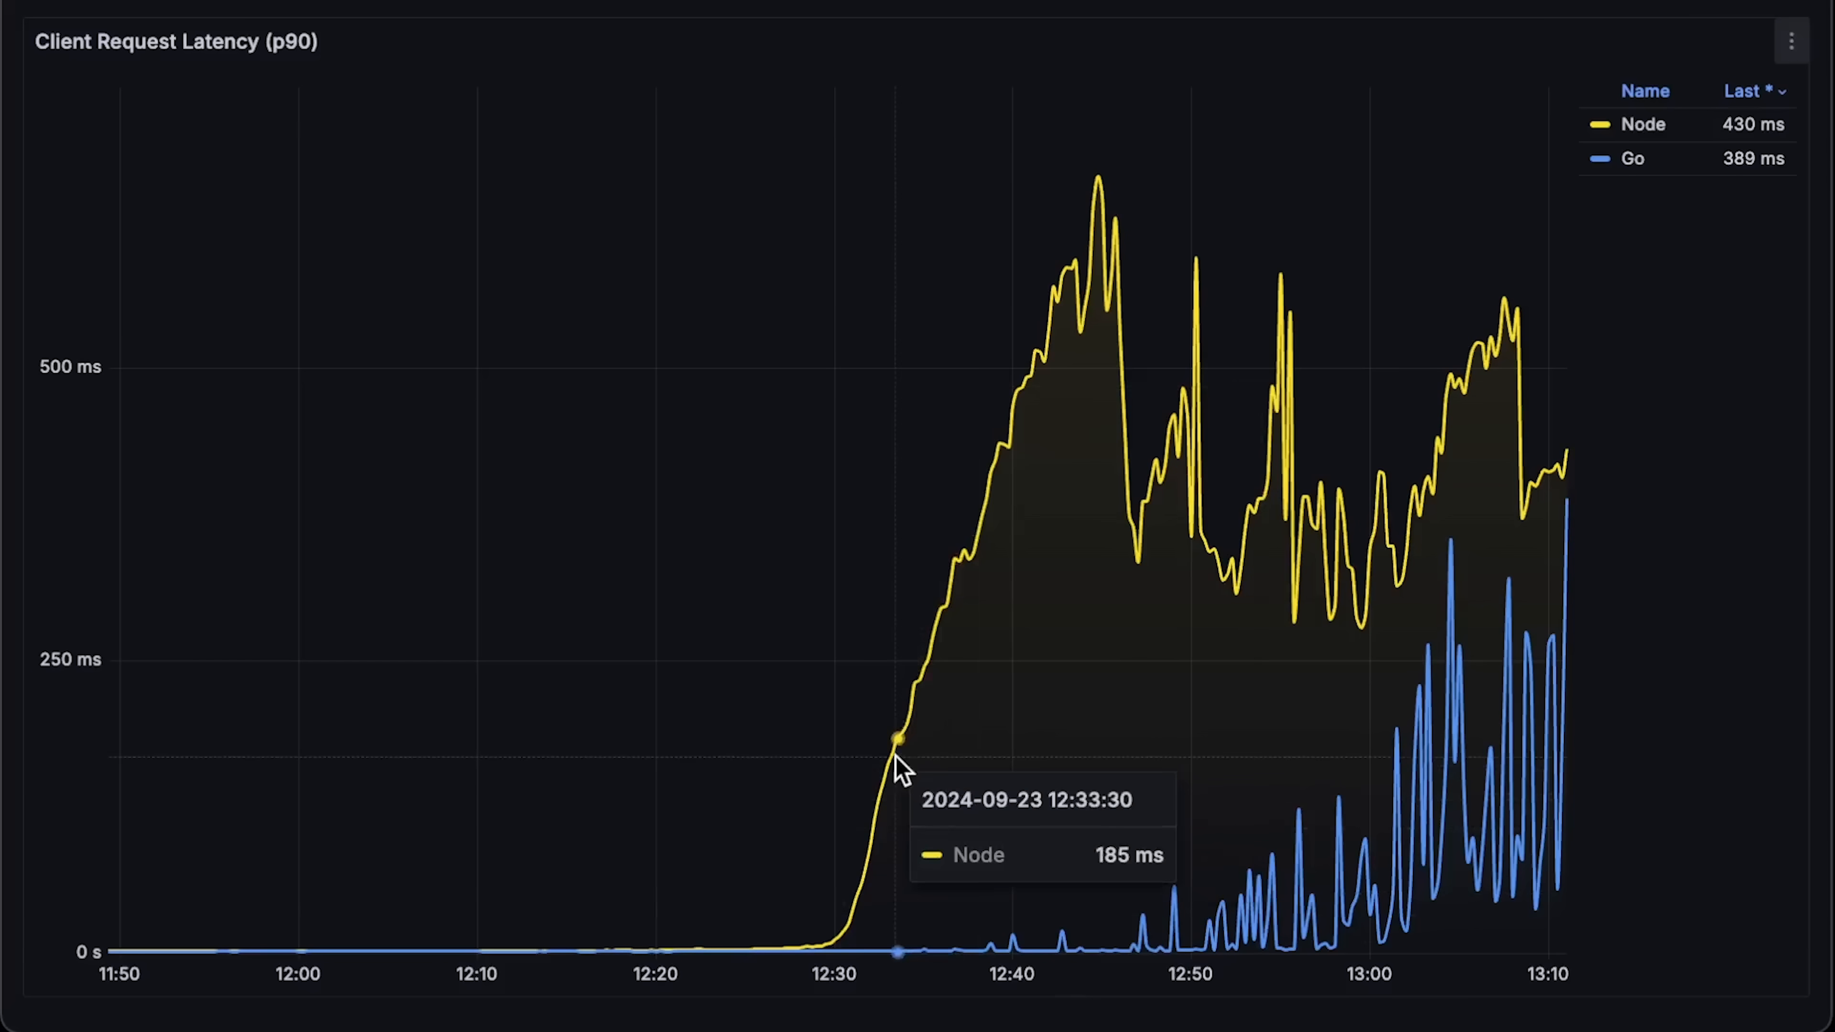
pyautogui.moveTo(1257, 552)
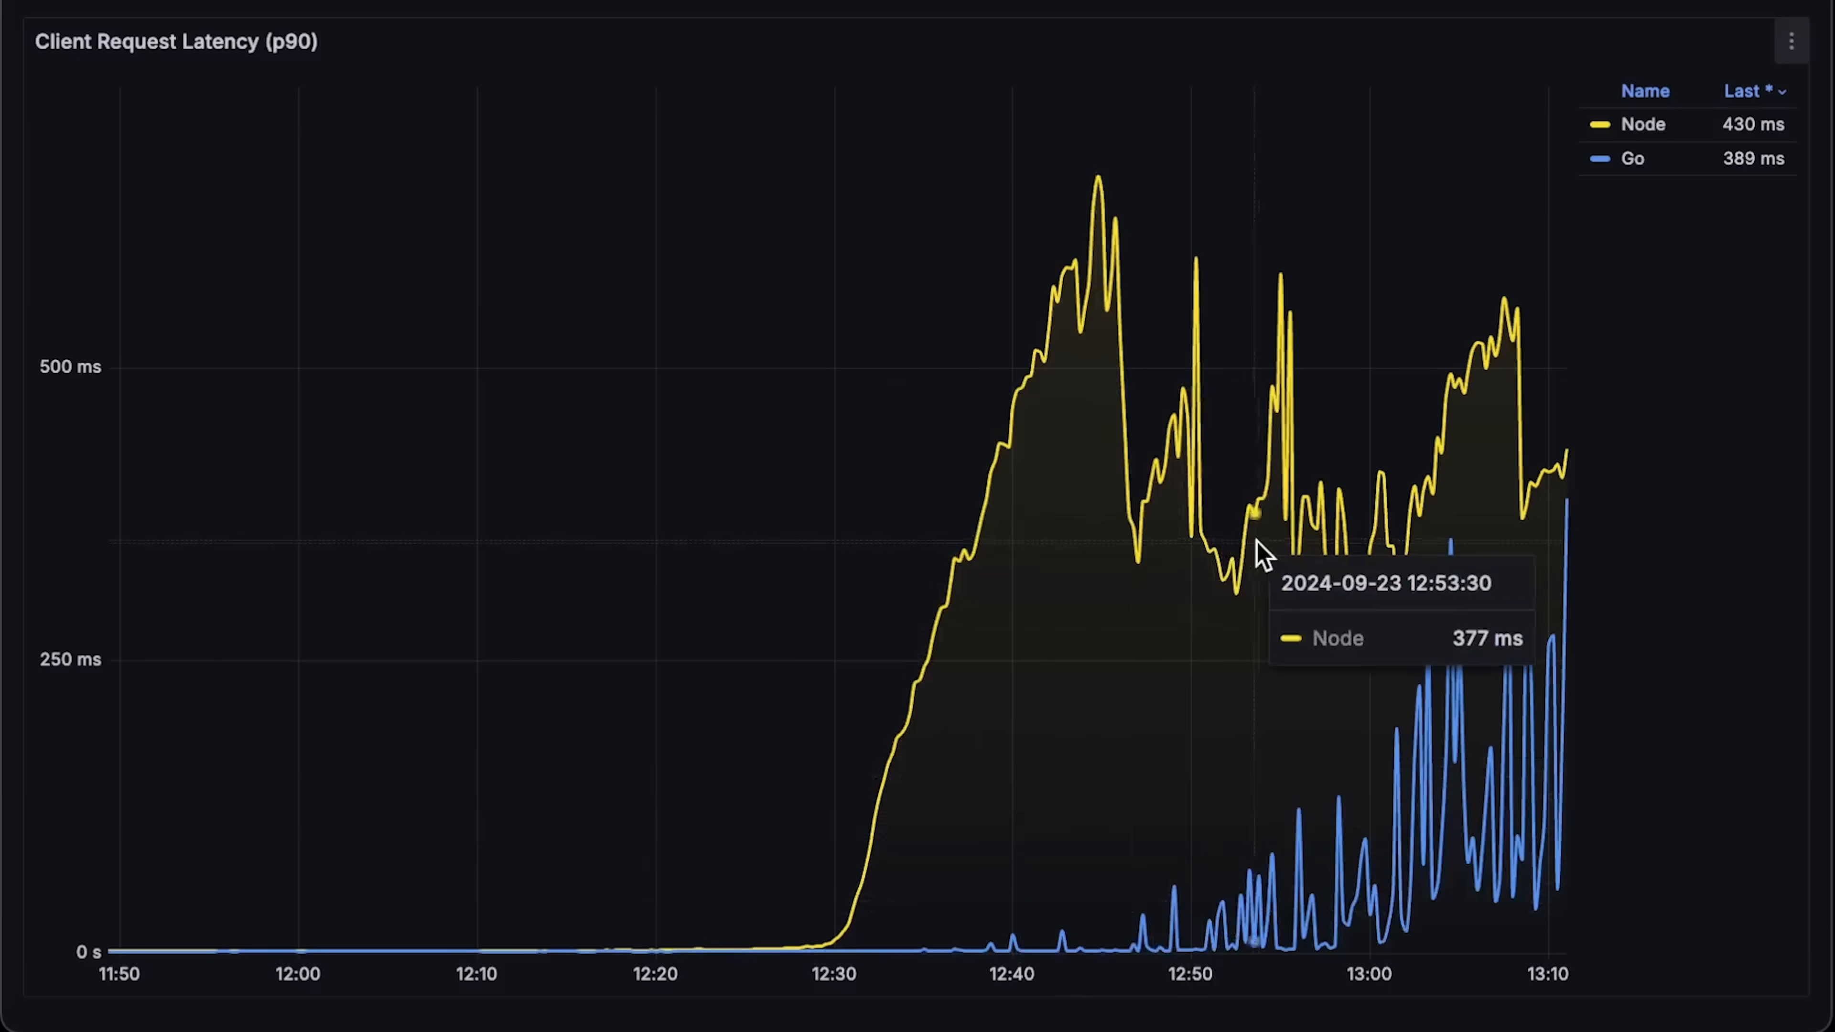
pyautogui.moveTo(766, 890)
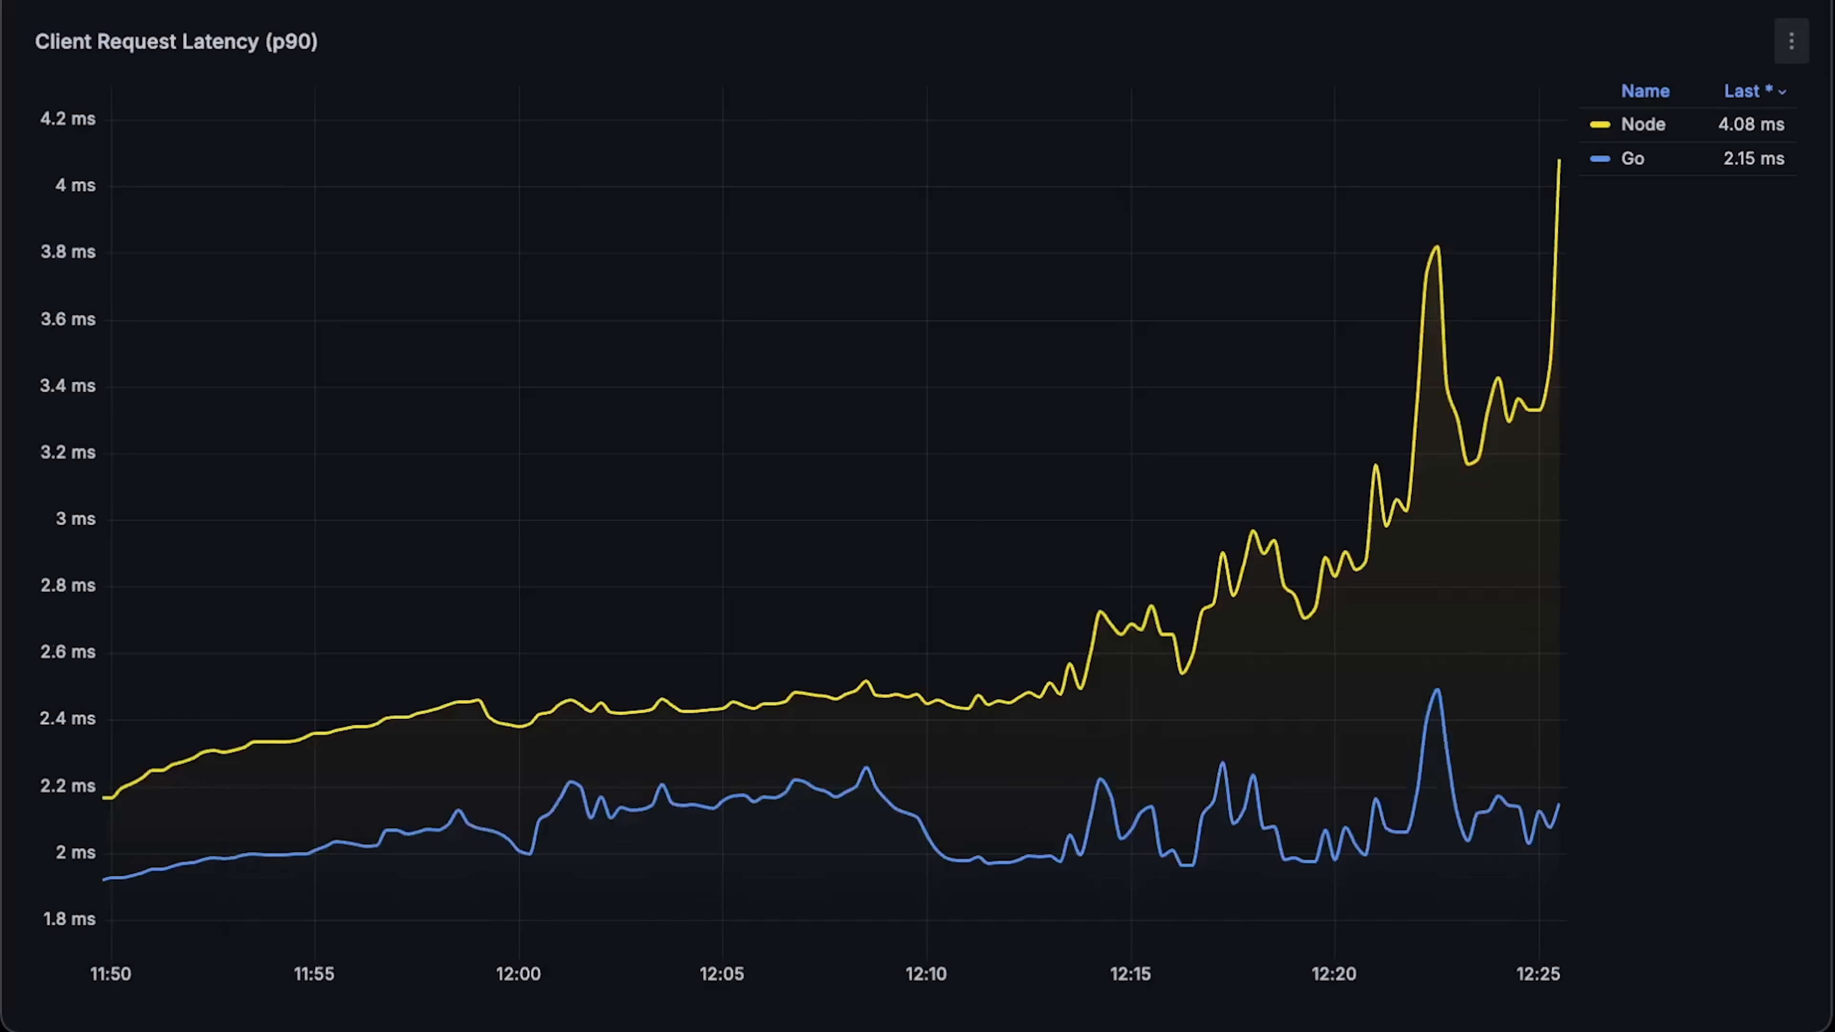
pyautogui.moveTo(755, 710)
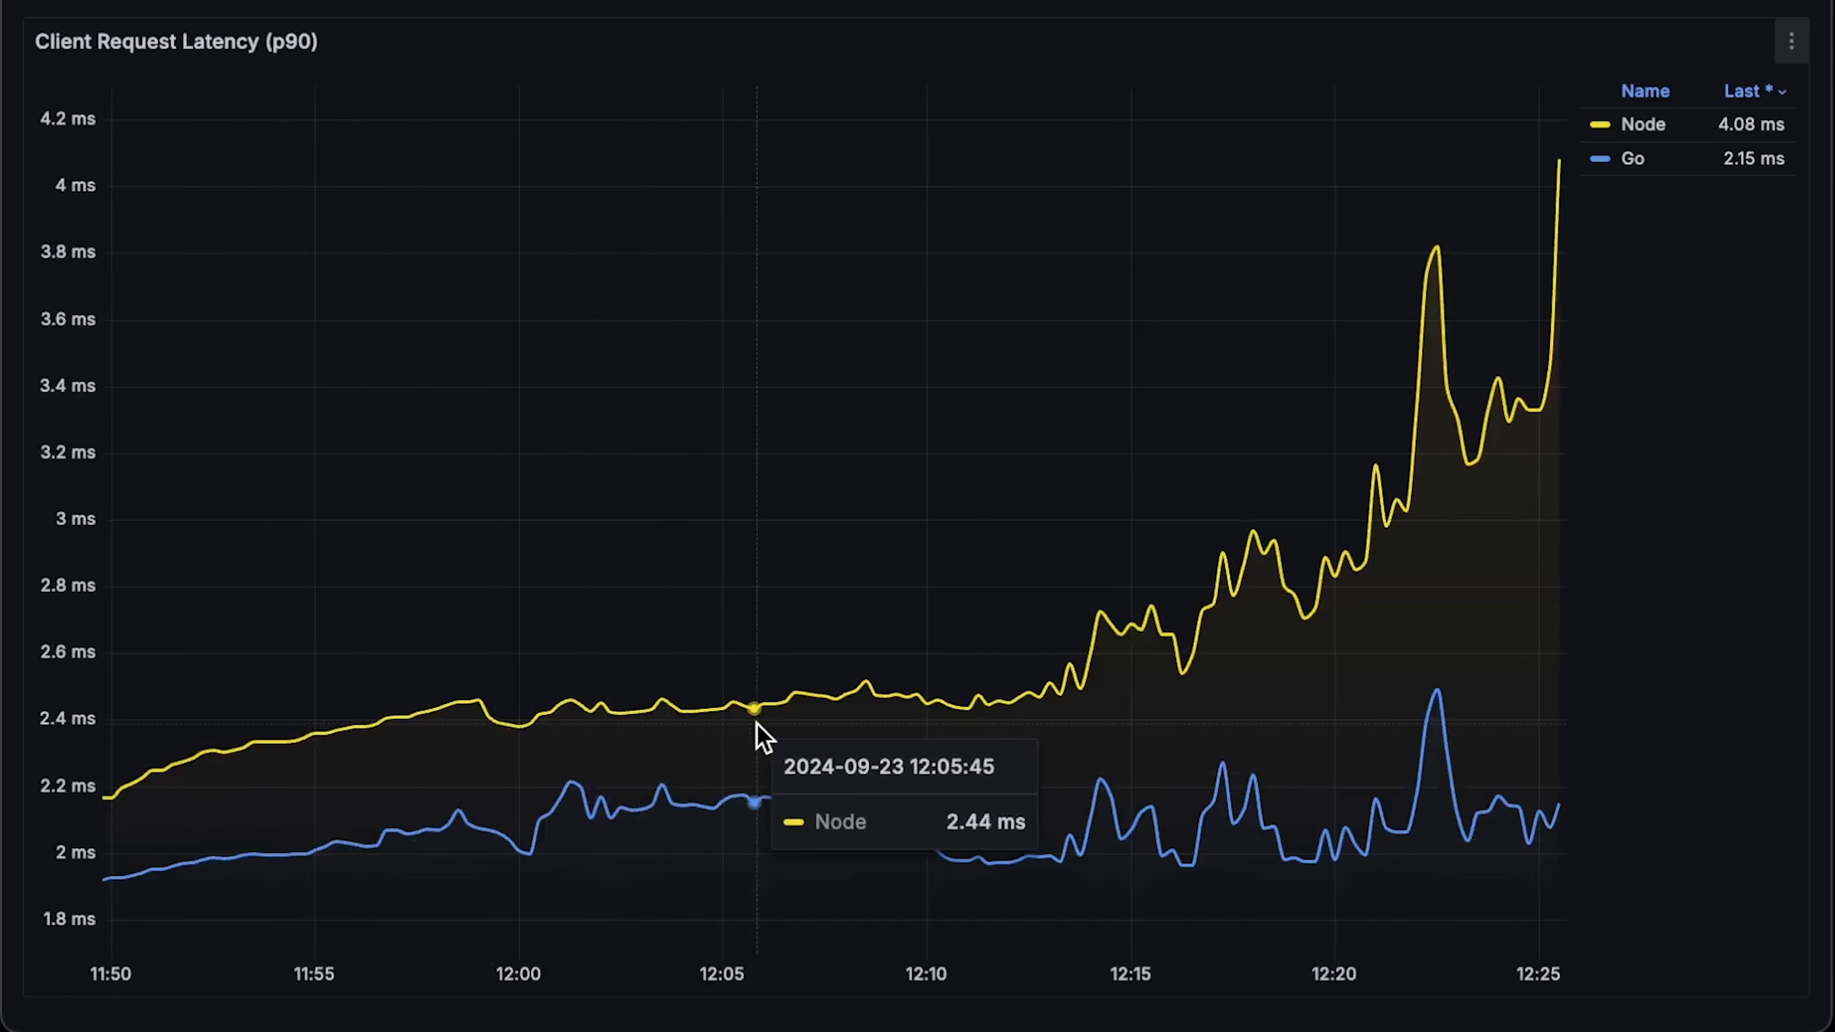
pyautogui.moveTo(1001, 755)
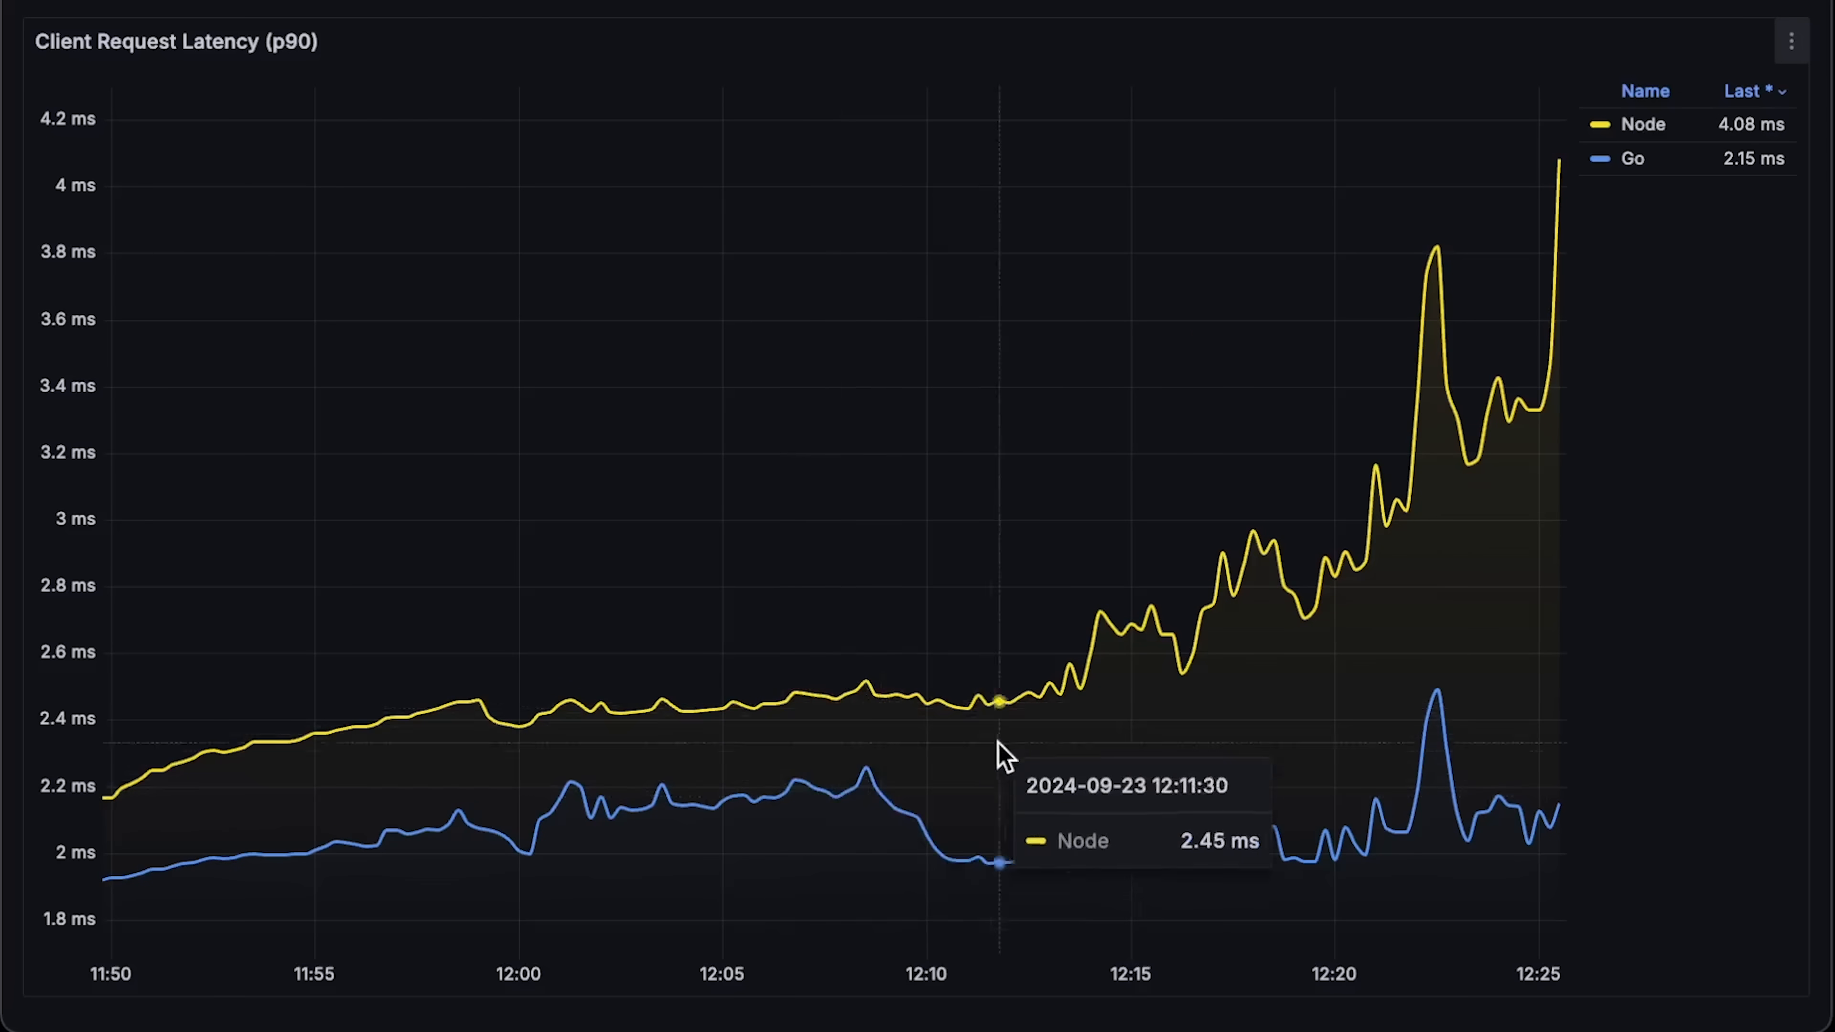
pyautogui.moveTo(1470, 522)
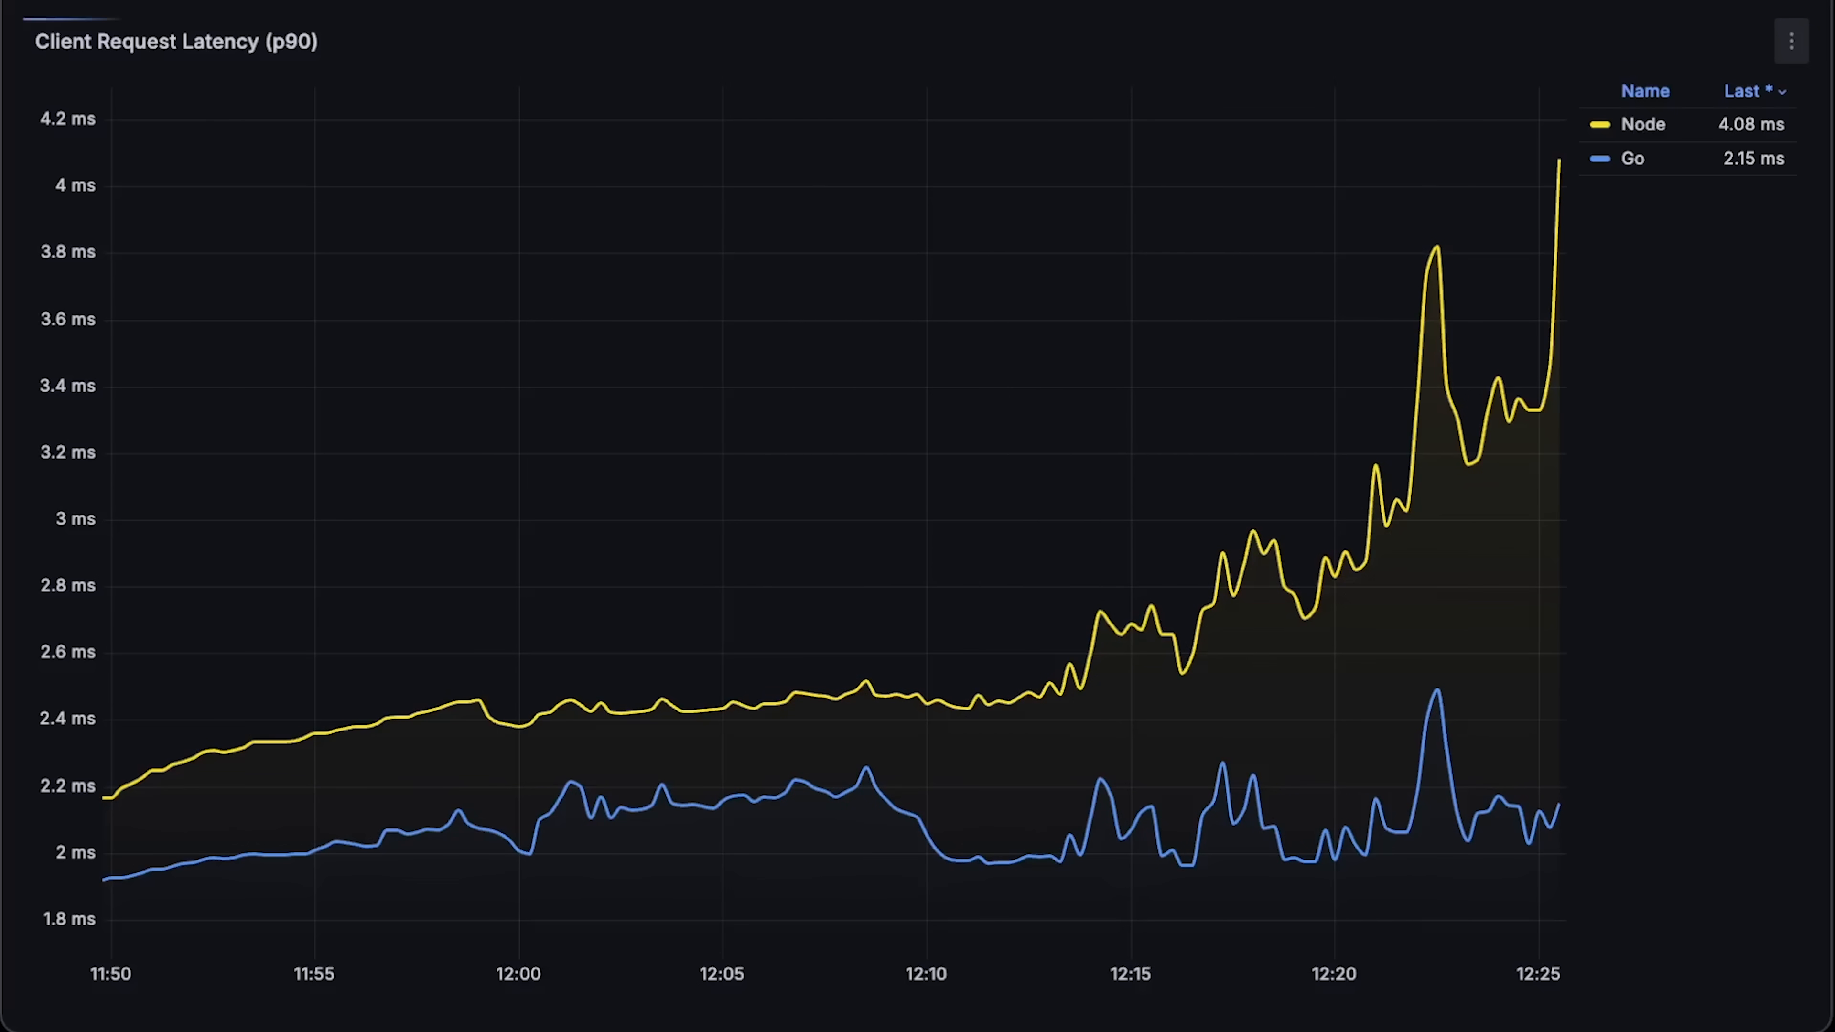
pyautogui.press('Escape')
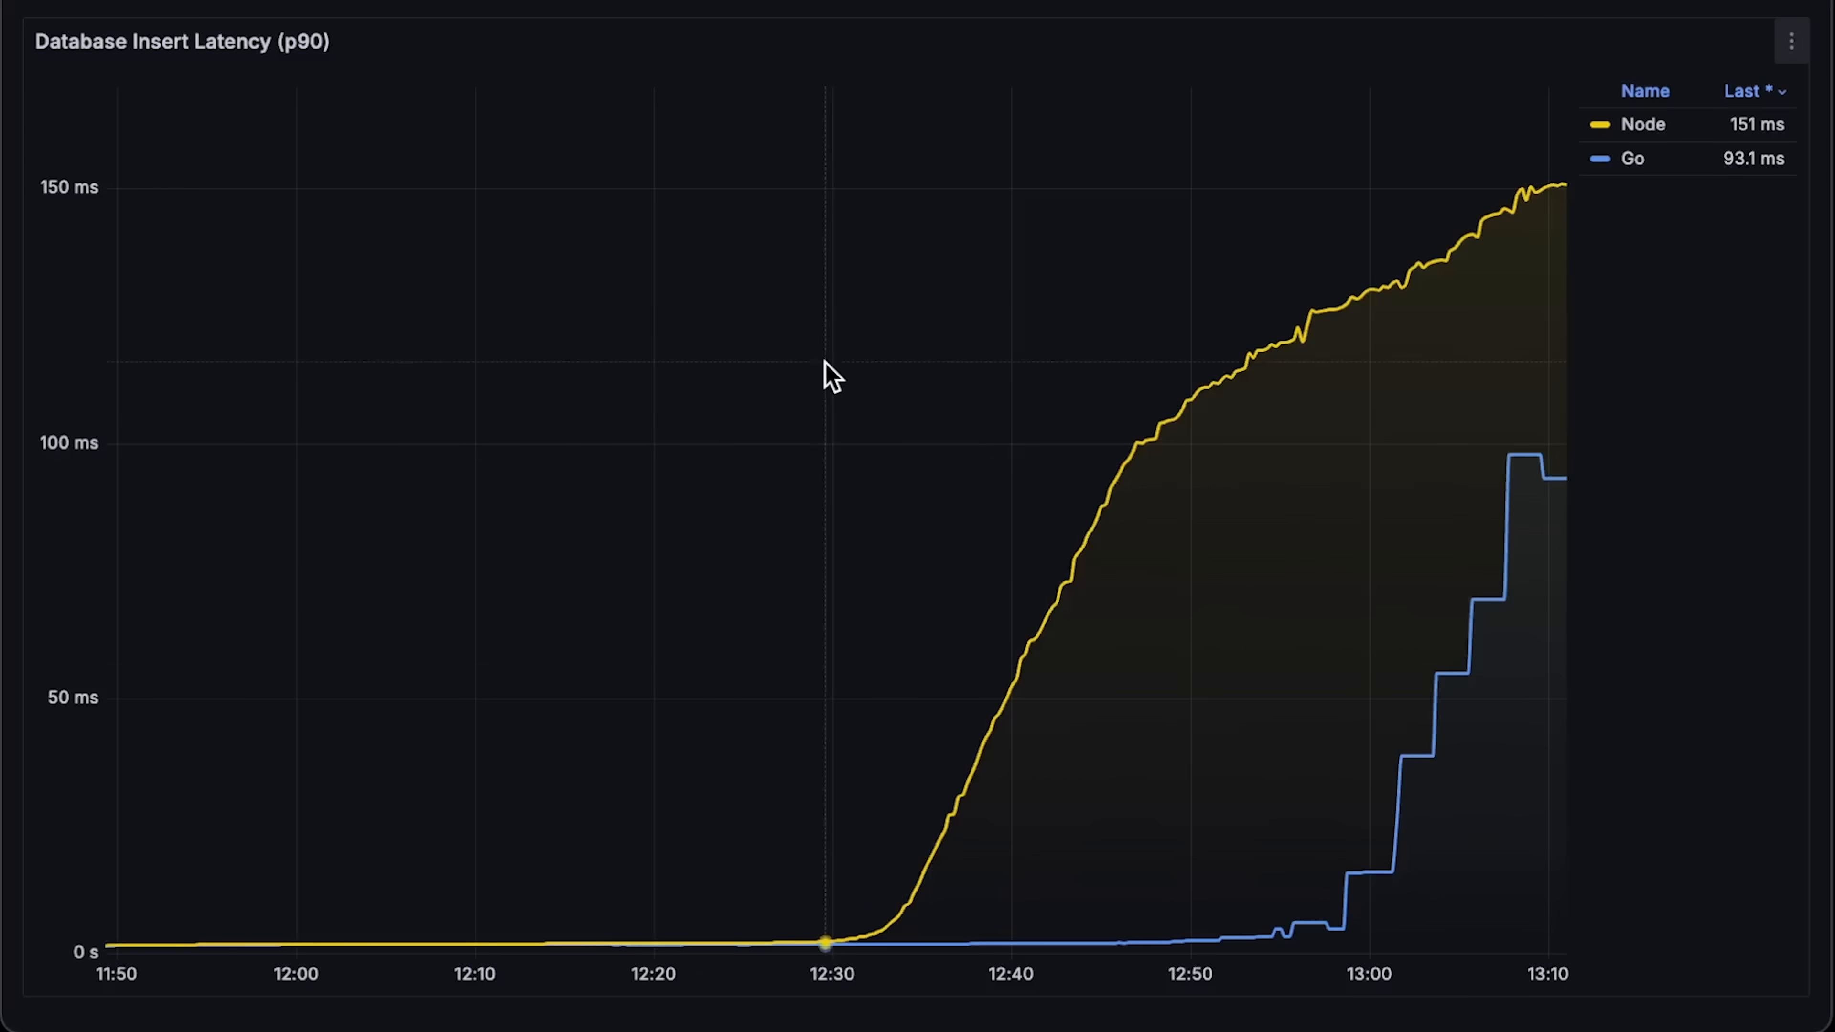
pyautogui.moveTo(866, 937)
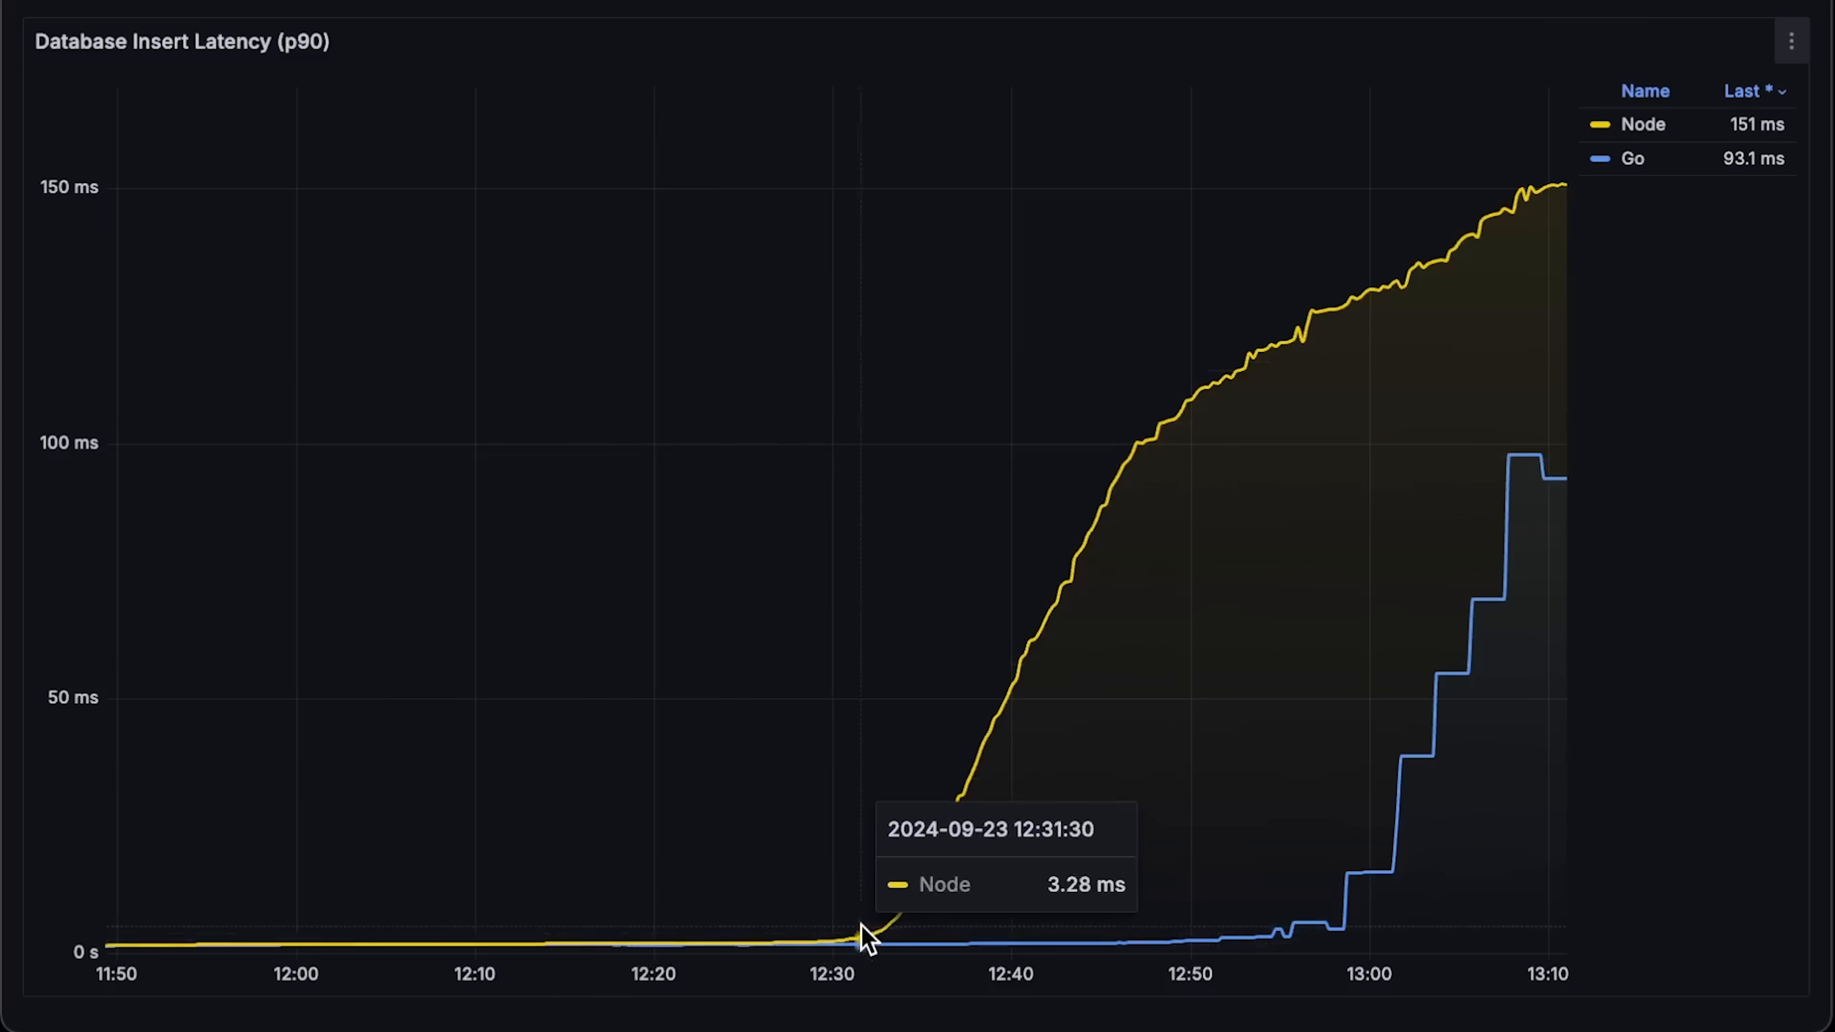
pyautogui.moveTo(1011, 875)
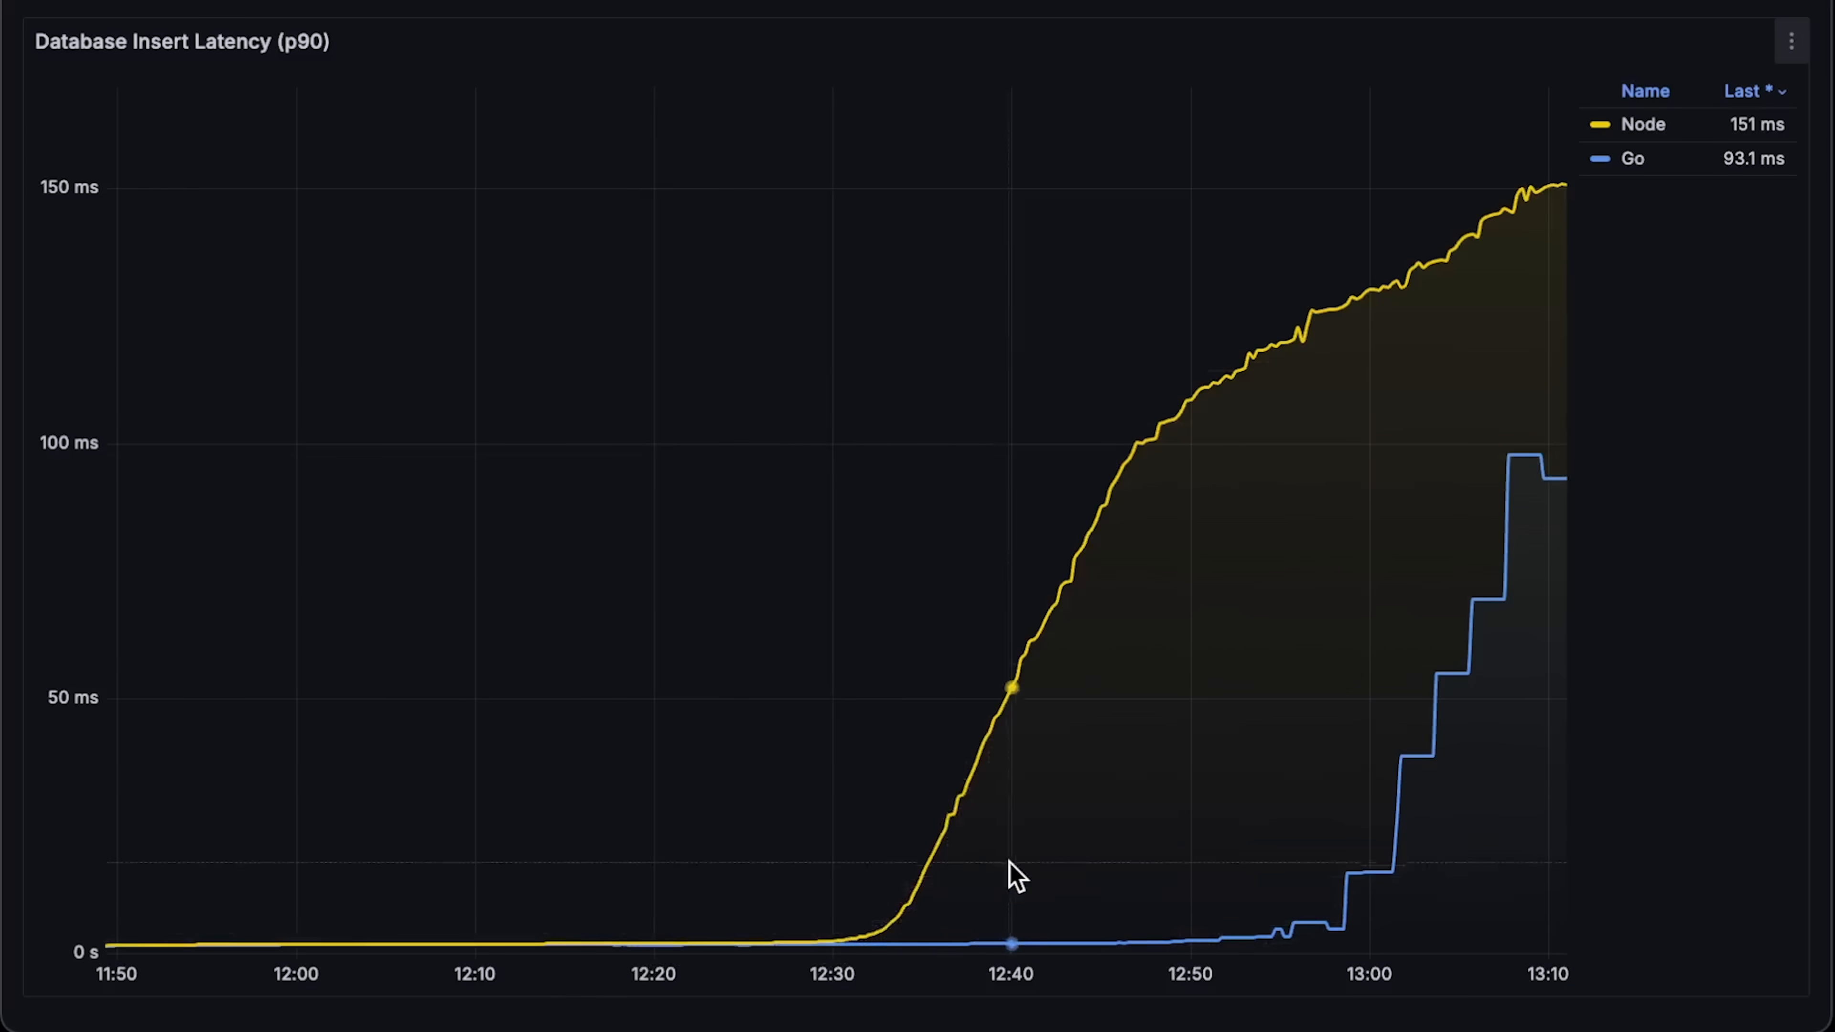
pyautogui.moveTo(1340, 372)
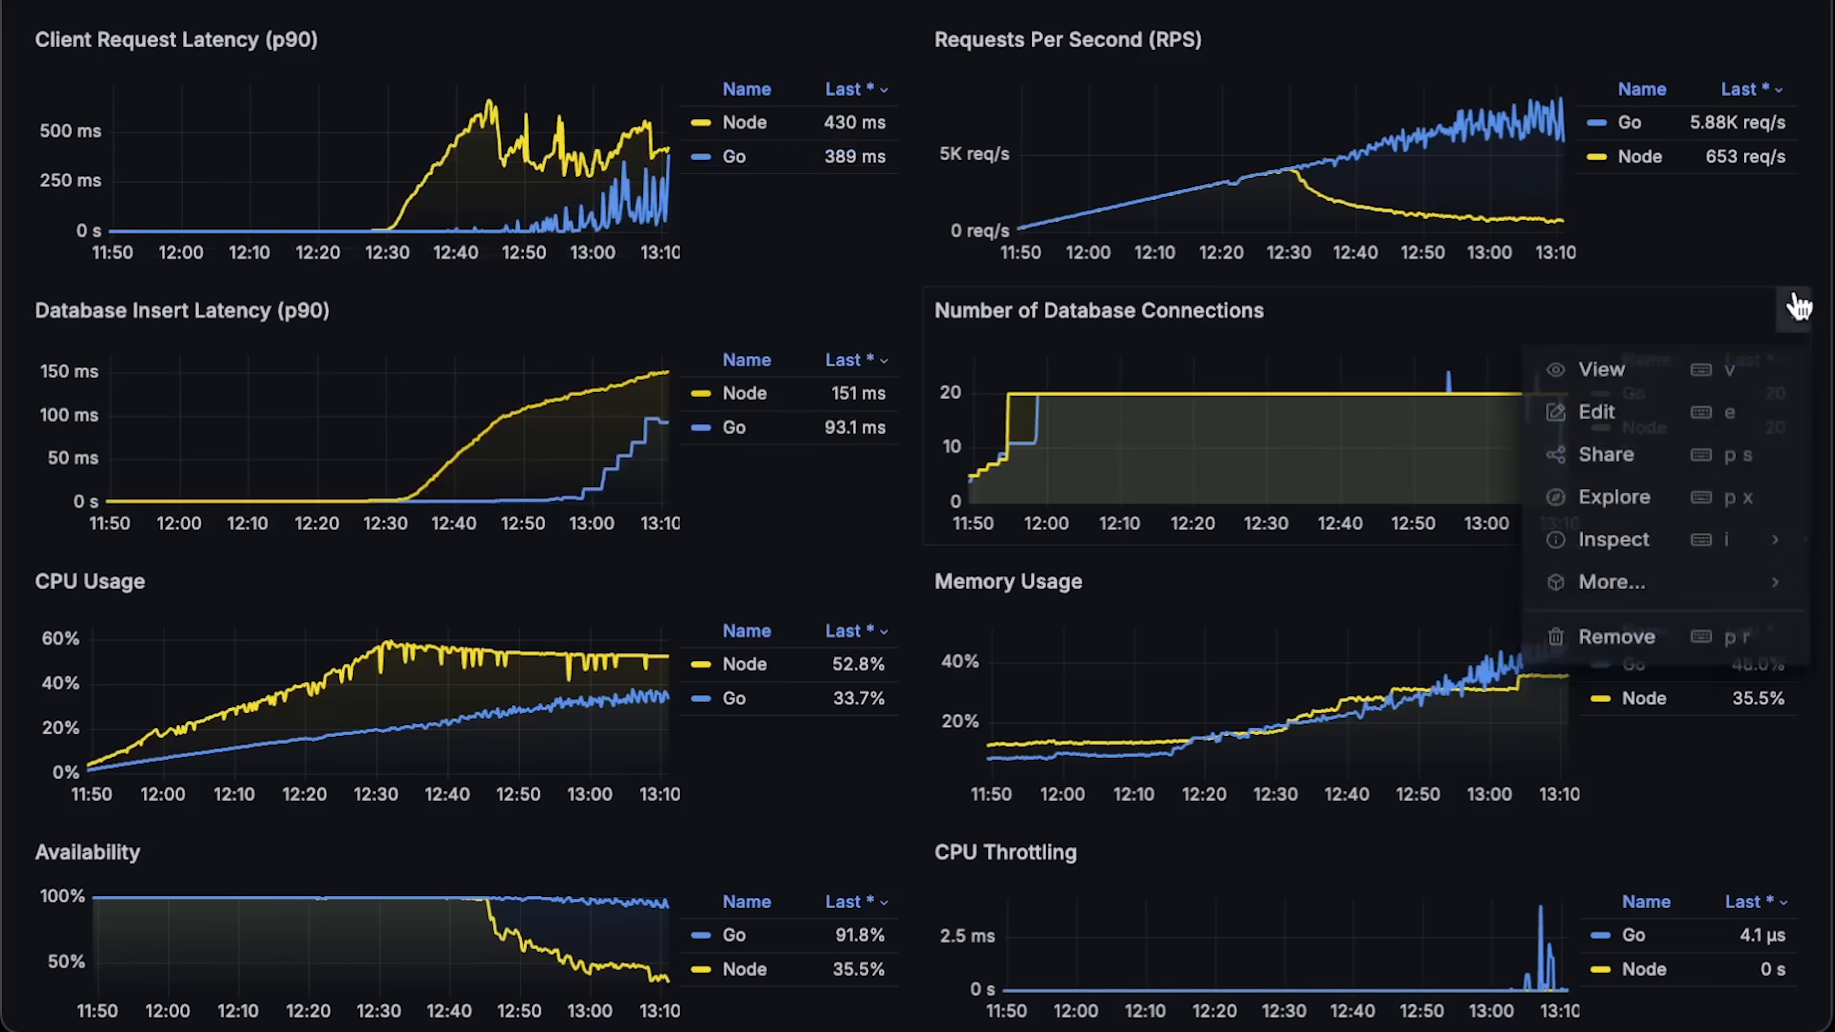
# Step: View the Number of Database Connections panel full-size (both at 20), then return
pyautogui.click(1599, 369)
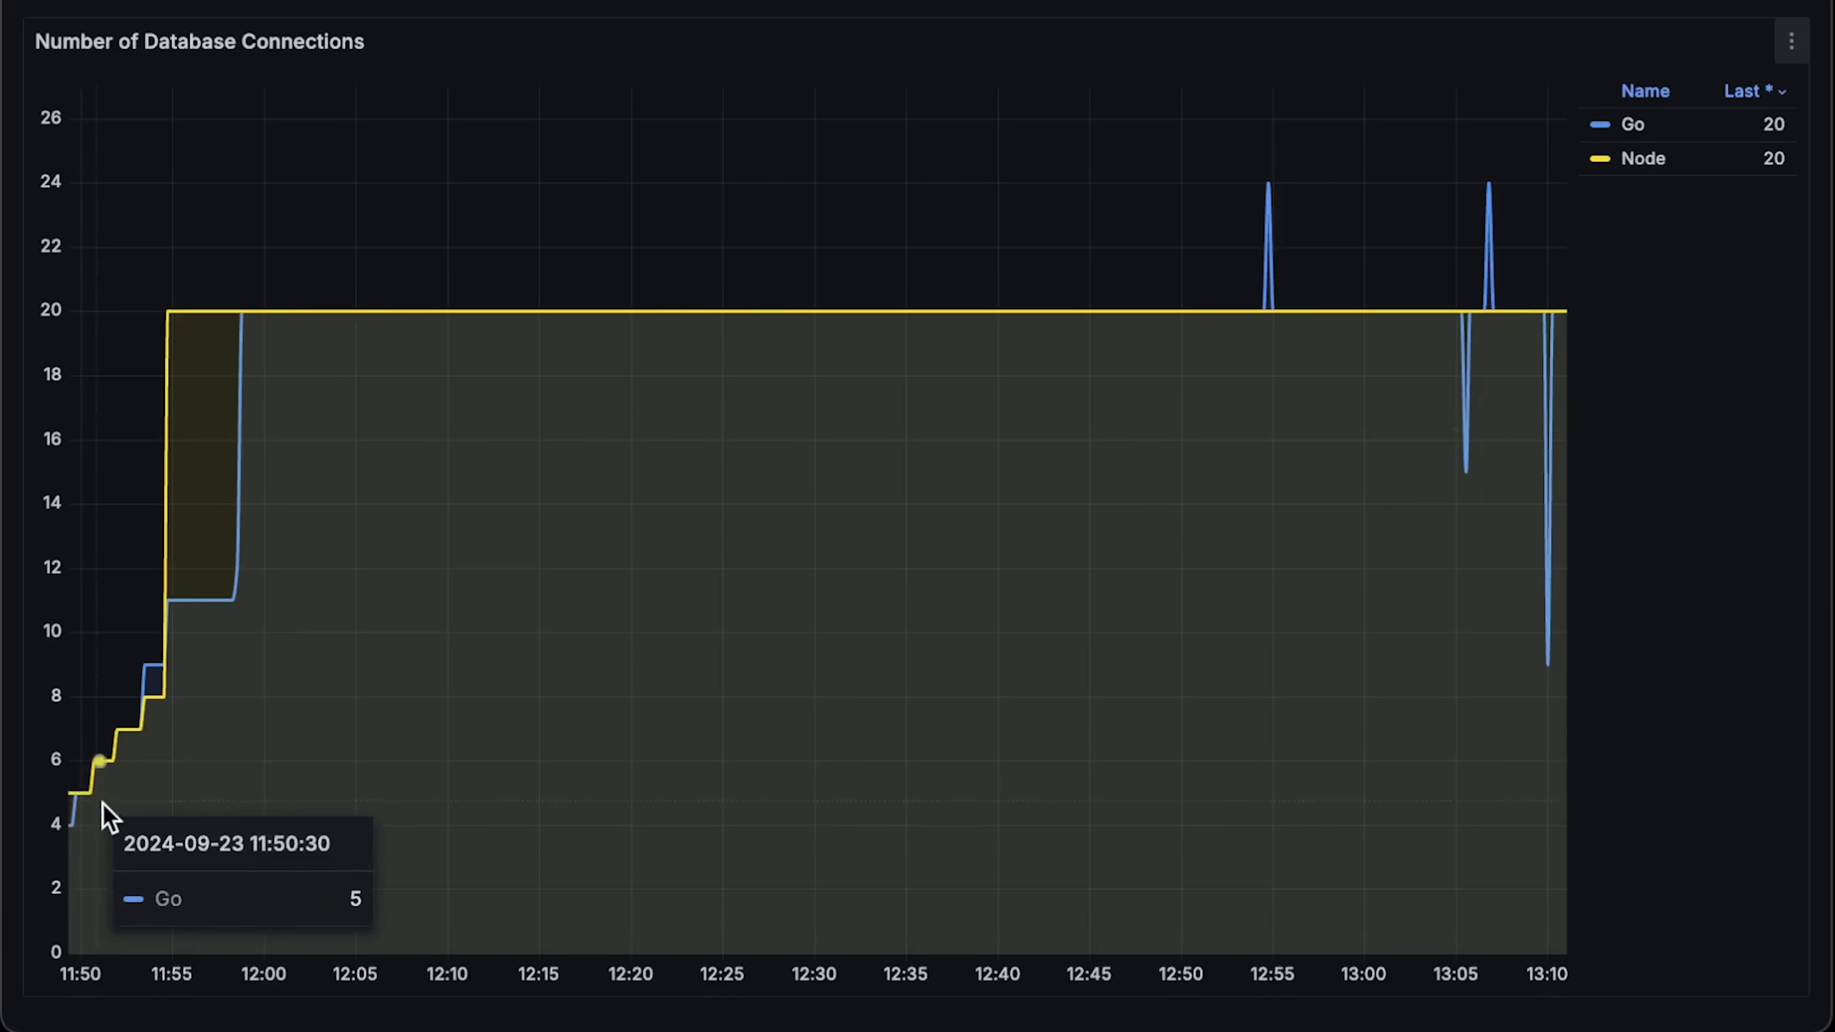
pyautogui.moveTo(573, 596)
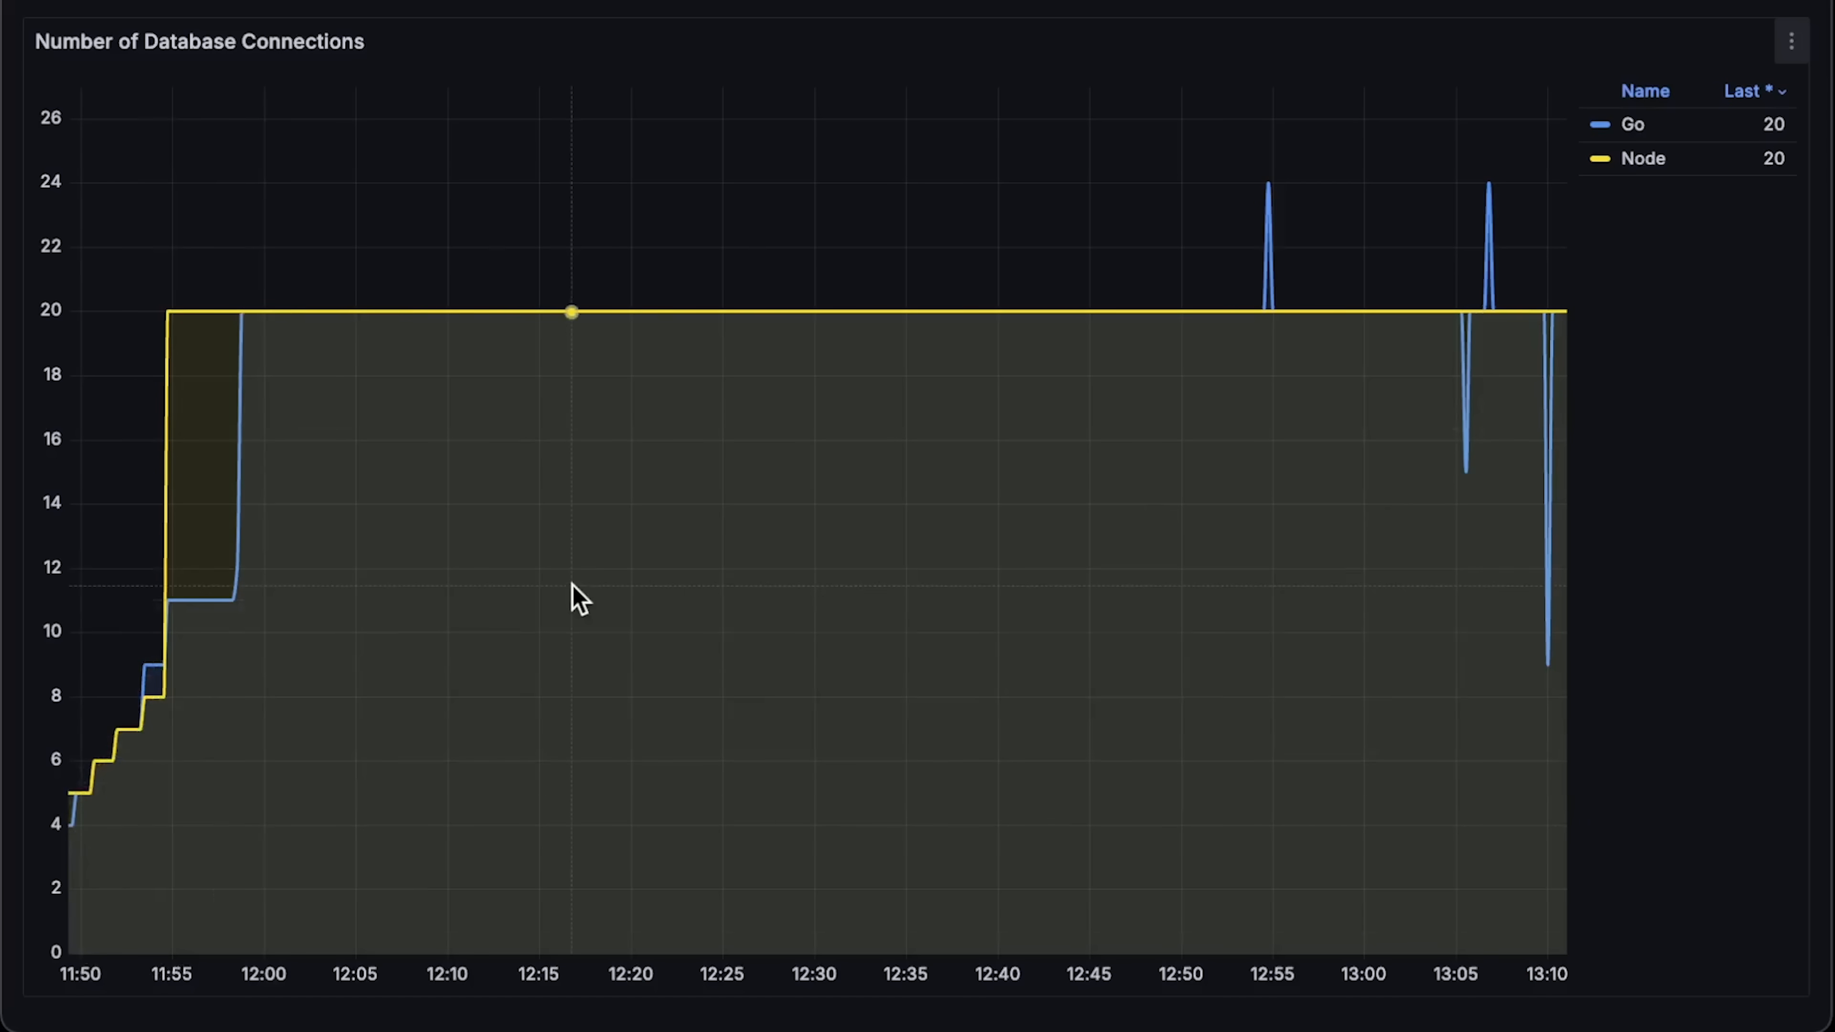
pyautogui.press('Escape')
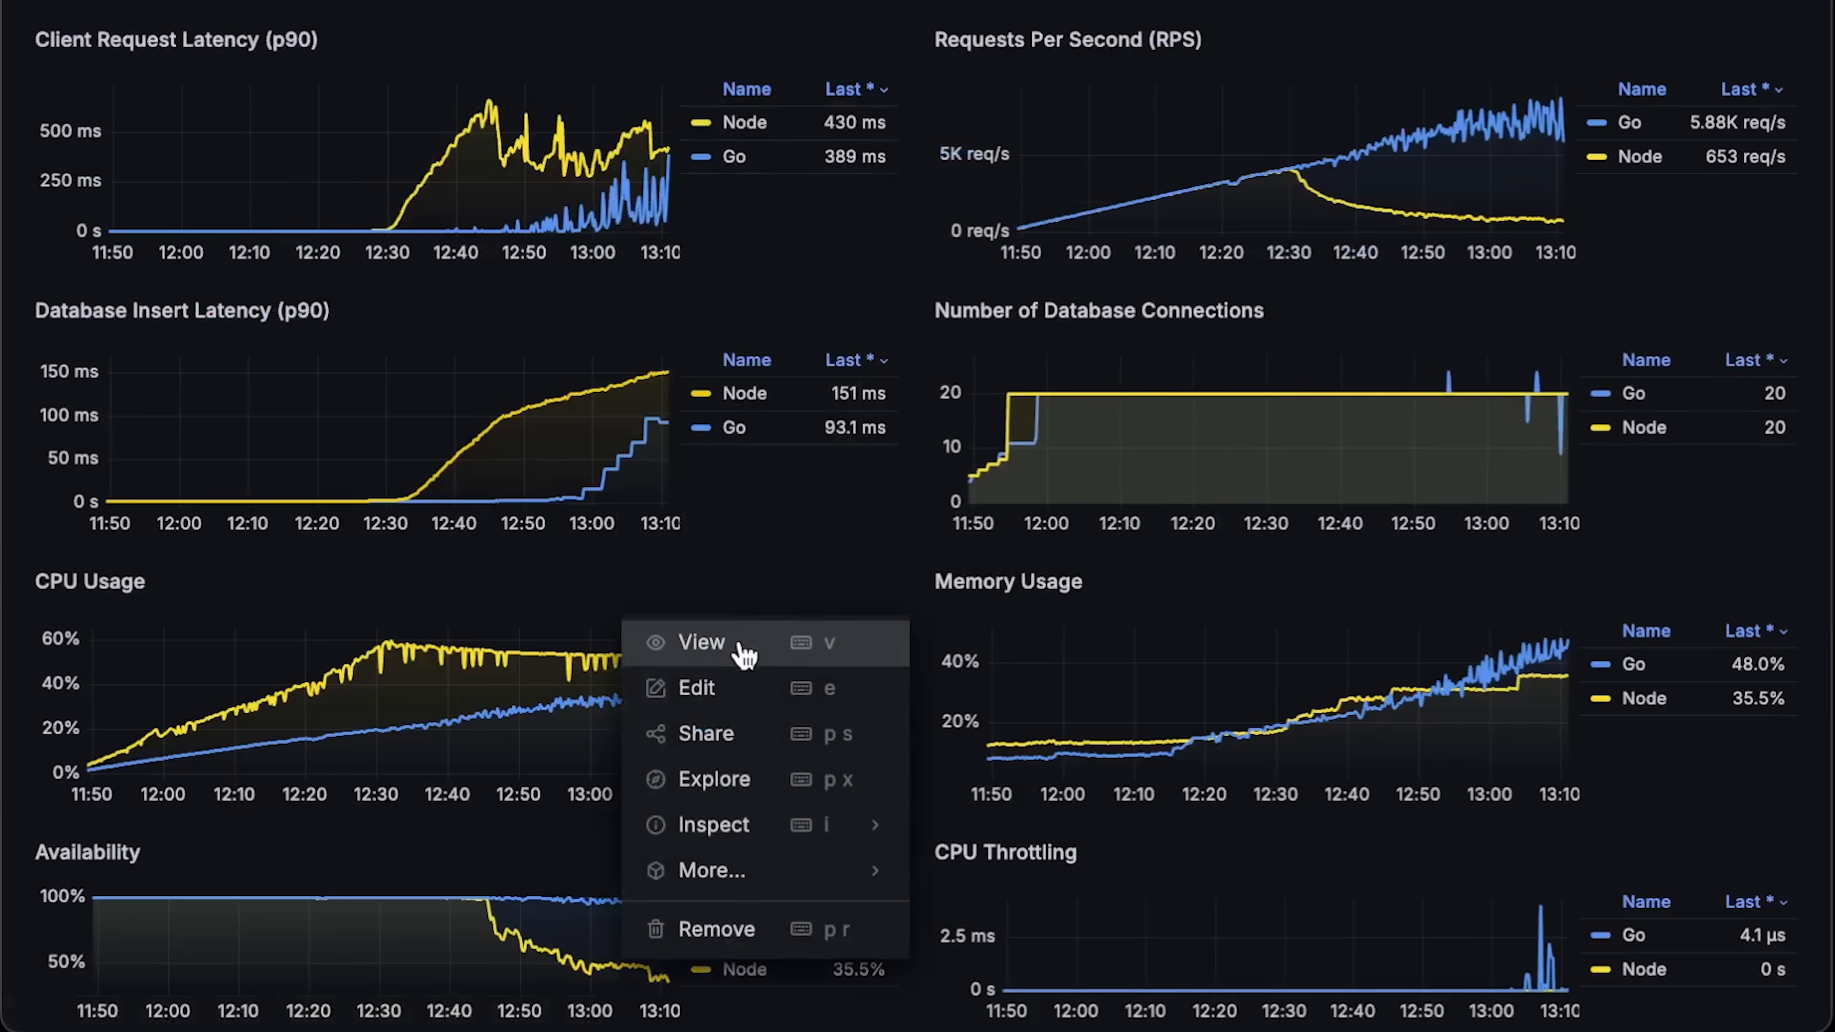
# Step: View CPU Usage full-size (Node 52.8%, Go 33.7%), then Memory Usage full-size
pyautogui.click(699, 641)
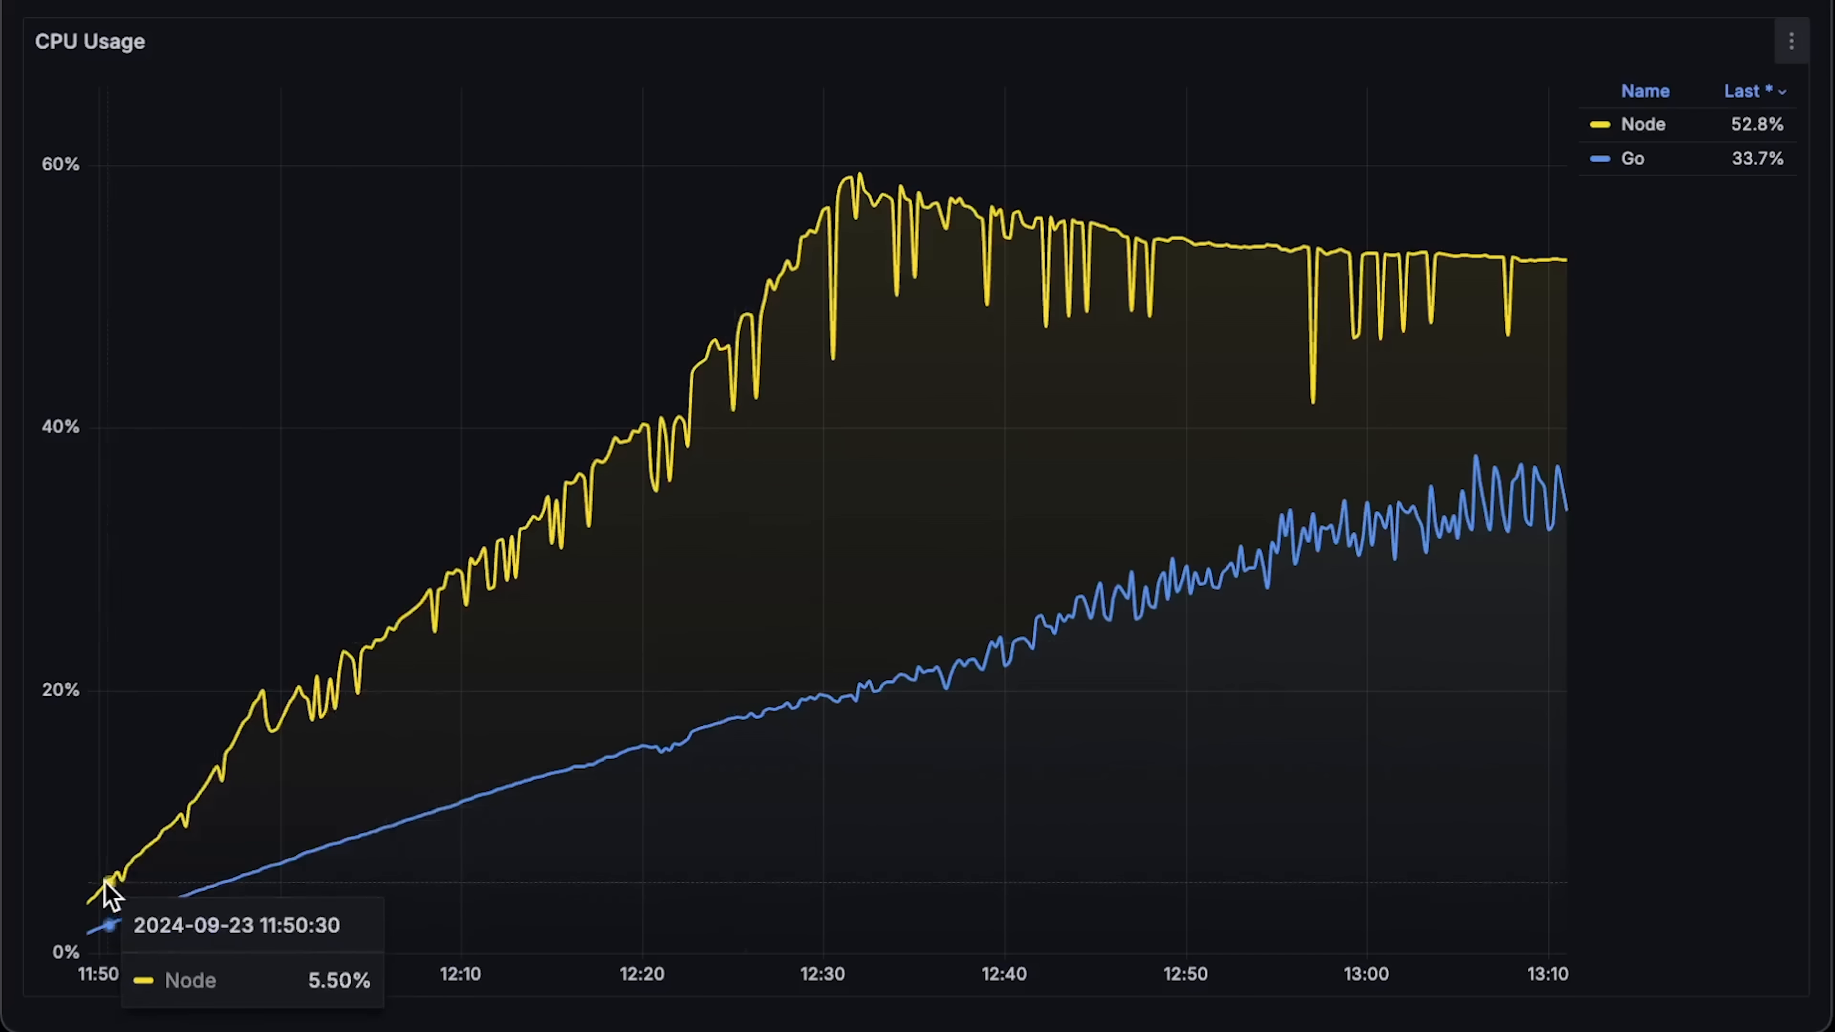
pyautogui.moveTo(161, 895)
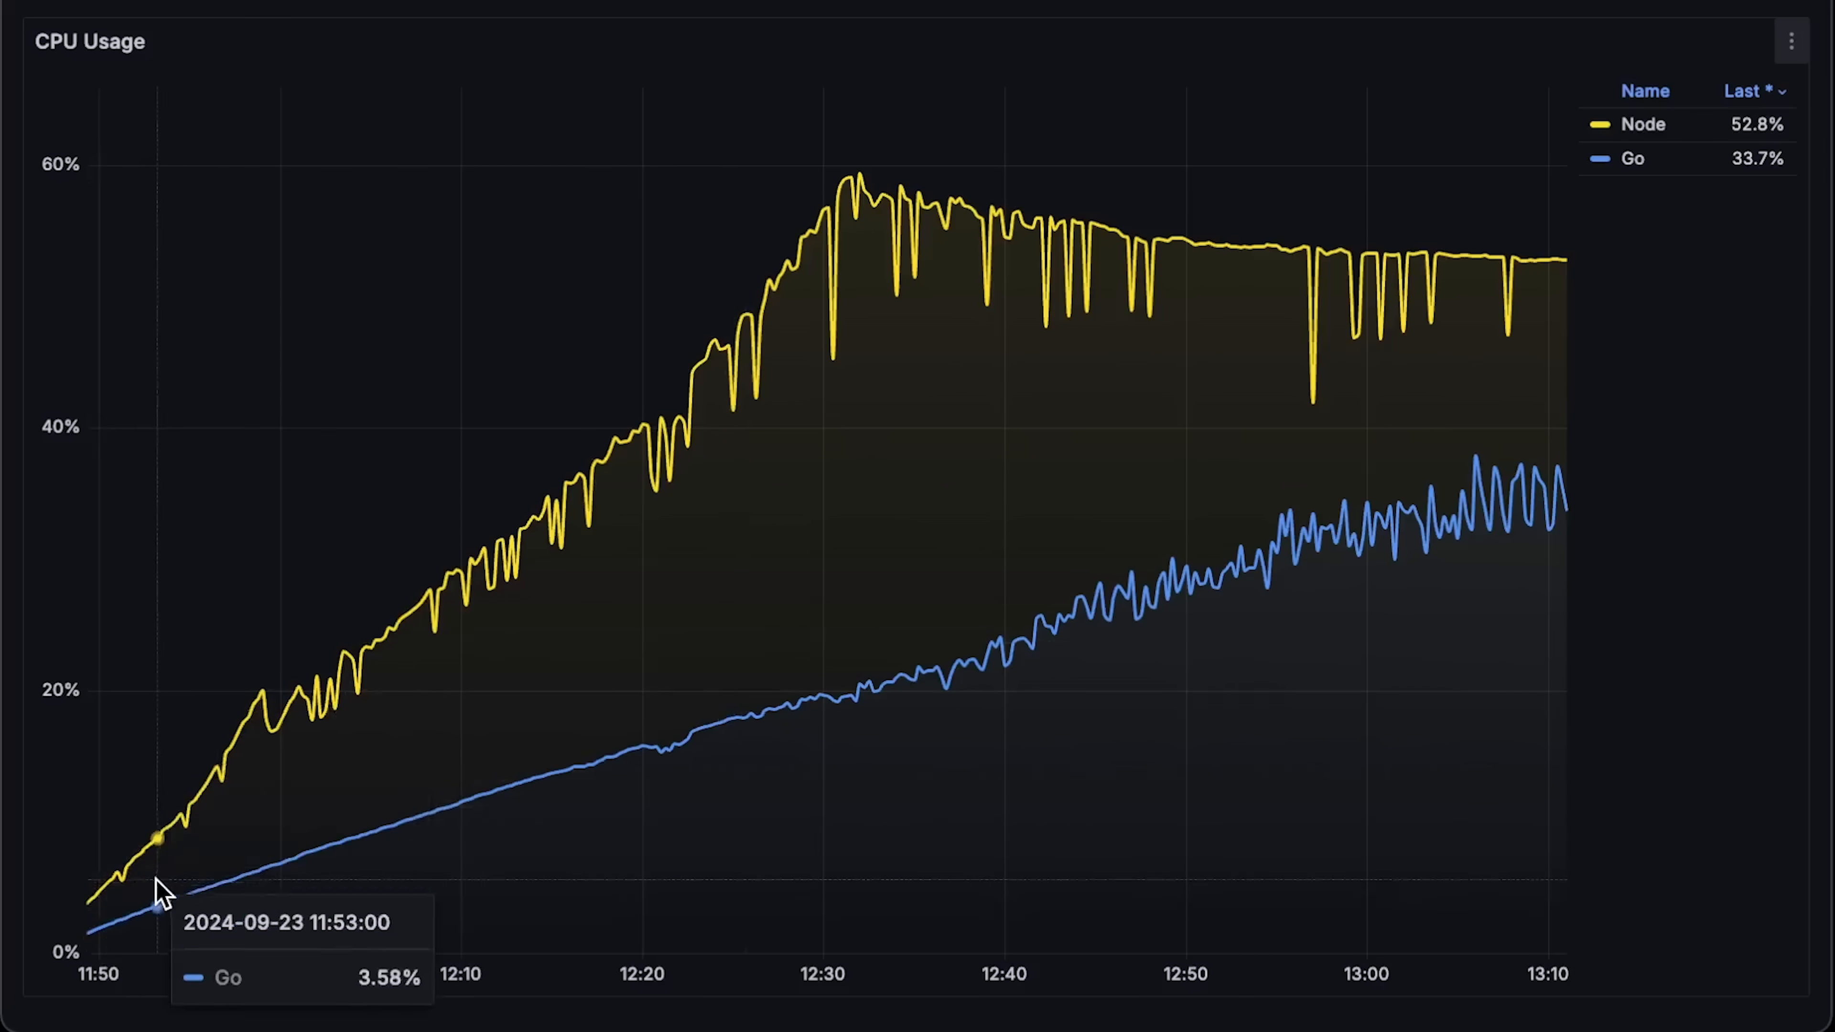
pyautogui.moveTo(525, 588)
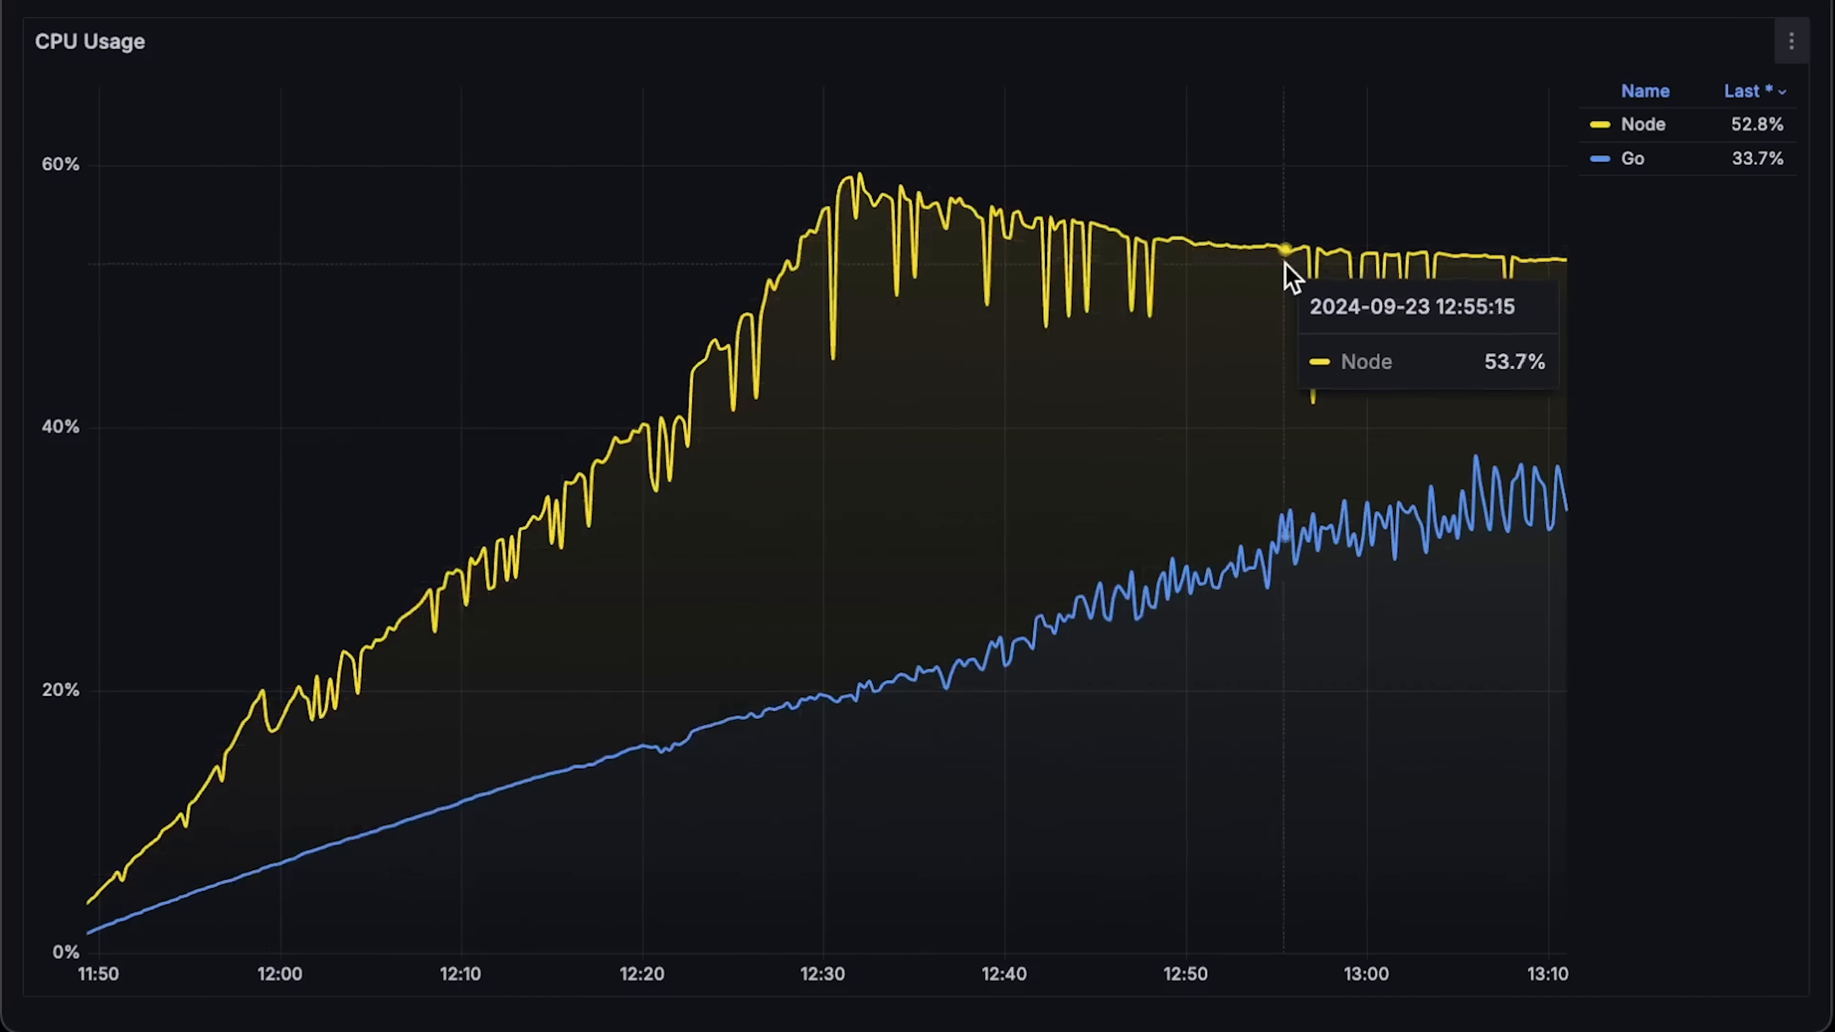
pyautogui.moveTo(1079, 245)
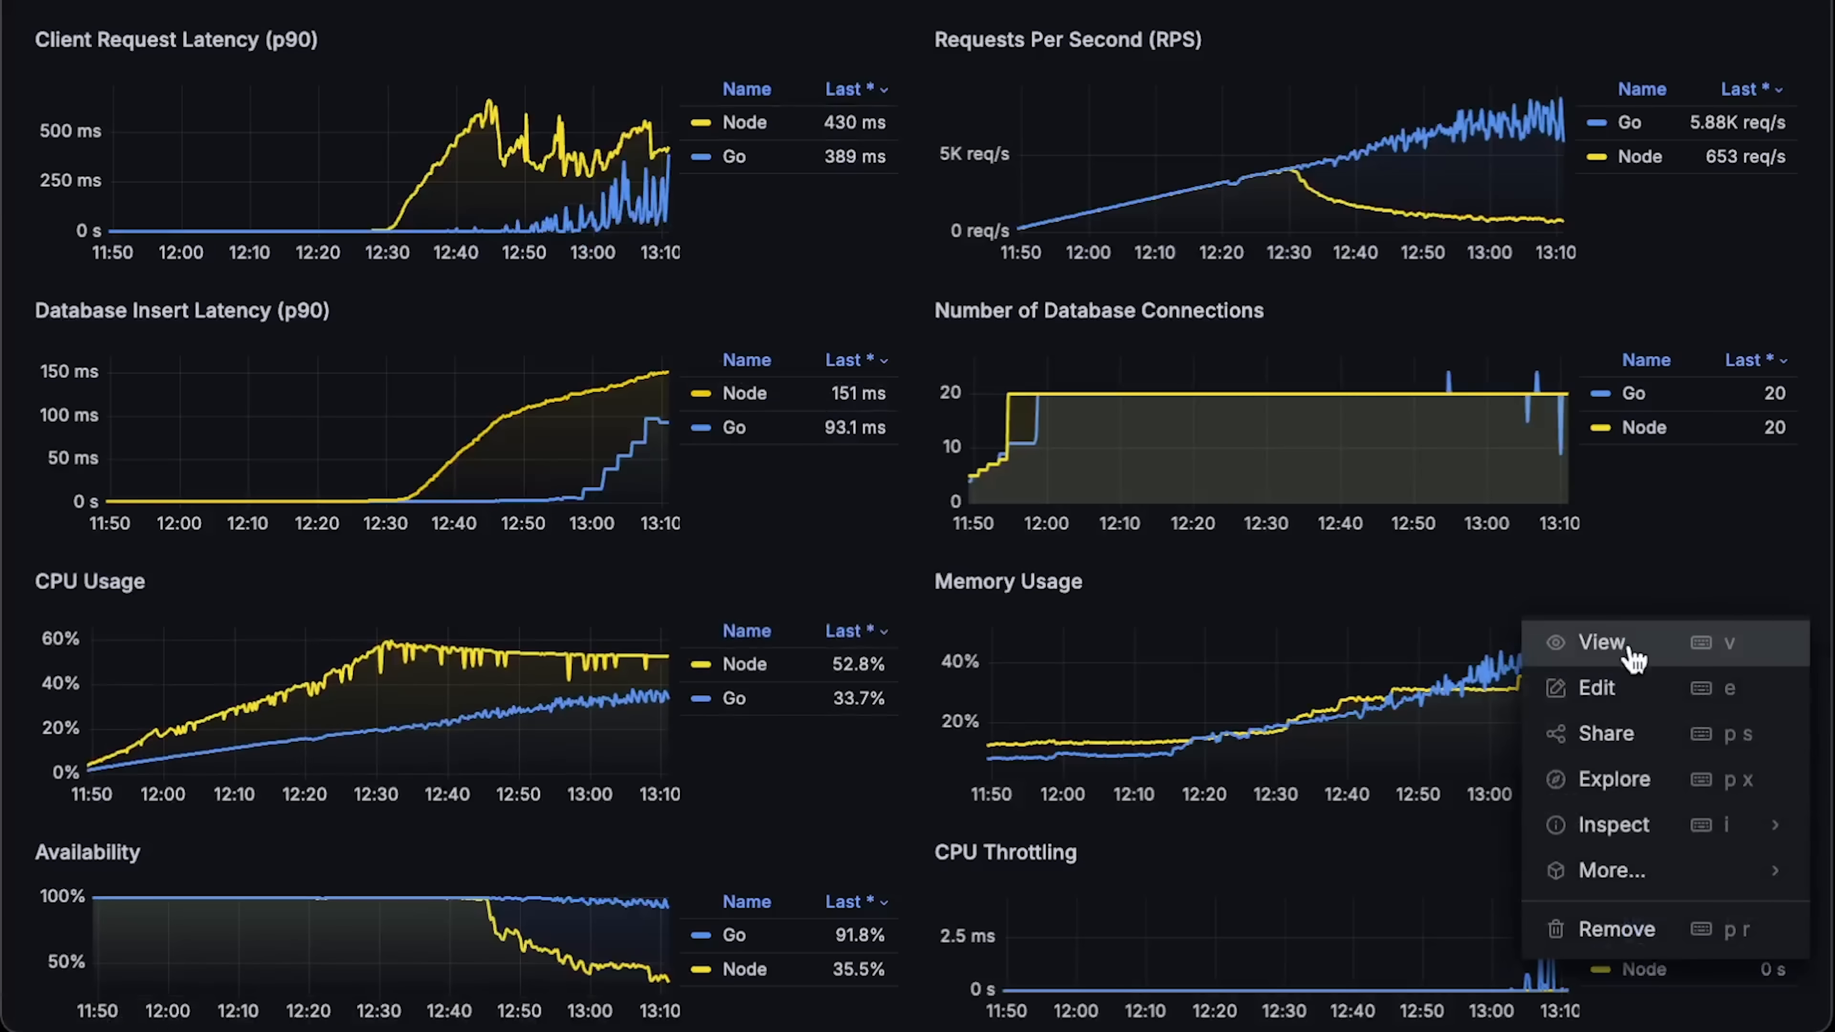
pyautogui.click(1602, 642)
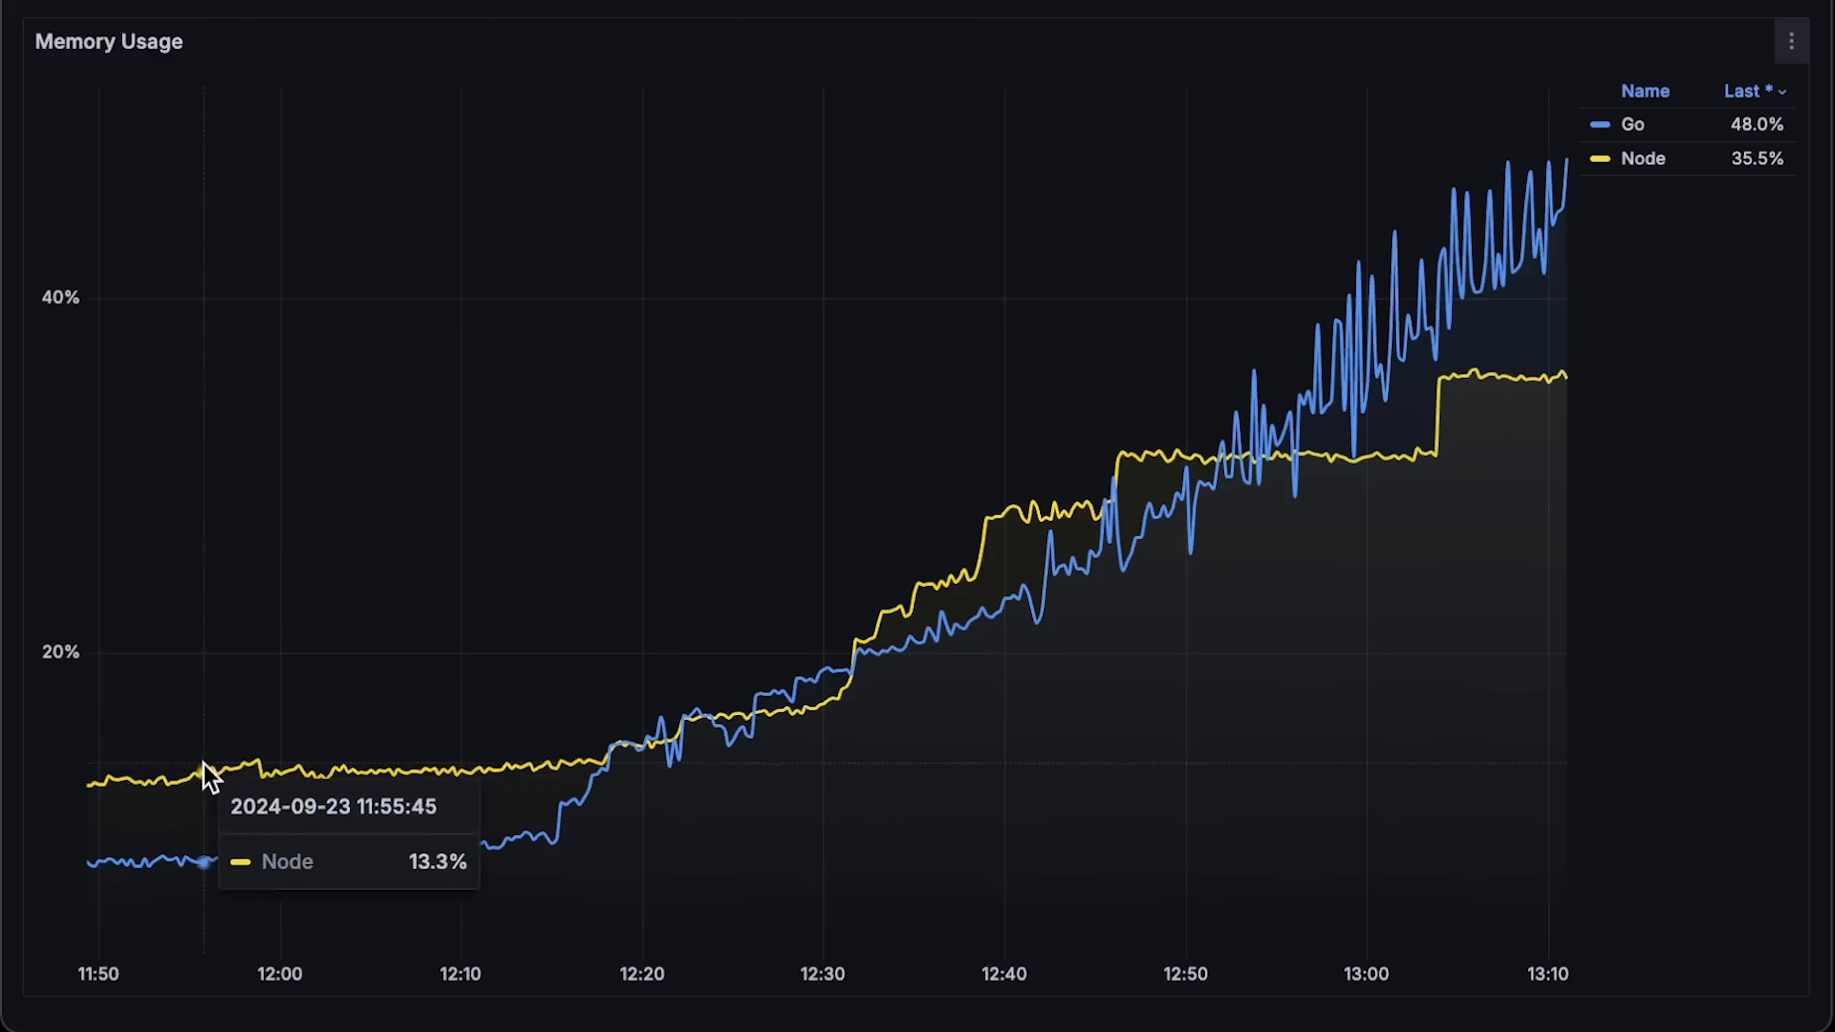
pyautogui.moveTo(942, 637)
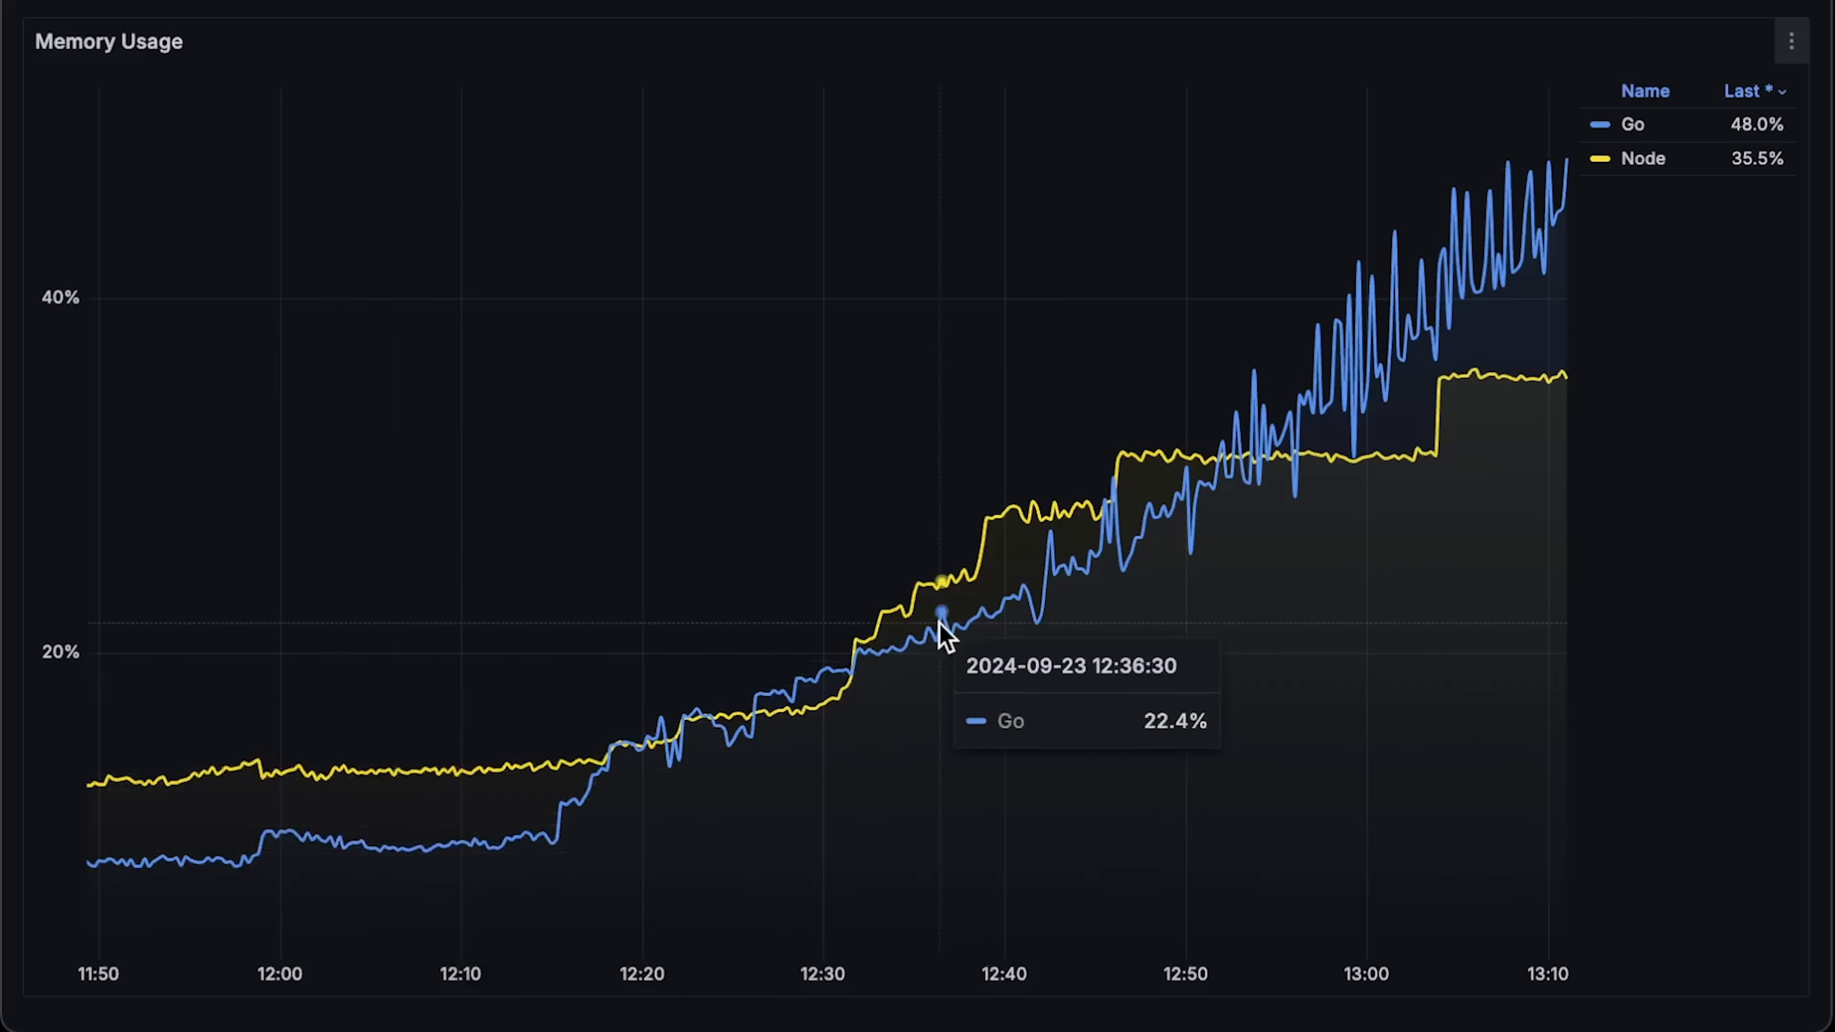
pyautogui.moveTo(1392, 410)
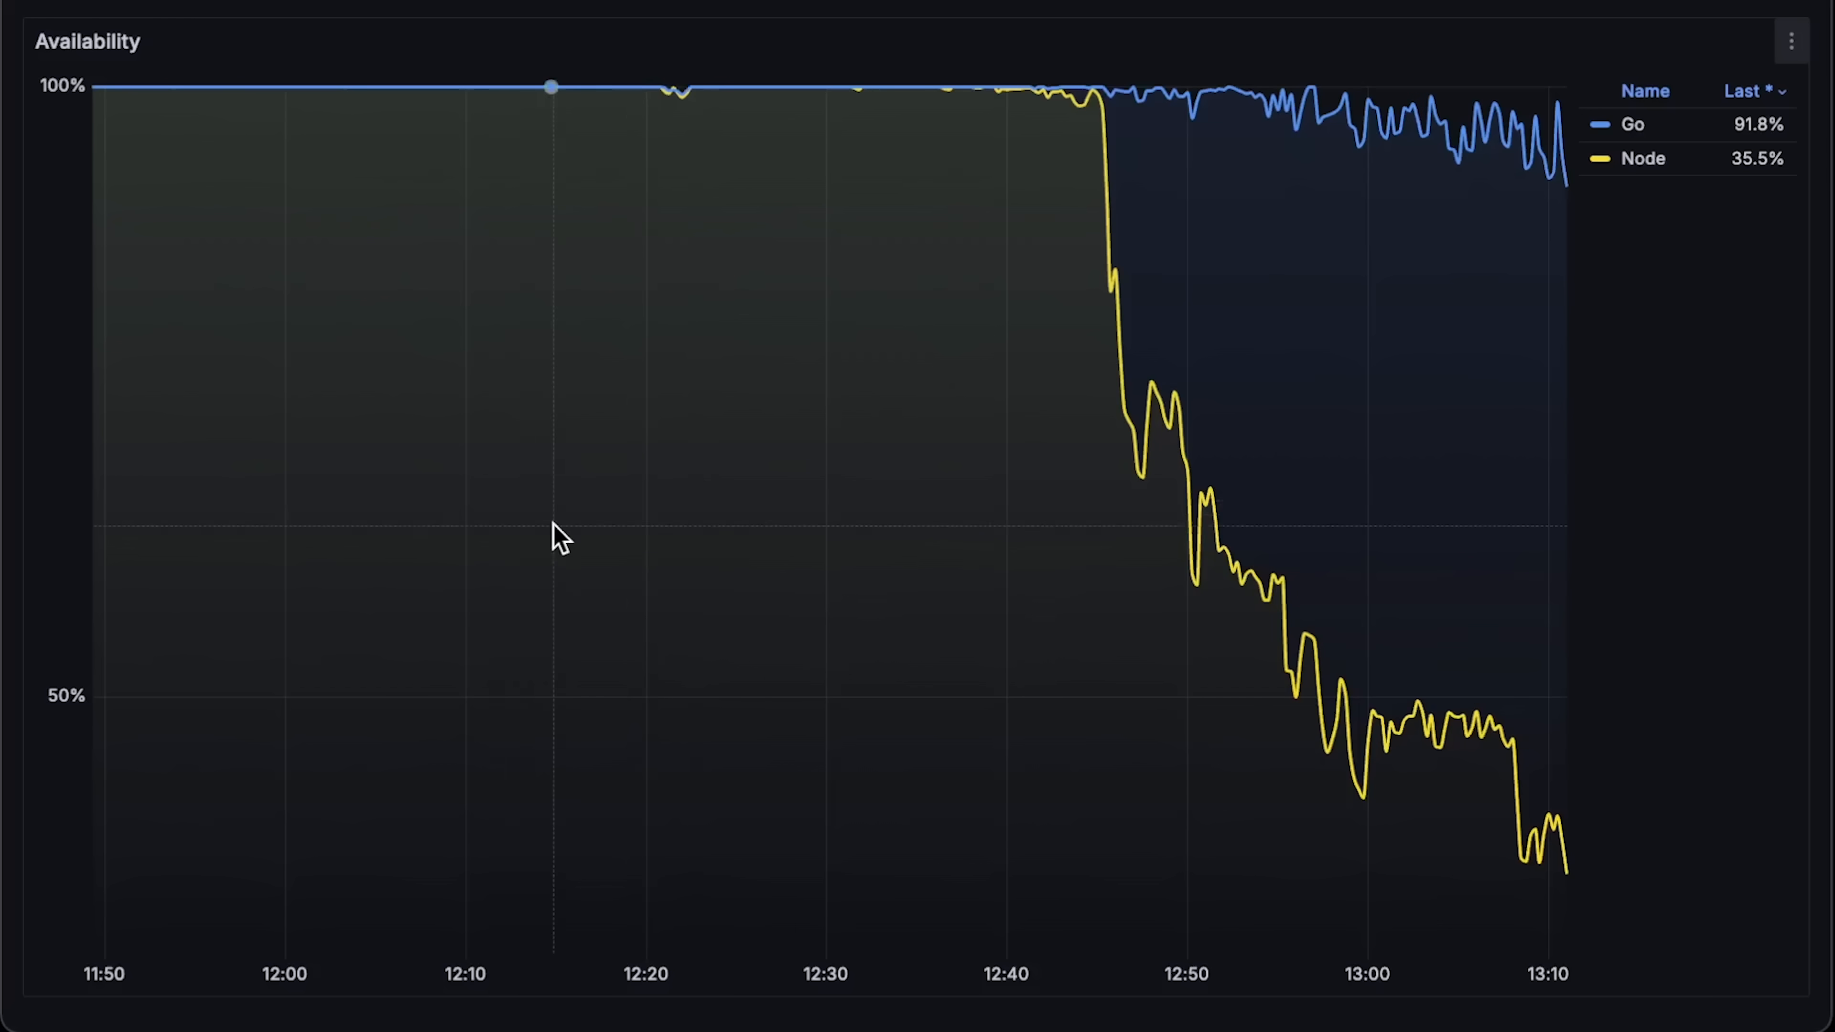
pyautogui.moveTo(1121, 234)
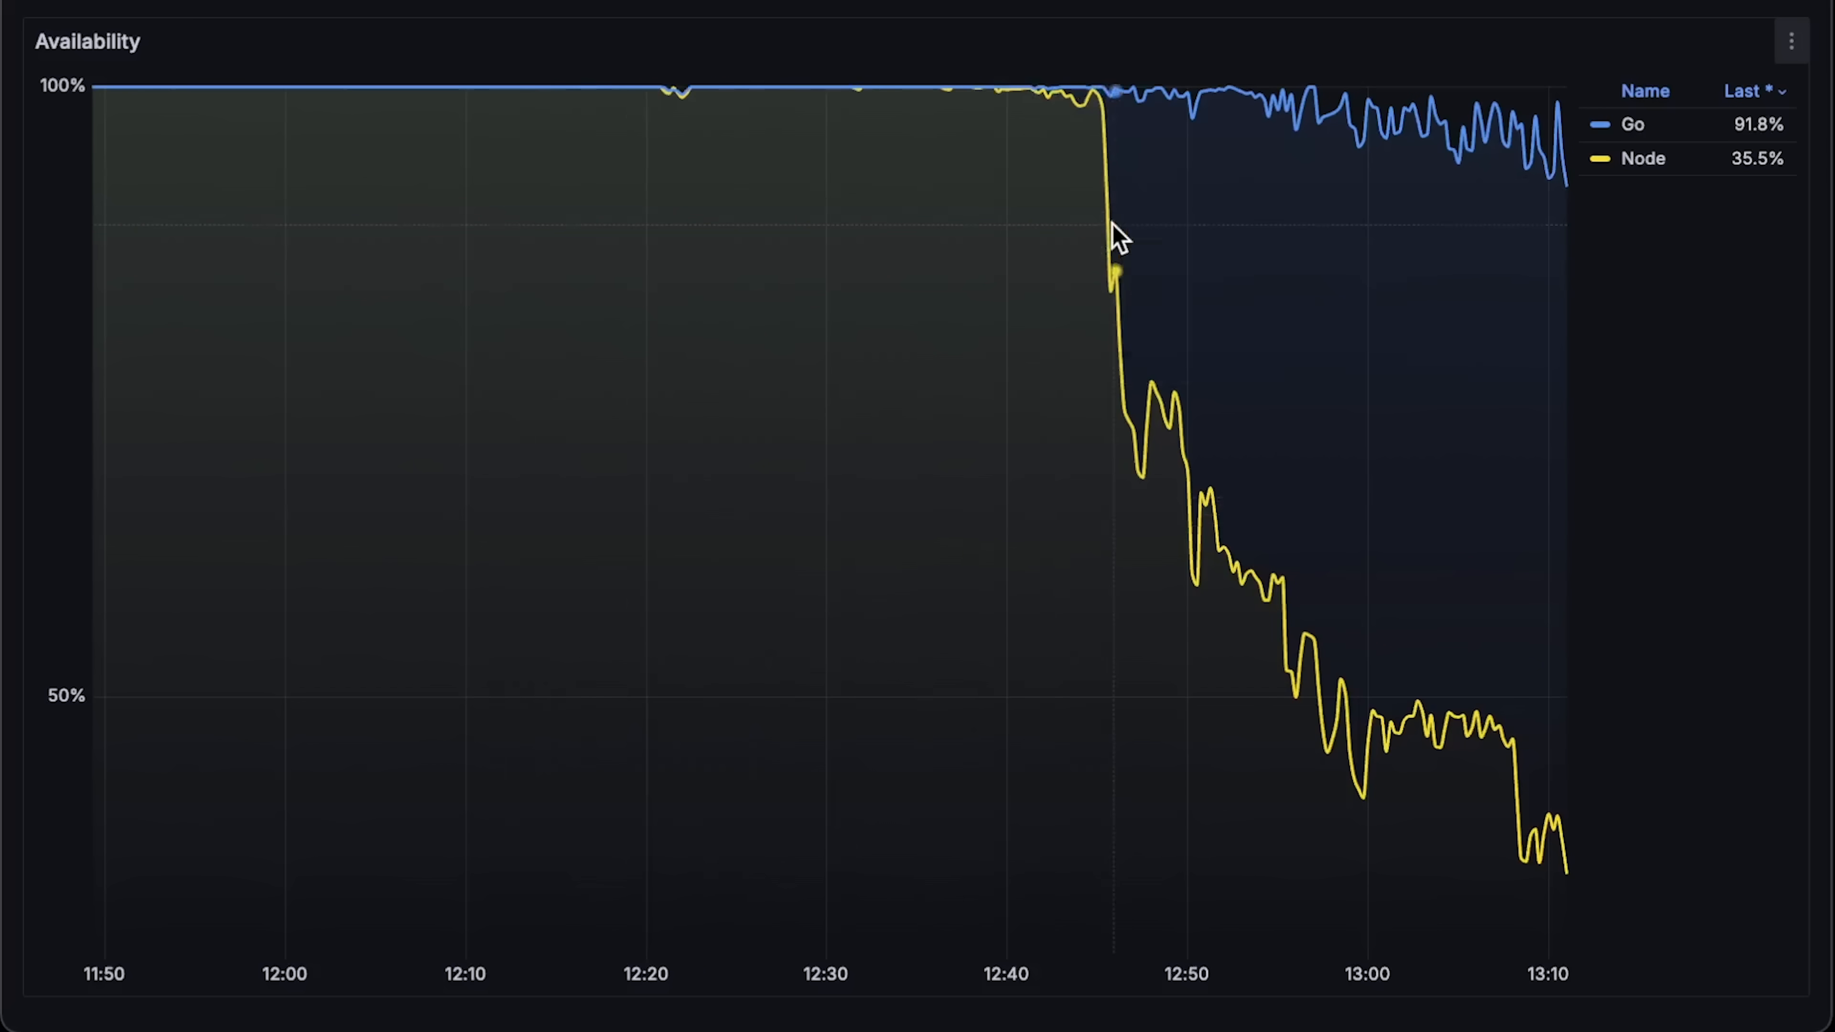
pyautogui.moveTo(1695, 507)
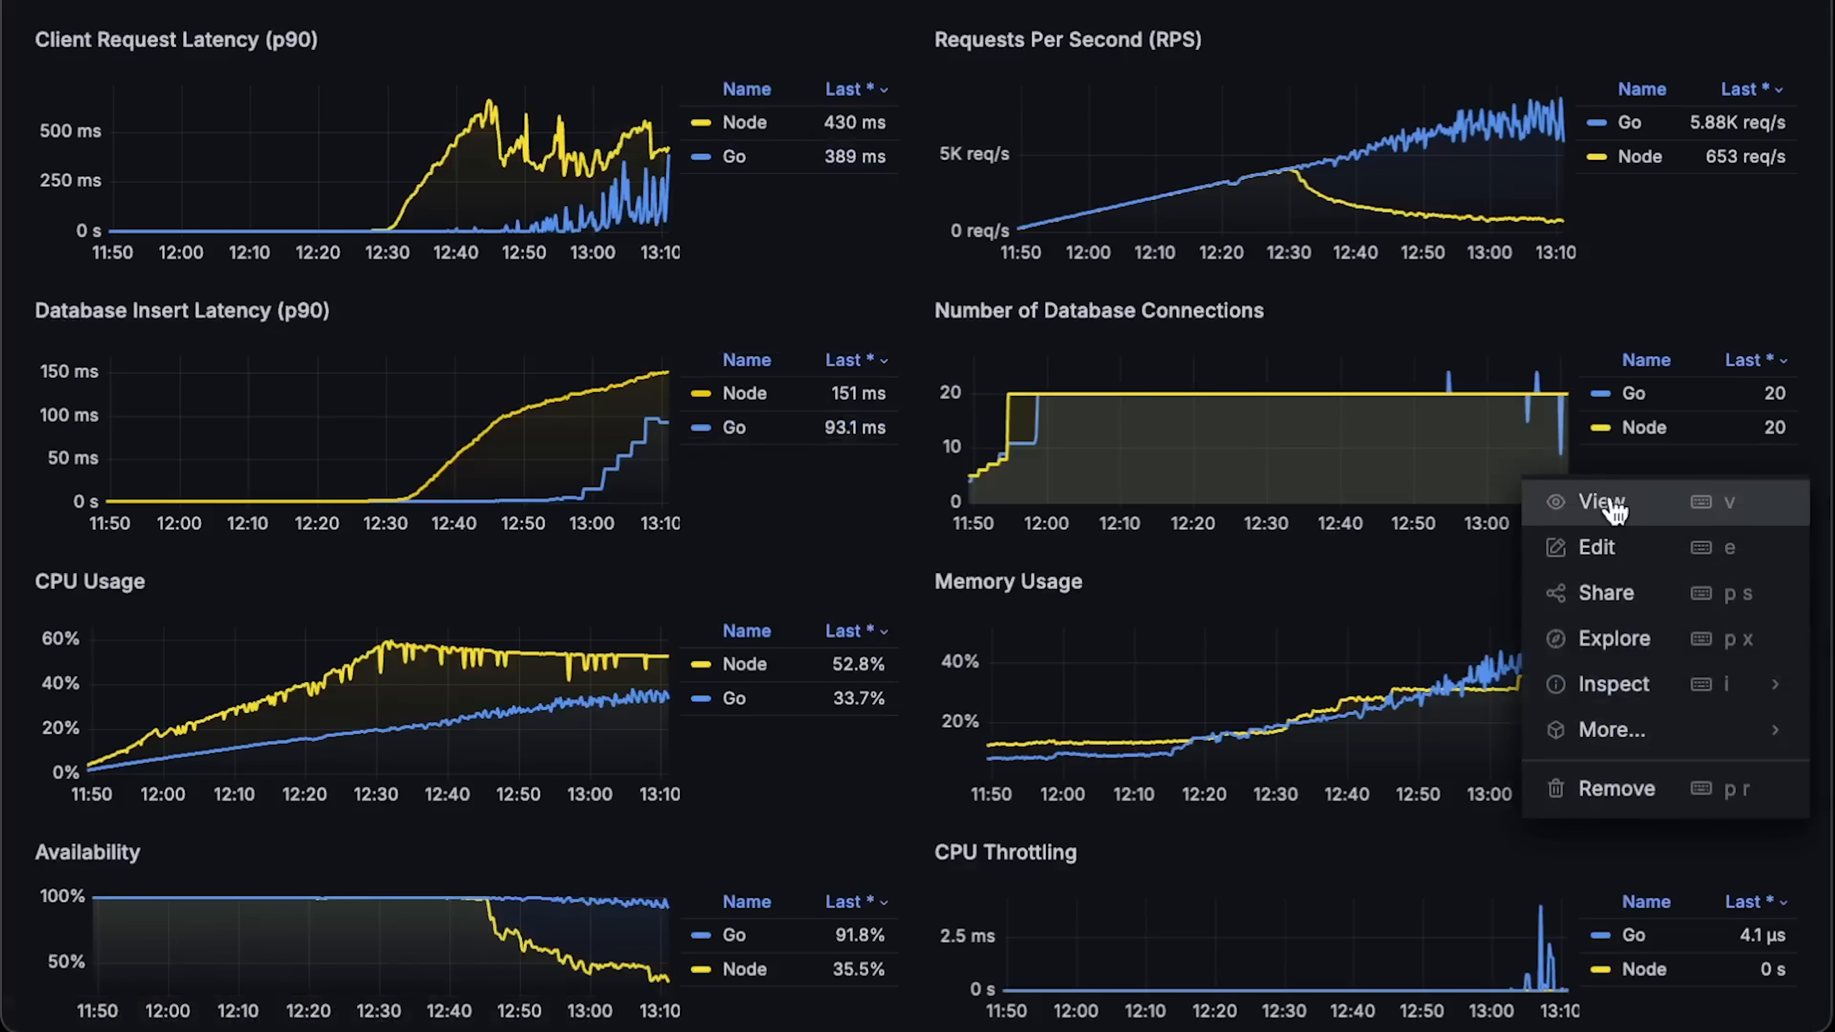
# Step: View CPU Throttling full-size, return, then show Network I/O pressure (Receive) full-size
pyautogui.click(1601, 501)
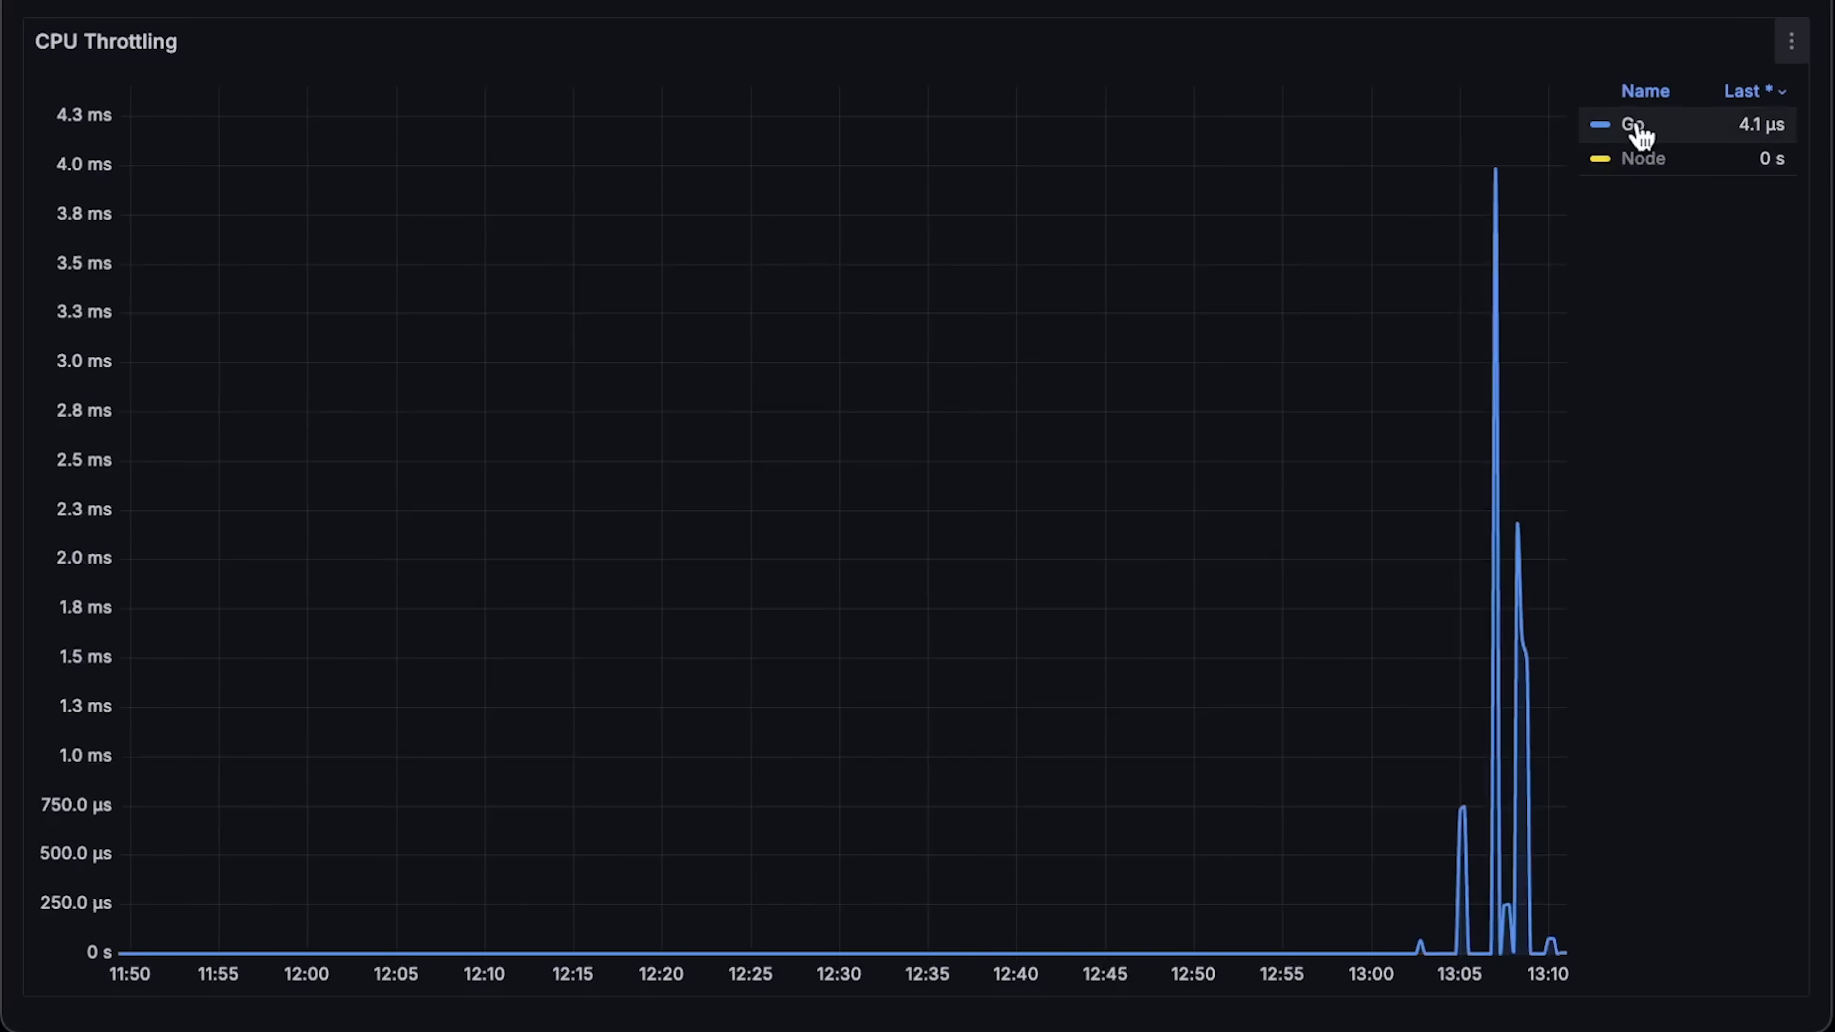
pyautogui.press('Escape')
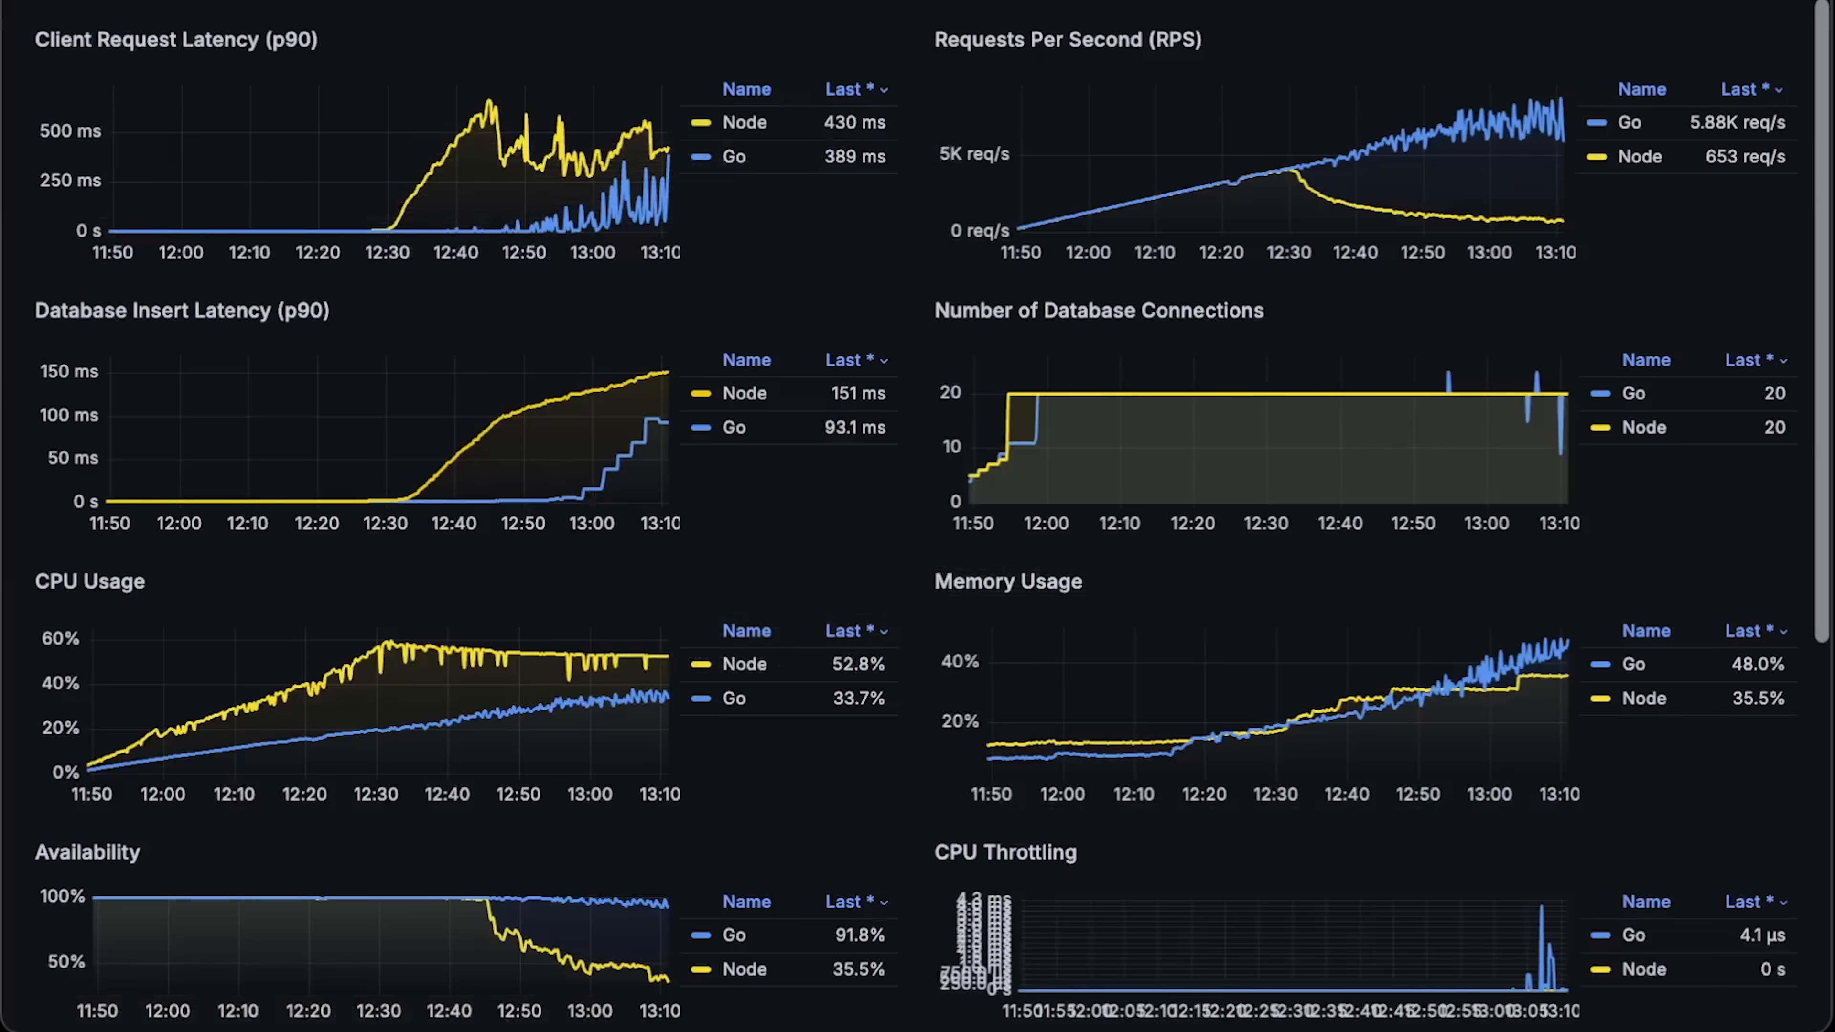
pyautogui.scroll(-3)
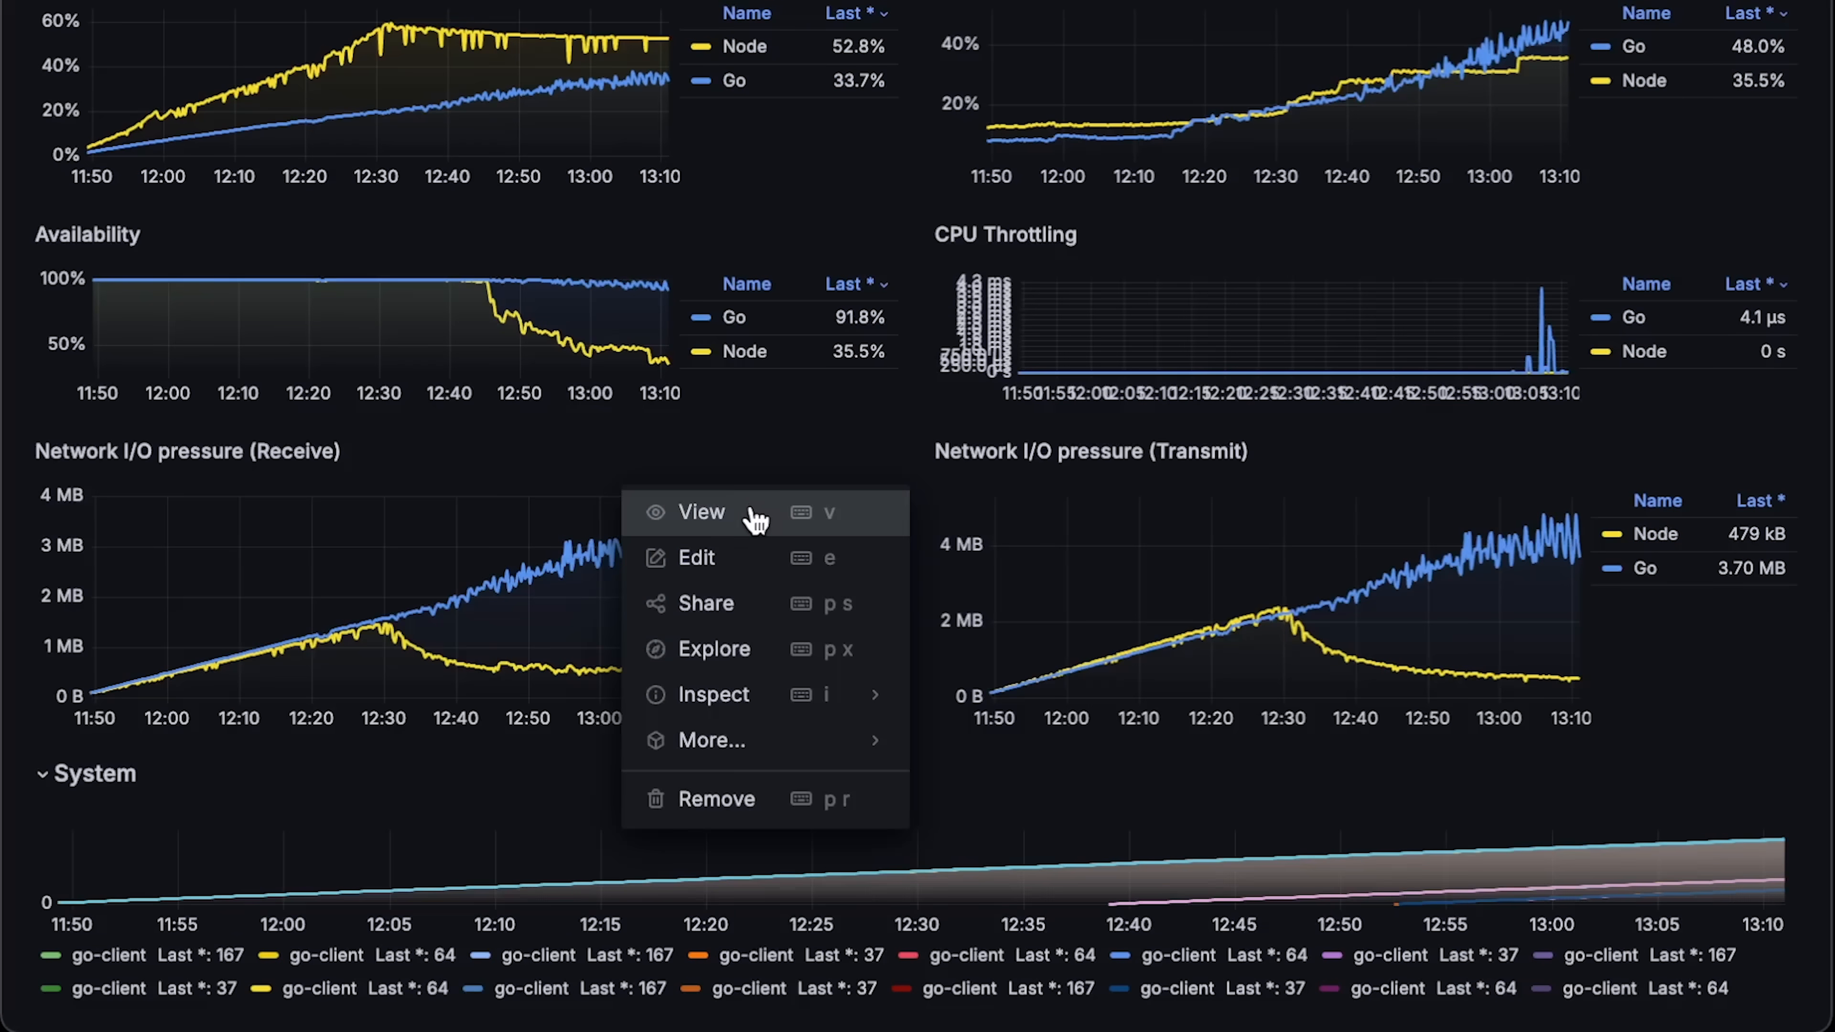
pyautogui.click(699, 511)
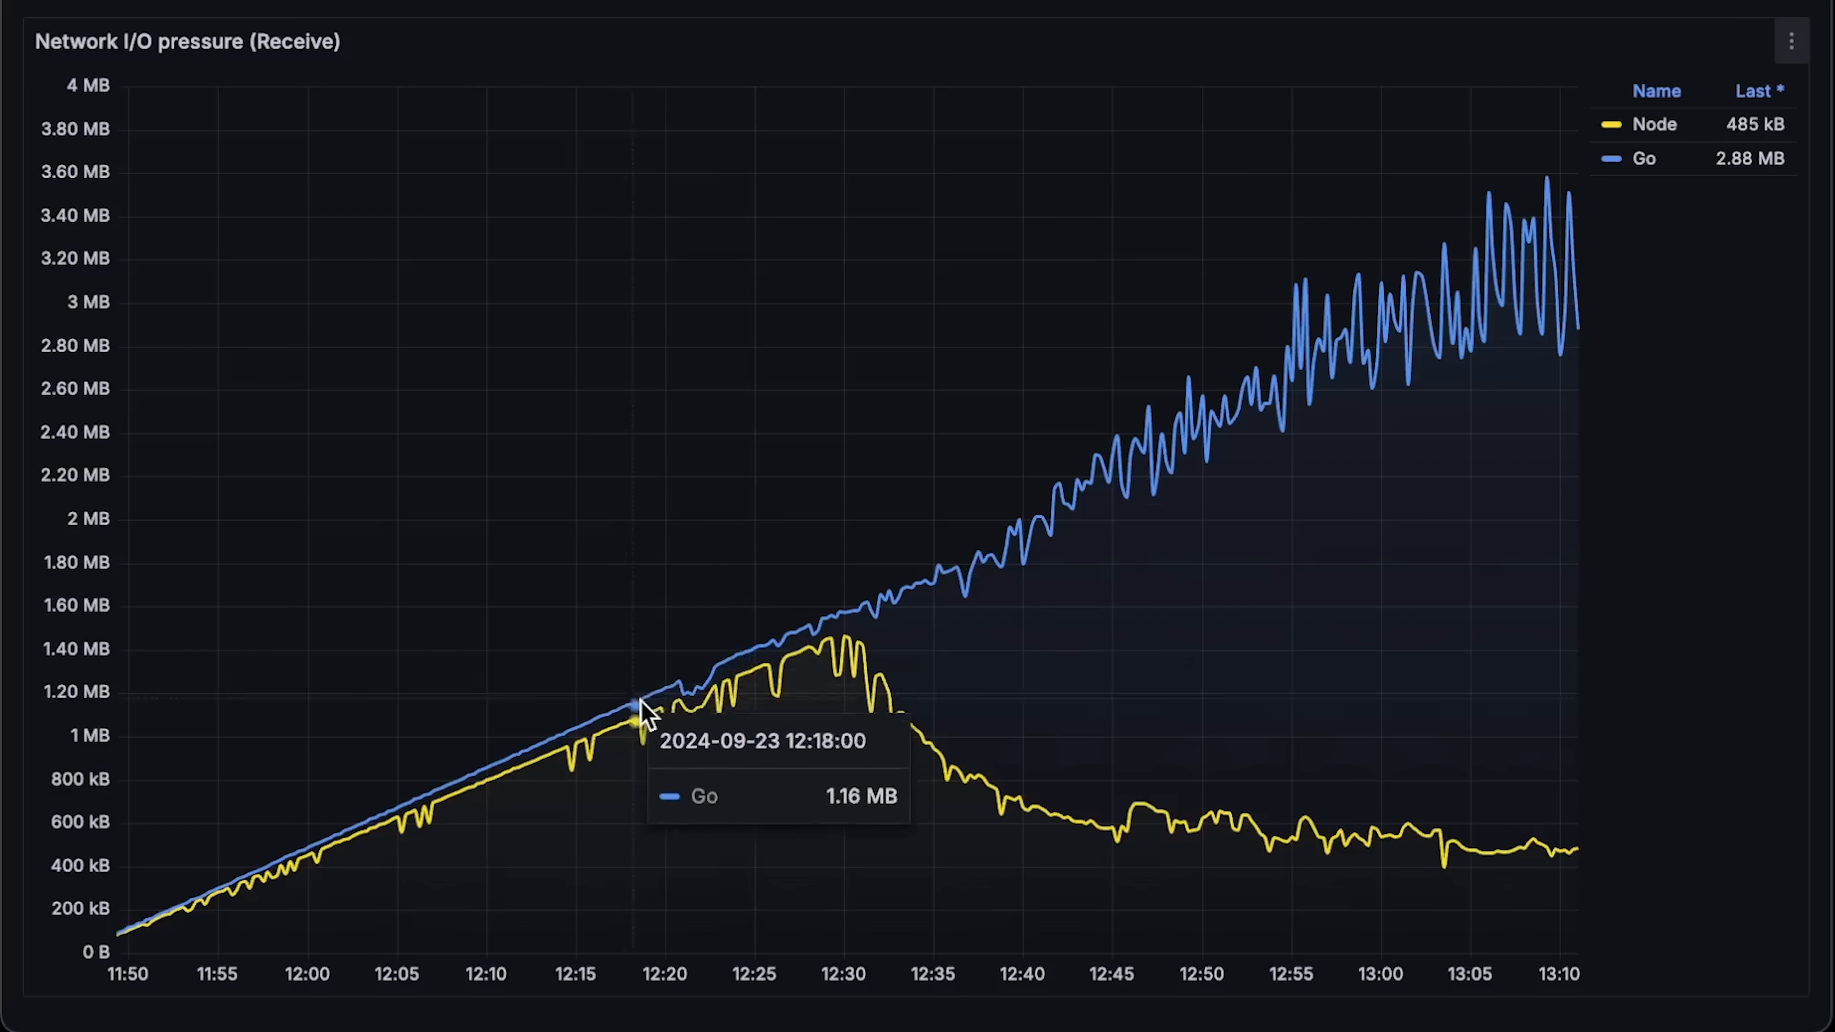